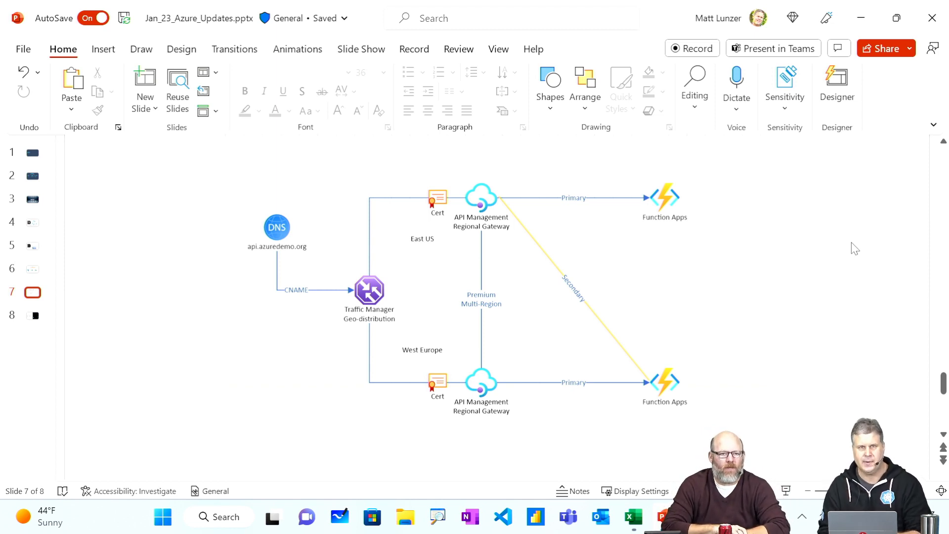
mouse_move(481, 248)
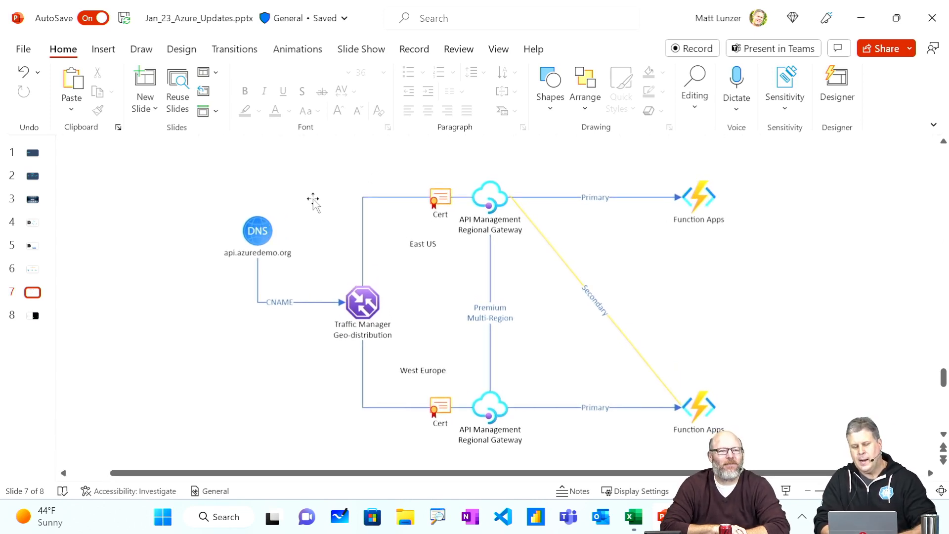
mouse_move(291, 209)
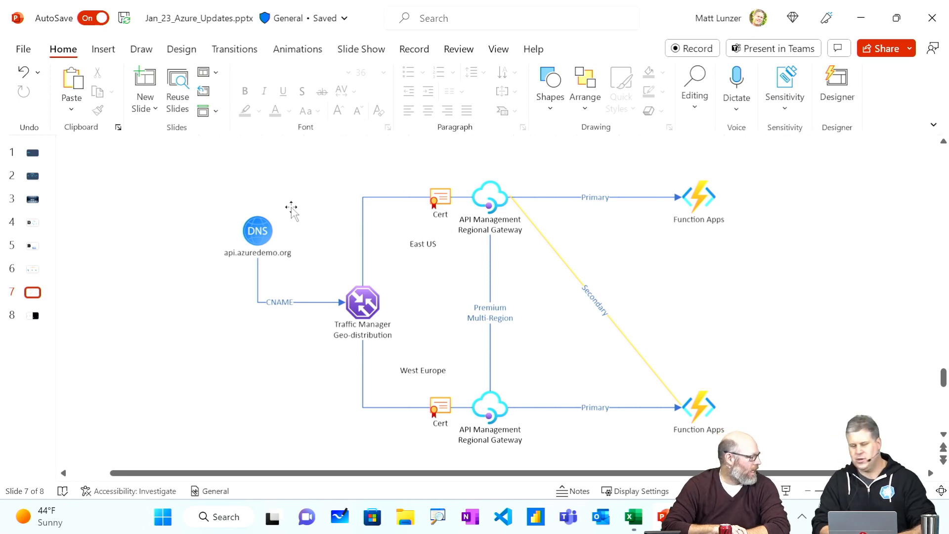
mouse_move(286, 212)
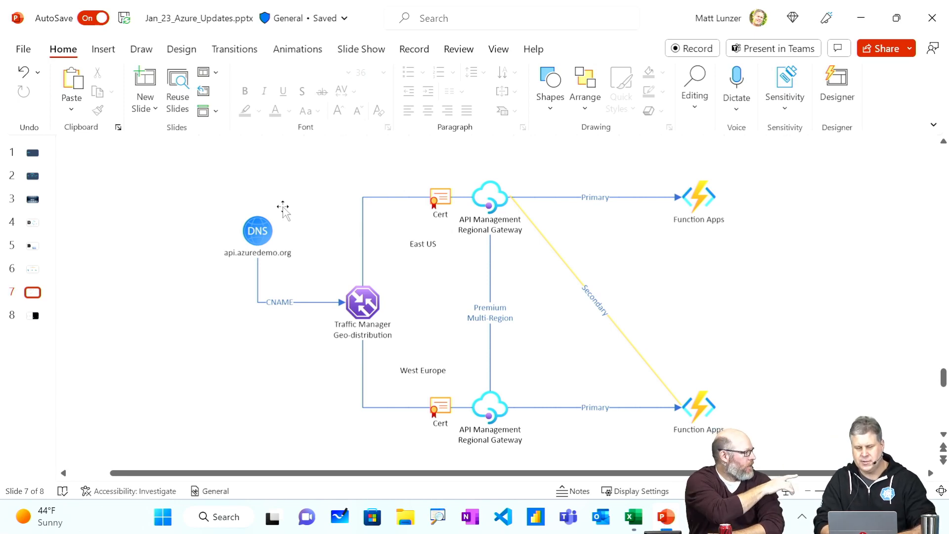
mouse_move(232, 212)
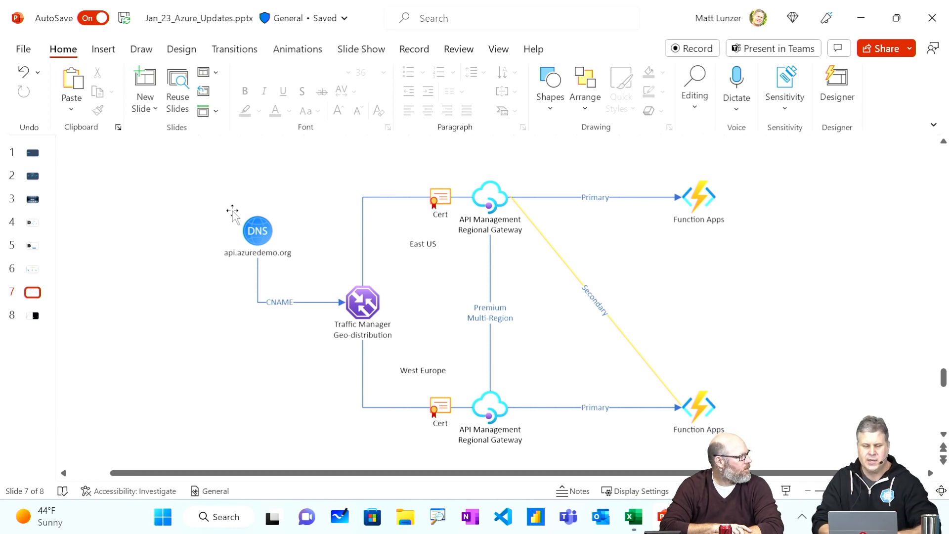
mouse_move(339, 229)
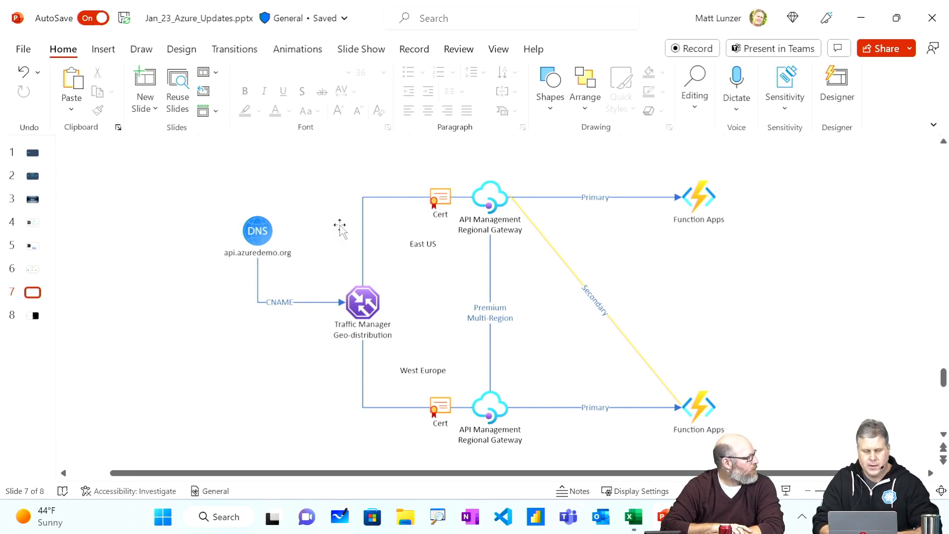
mouse_move(313, 206)
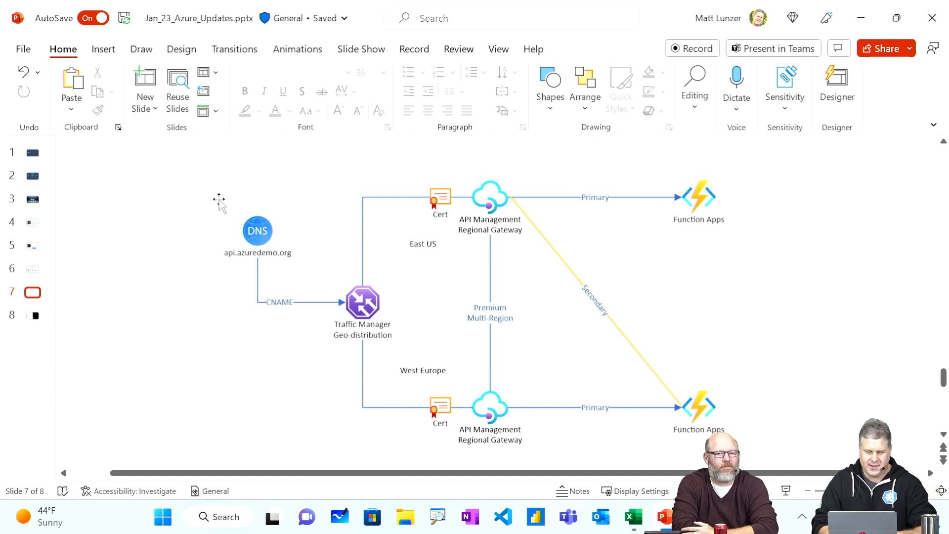
mouse_move(237, 218)
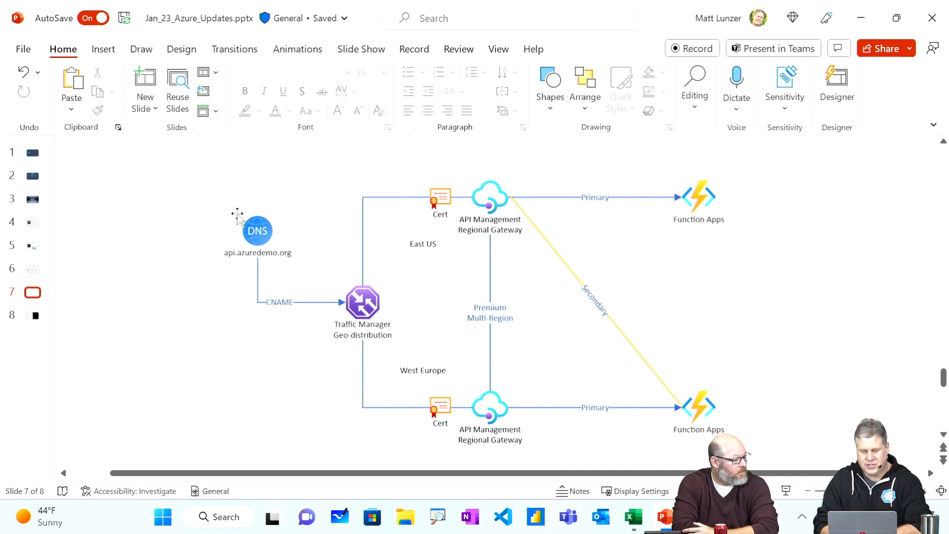
mouse_move(237, 248)
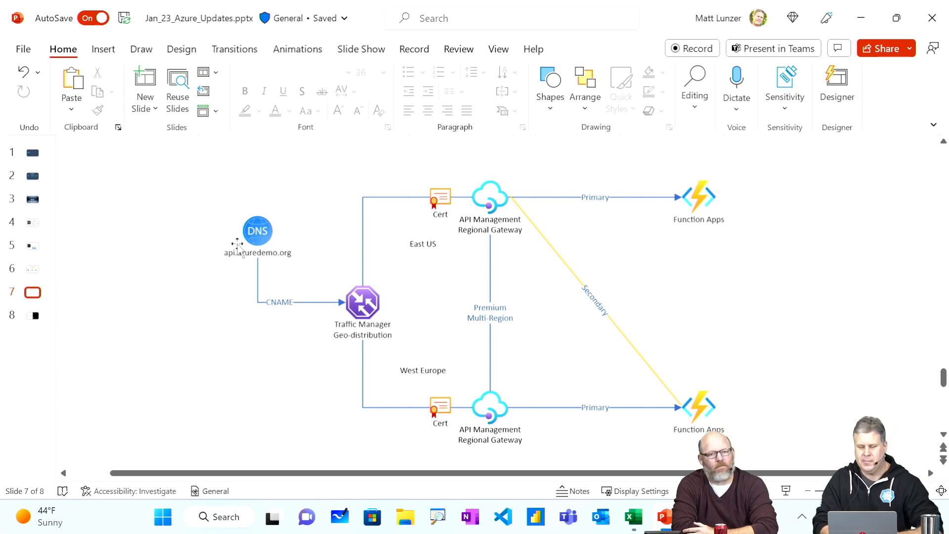
mouse_move(477, 215)
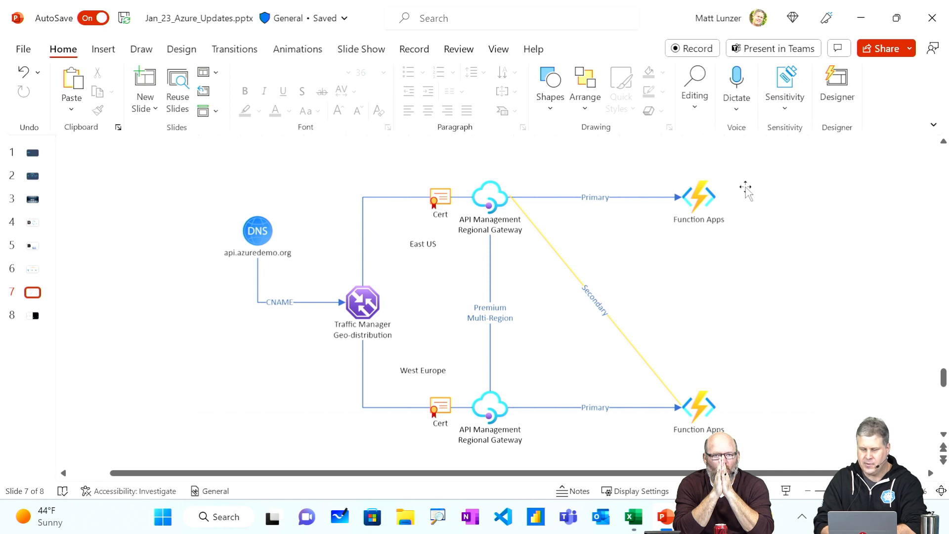
mouse_move(710, 378)
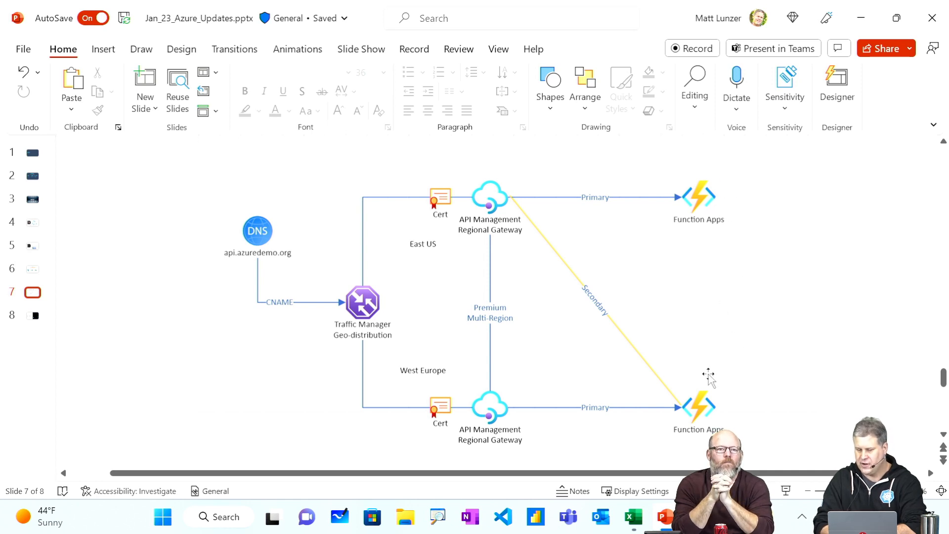
mouse_move(738, 247)
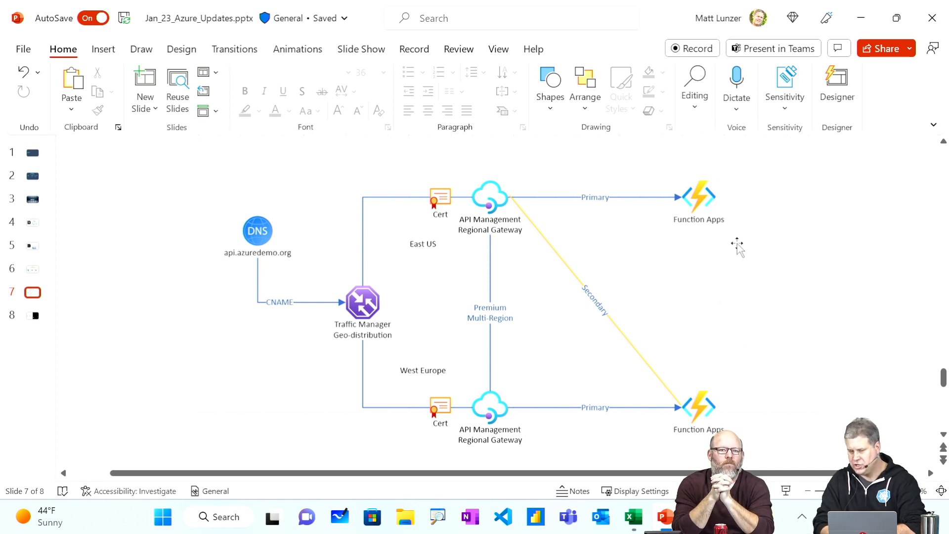
mouse_move(426, 247)
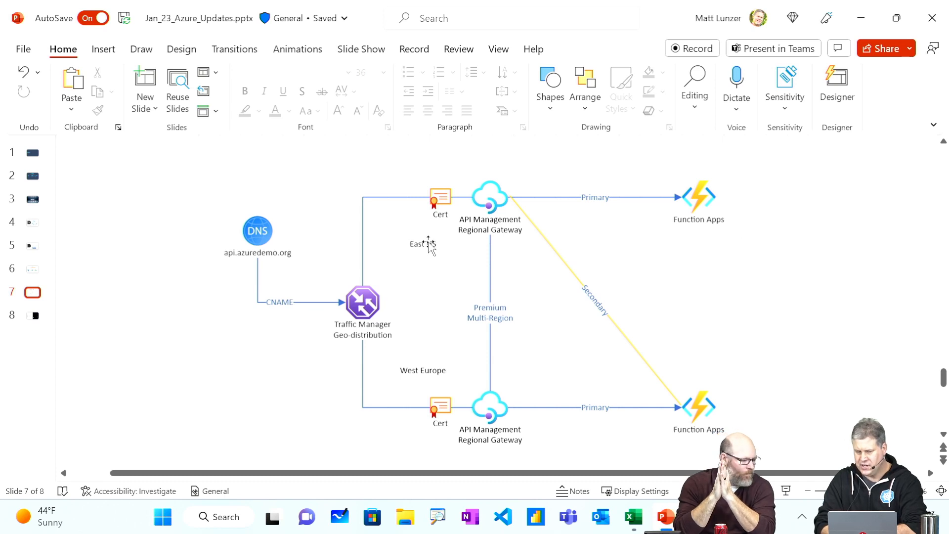
mouse_move(441, 373)
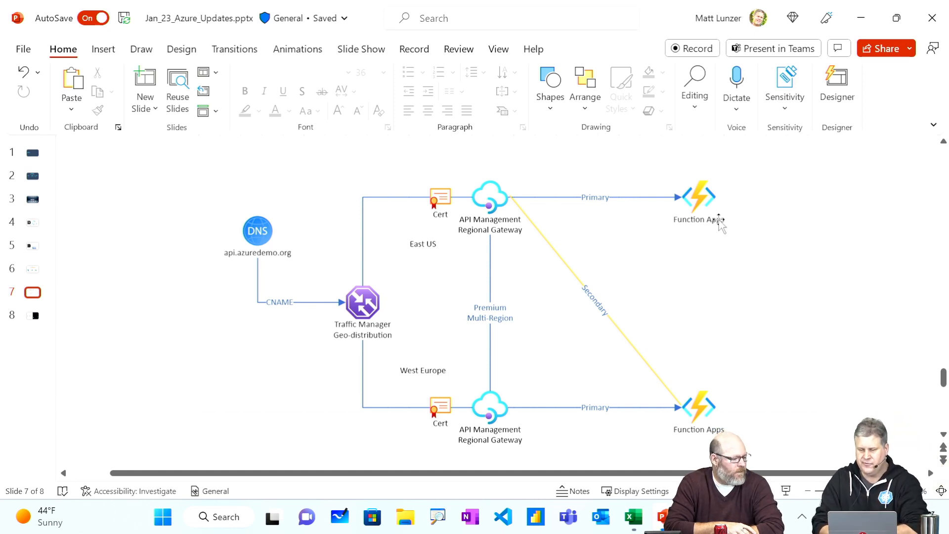
mouse_move(725, 219)
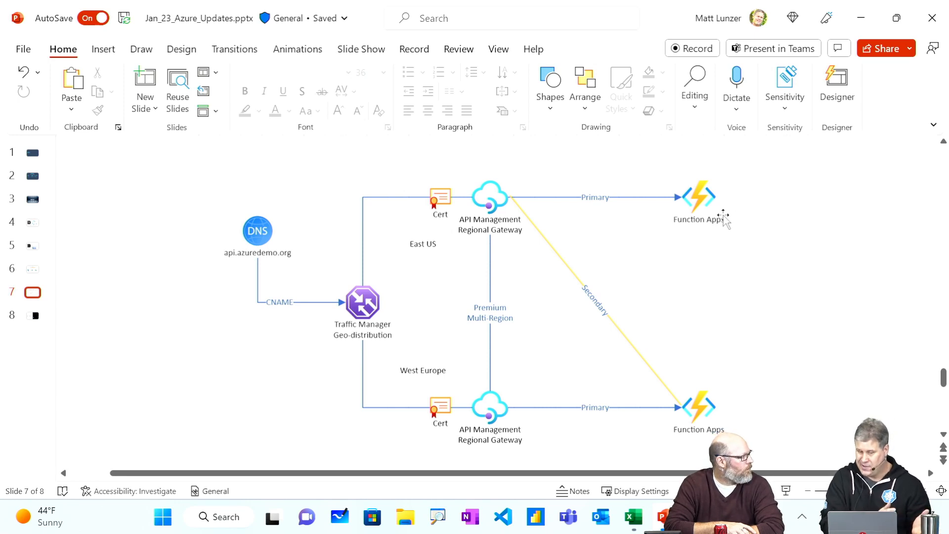
mouse_move(502, 212)
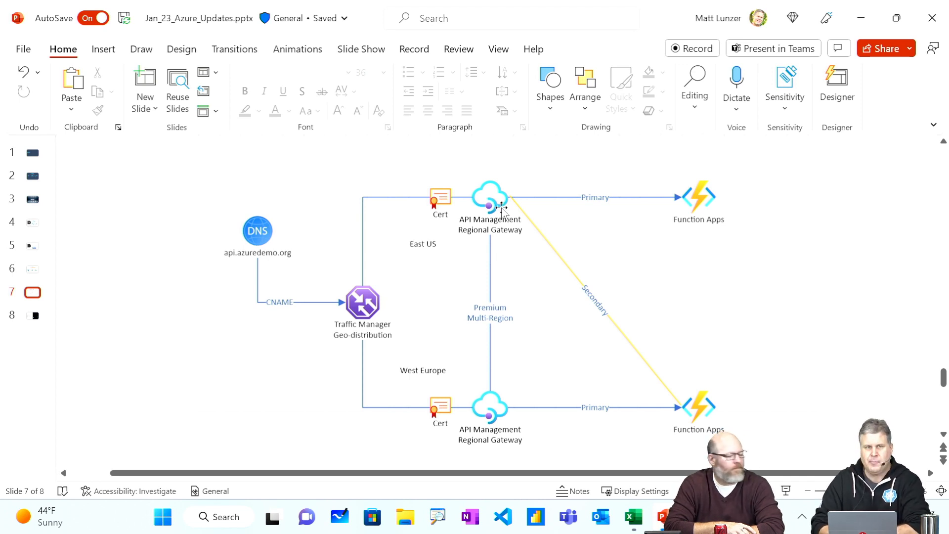
mouse_move(496, 418)
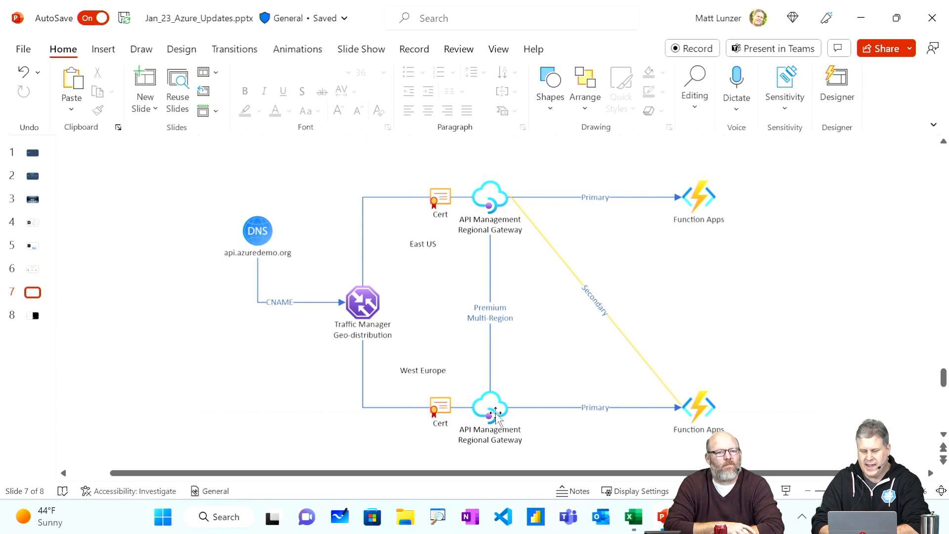
mouse_move(496, 388)
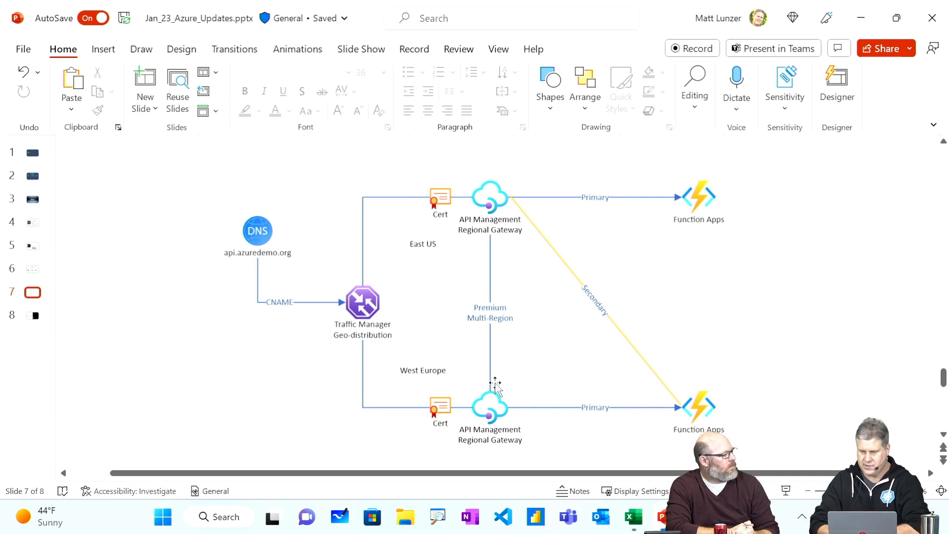
mouse_move(480, 277)
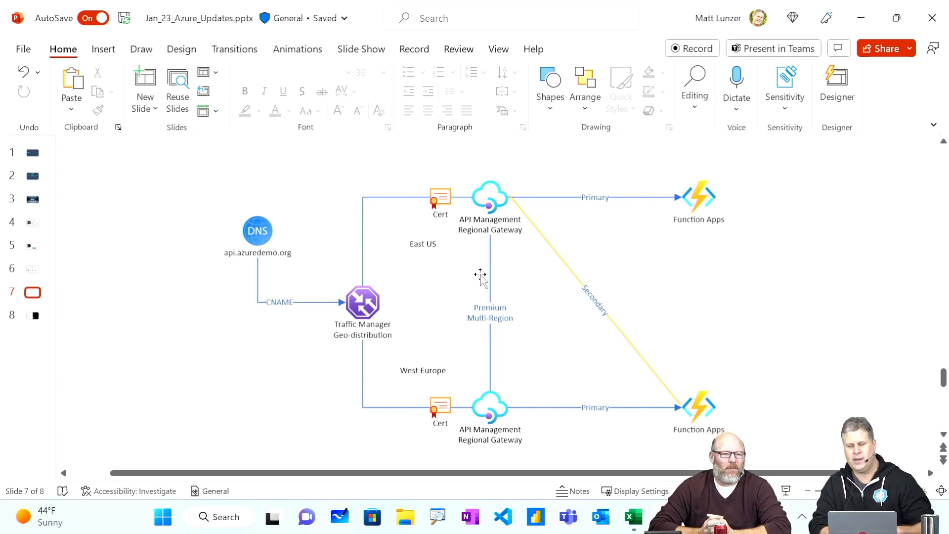
mouse_move(486, 312)
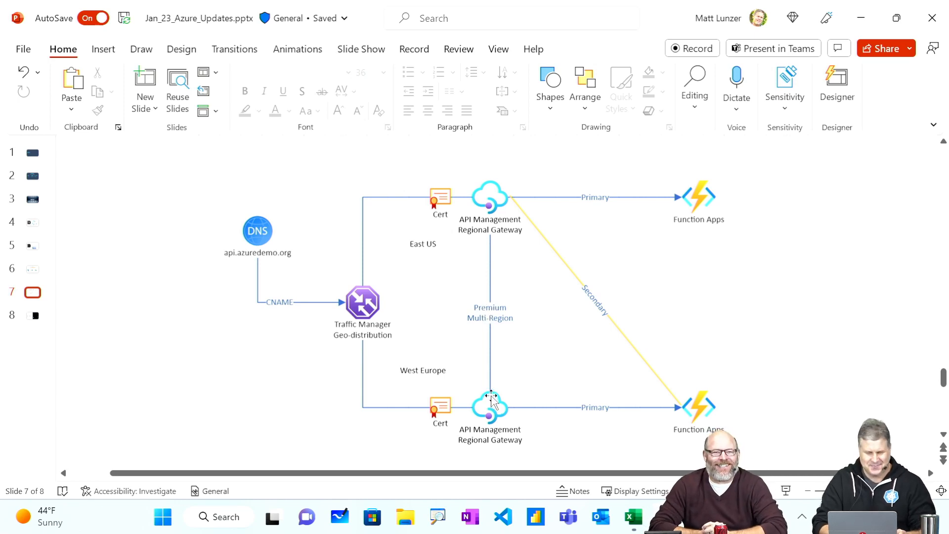
mouse_move(483, 368)
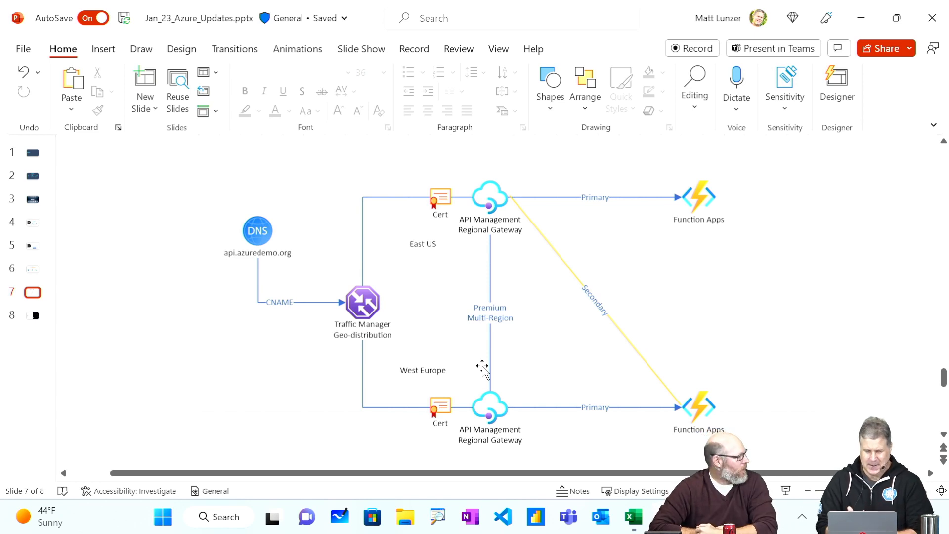
mouse_move(459, 366)
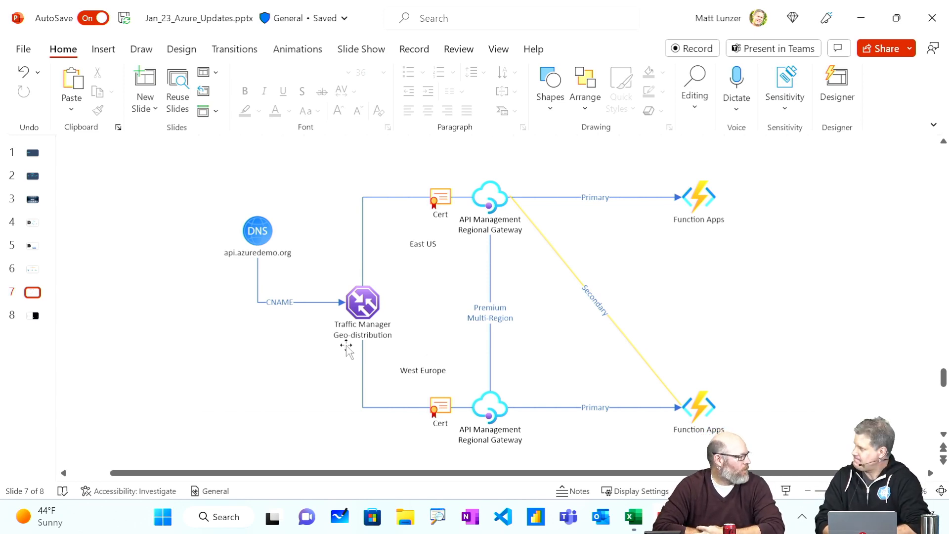
mouse_move(332, 345)
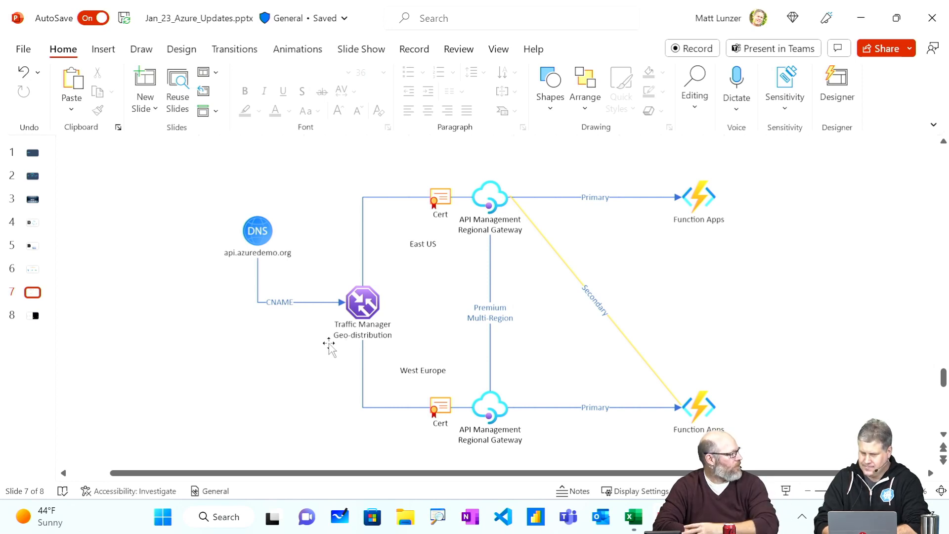
mouse_move(585, 439)
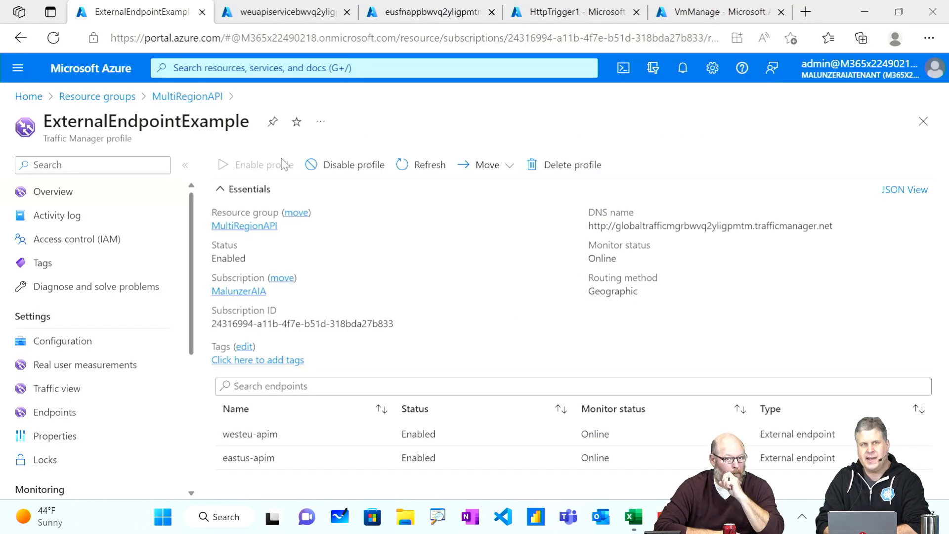
mouse_move(305, 227)
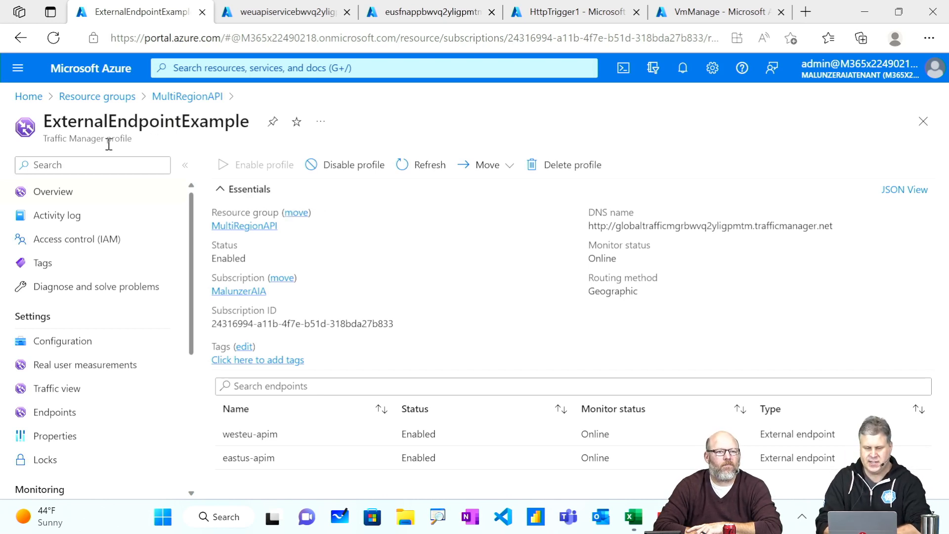
mouse_move(574, 196)
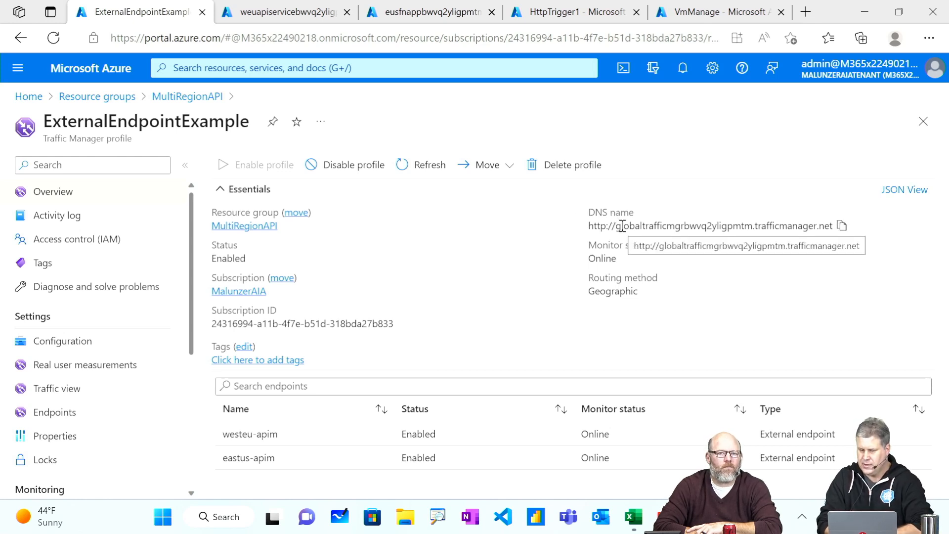
mouse_move(726, 254)
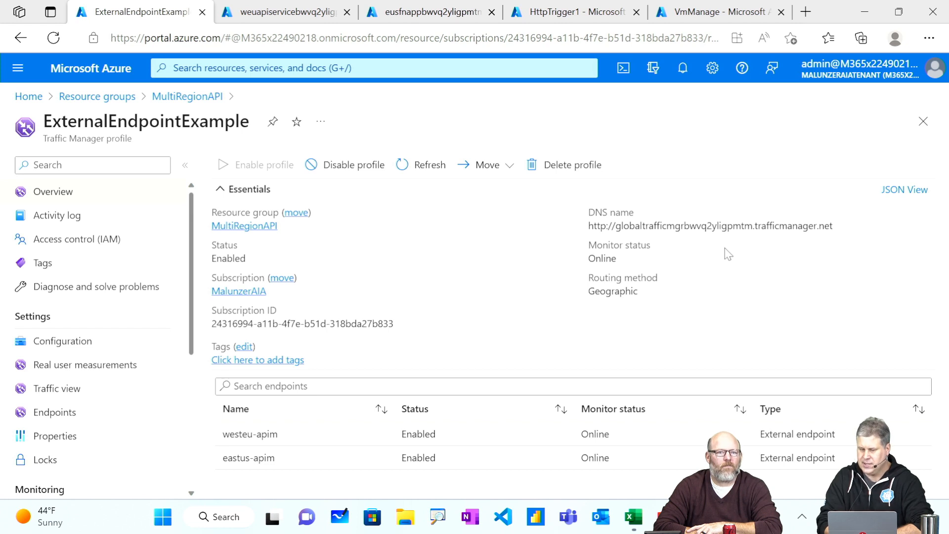
mouse_move(742, 248)
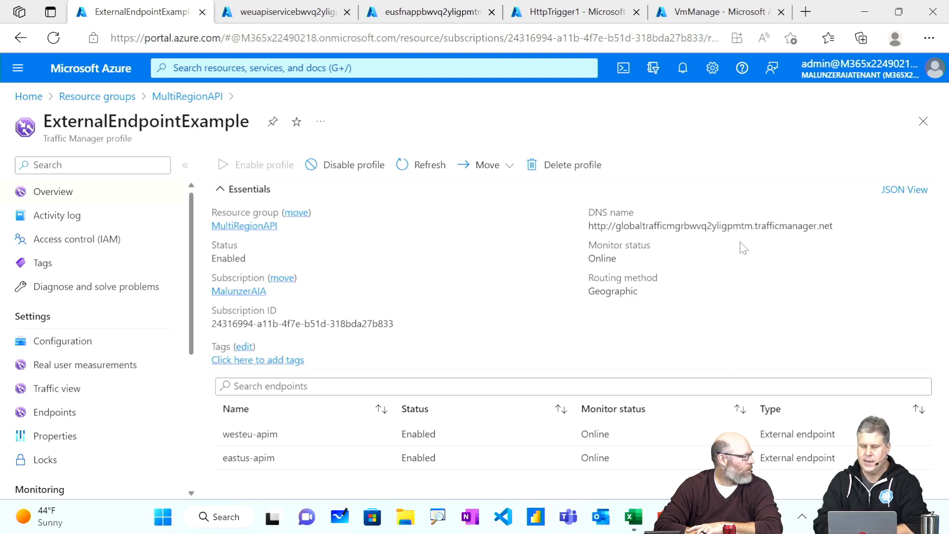
mouse_move(394, 236)
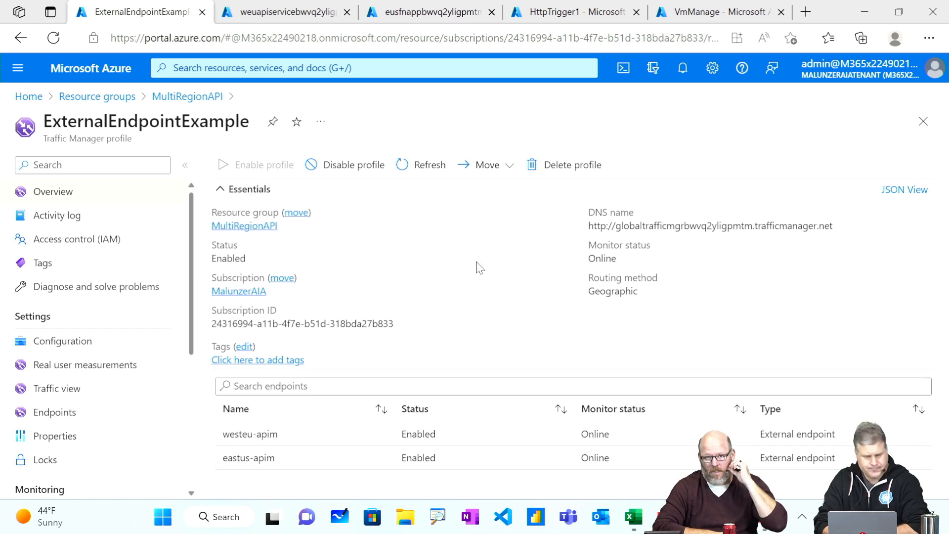
mouse_move(370, 252)
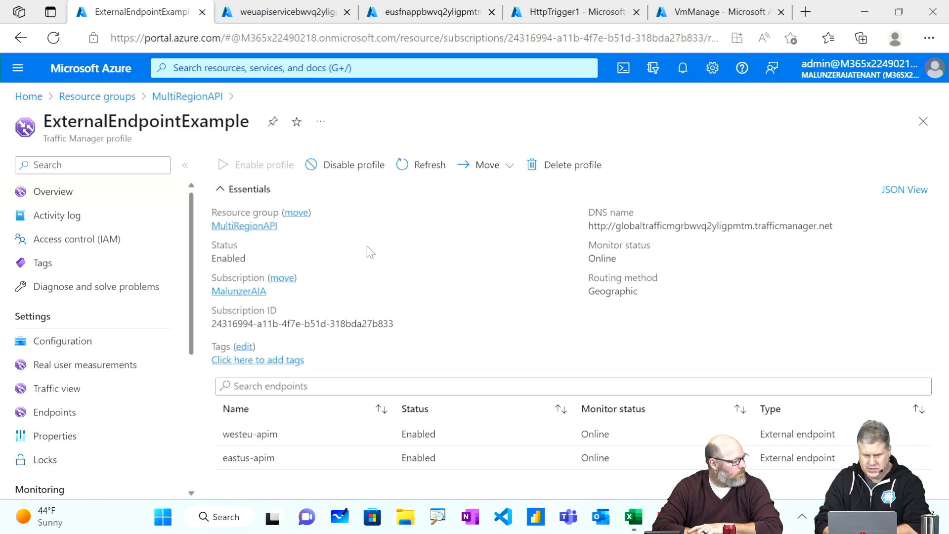
mouse_move(292, 437)
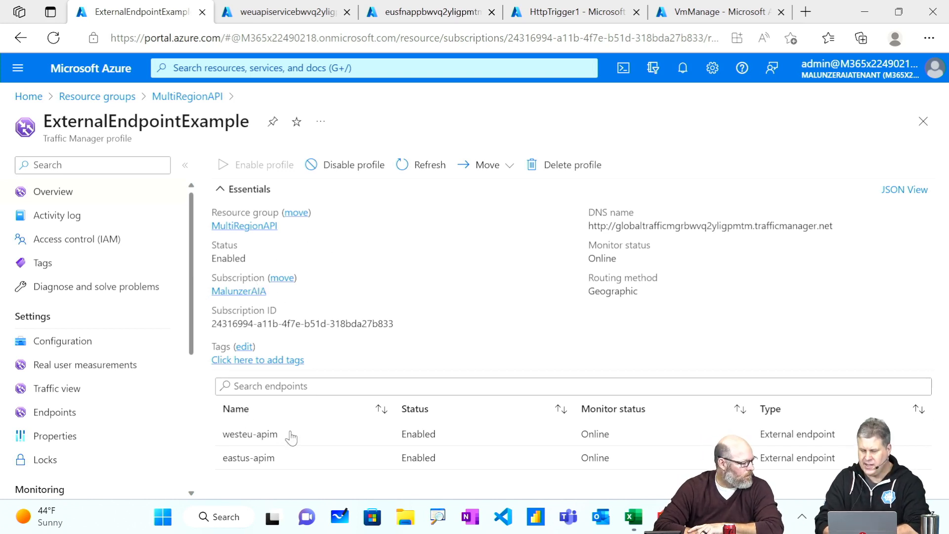
mouse_move(787, 451)
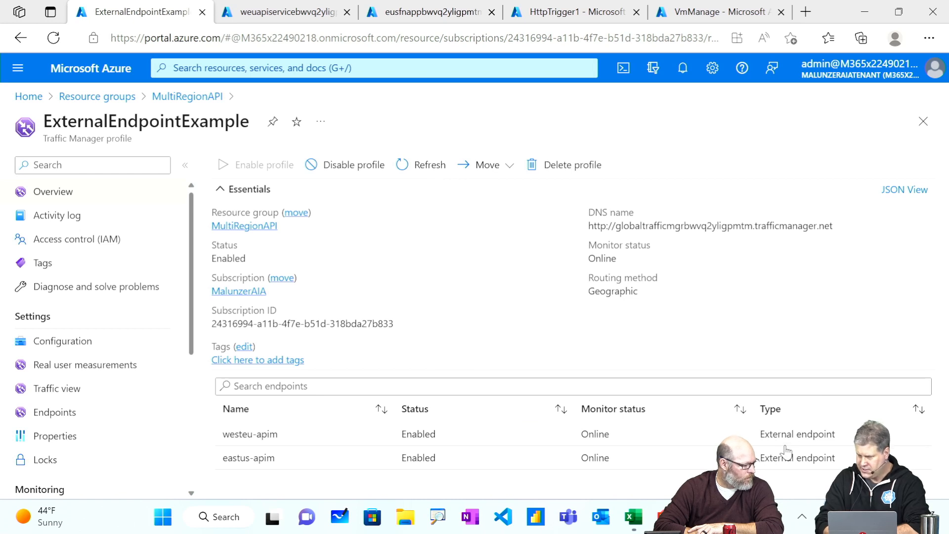
mouse_move(785, 448)
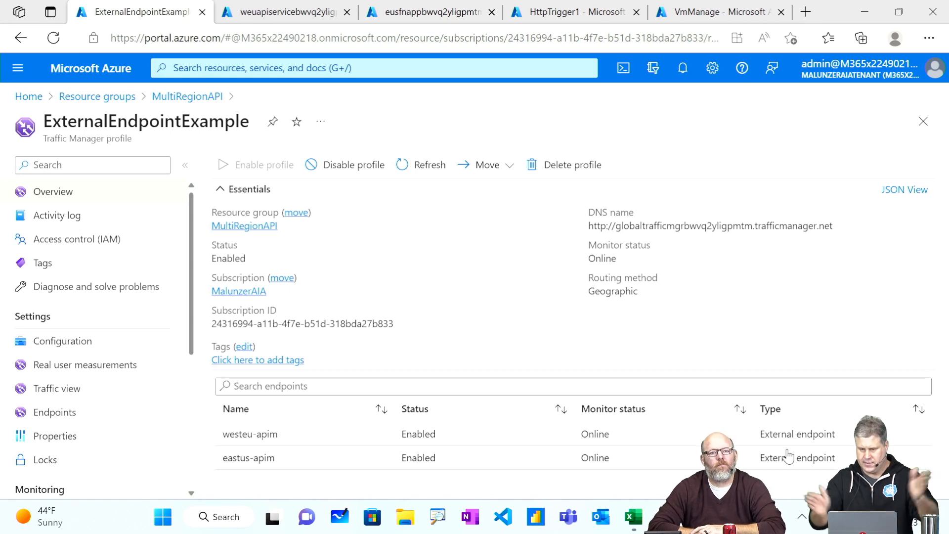
Show the profile's Configuration with Geographic routing kept, 30-second DNS TTL and HTTPS on port 443
click(62, 340)
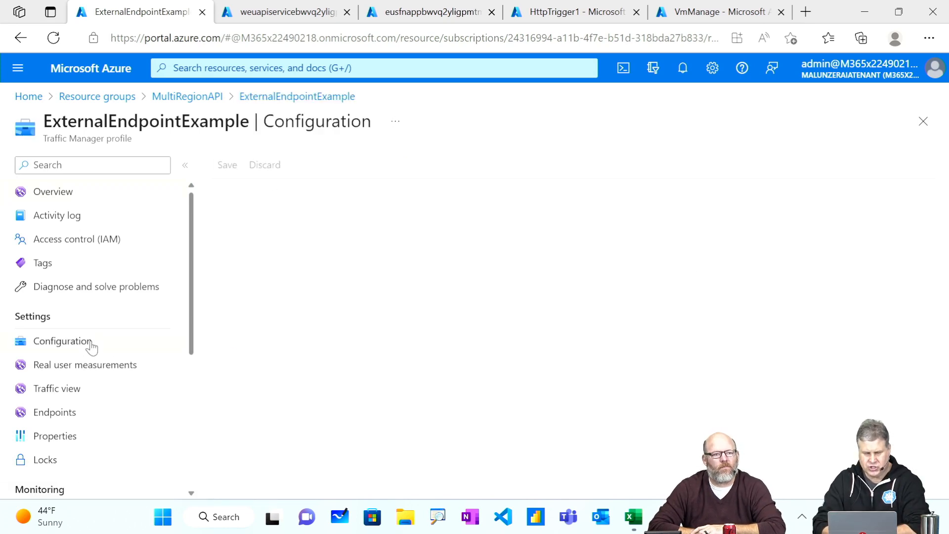
click(62, 341)
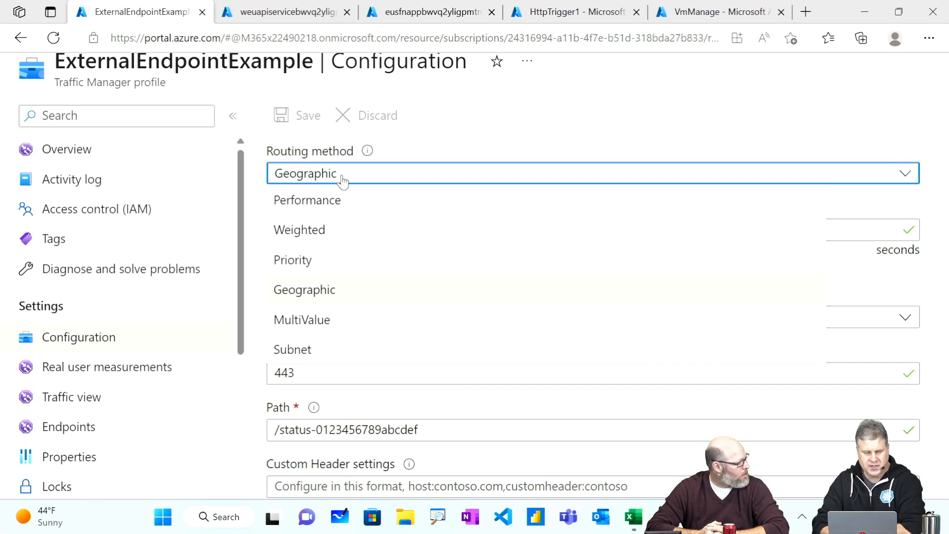
mouse_move(505, 146)
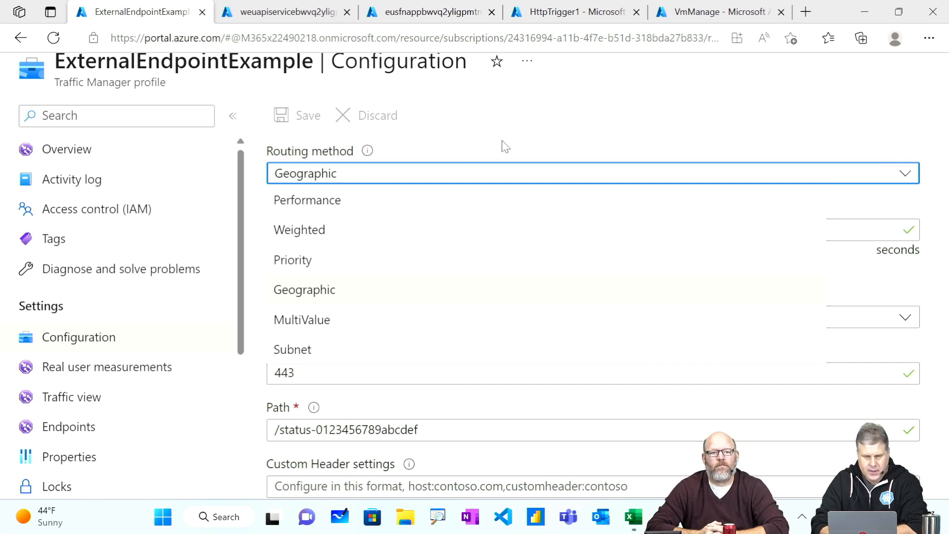
click(304, 290)
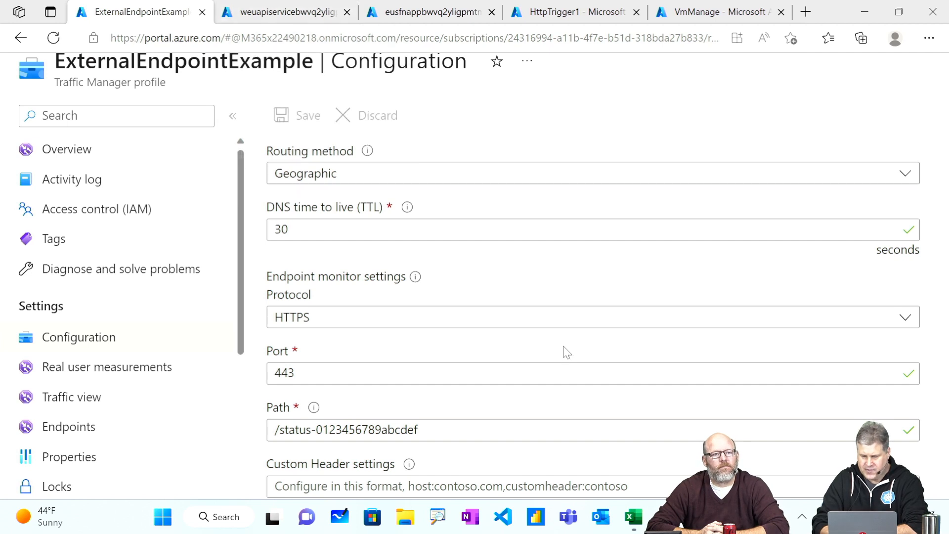
mouse_move(285, 11)
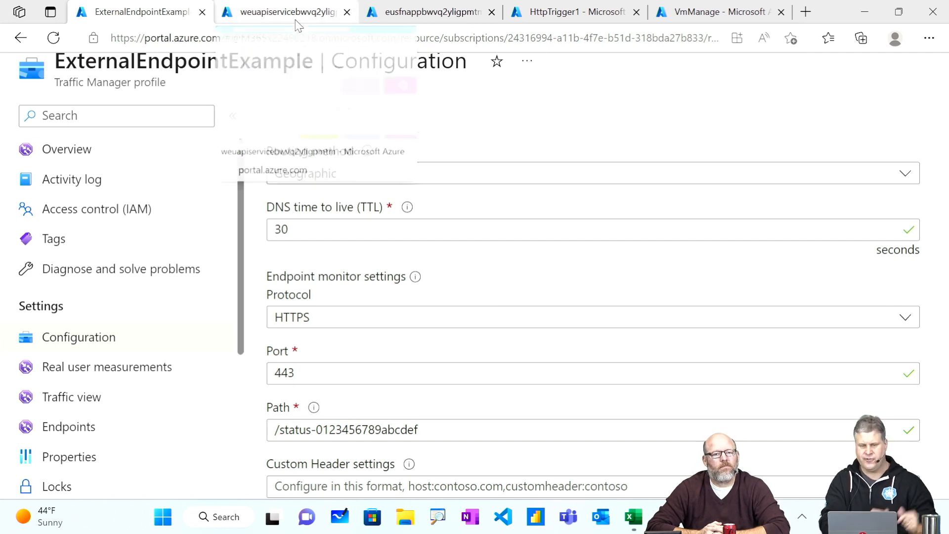
mouse_move(285, 12)
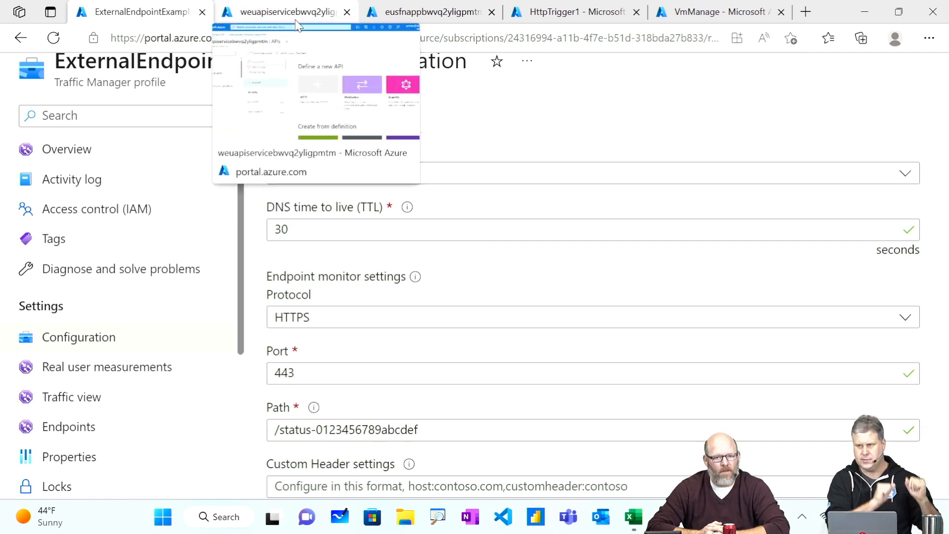
Review the API Management service overview, pointing out its Premium tier
click(285, 12)
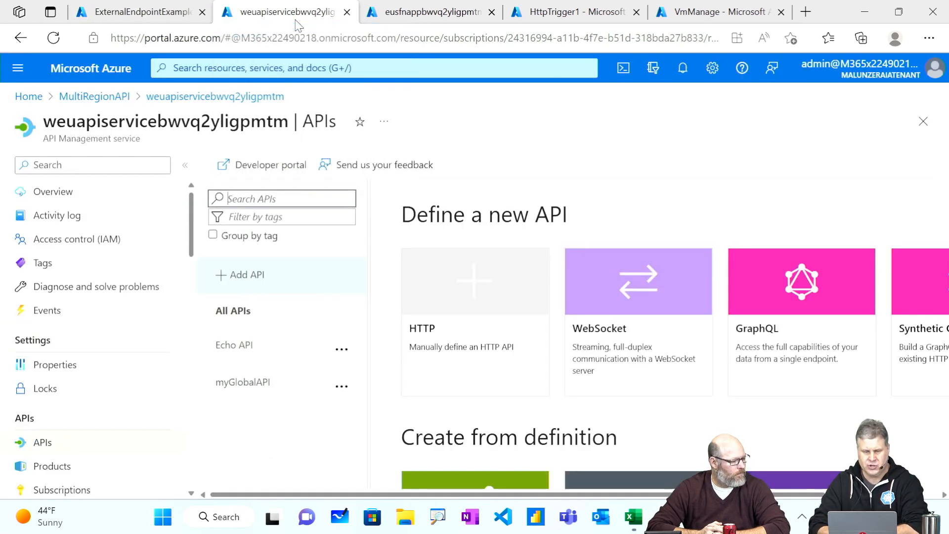
mouse_move(106, 244)
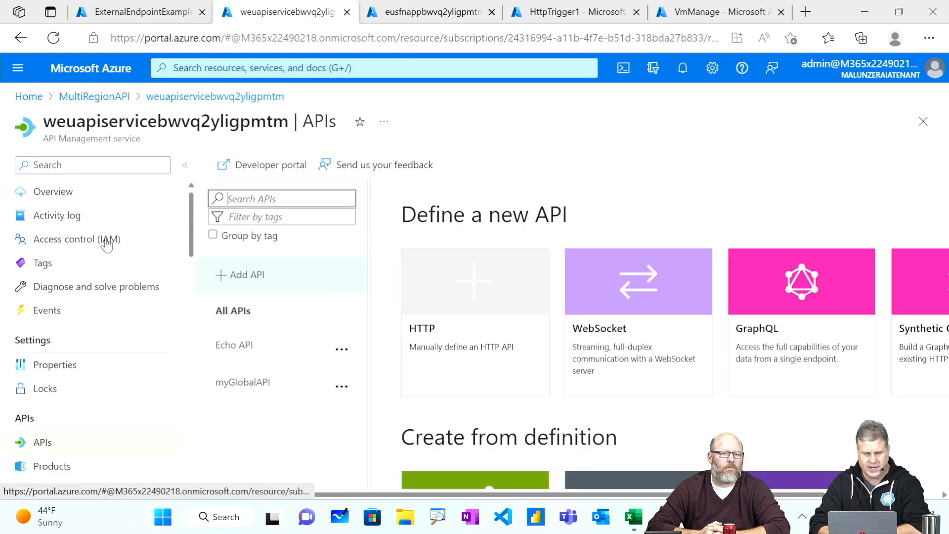
click(53, 191)
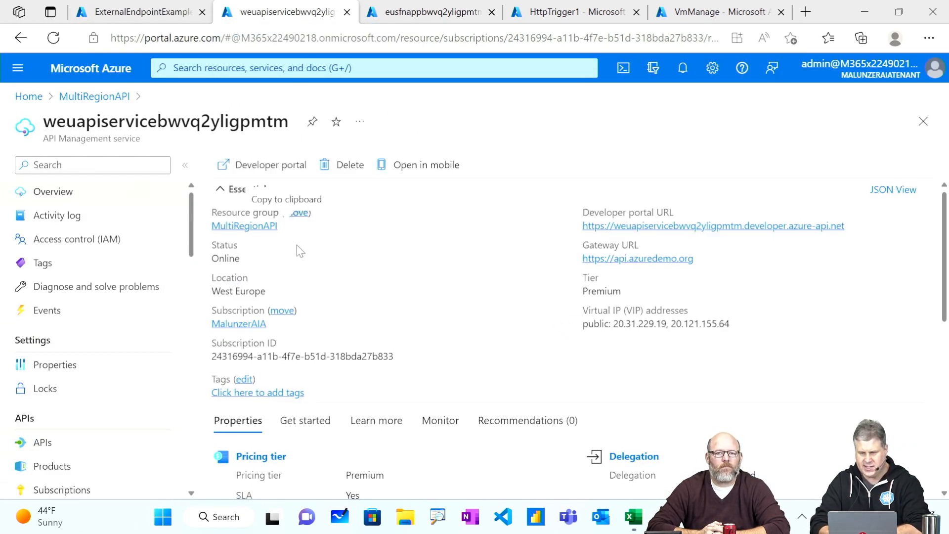
mouse_move(518, 271)
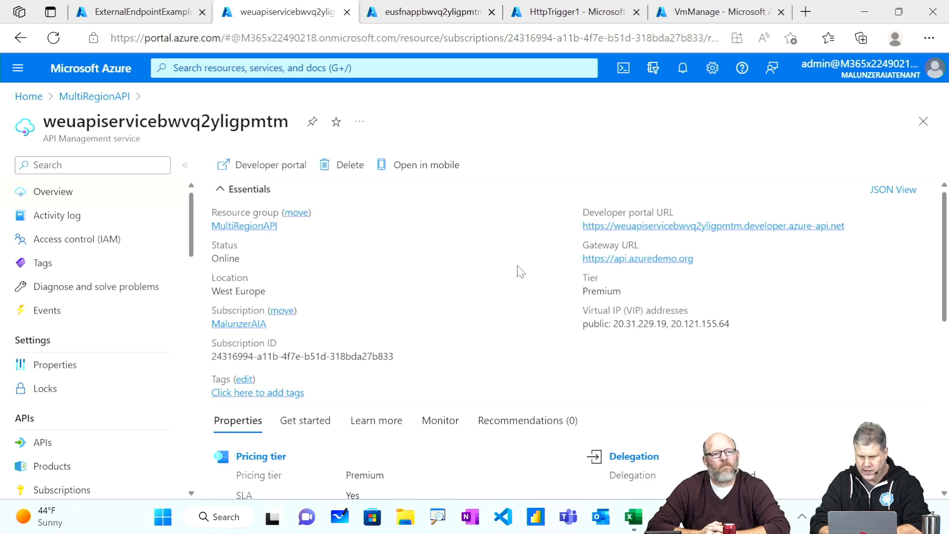
double_click(601, 292)
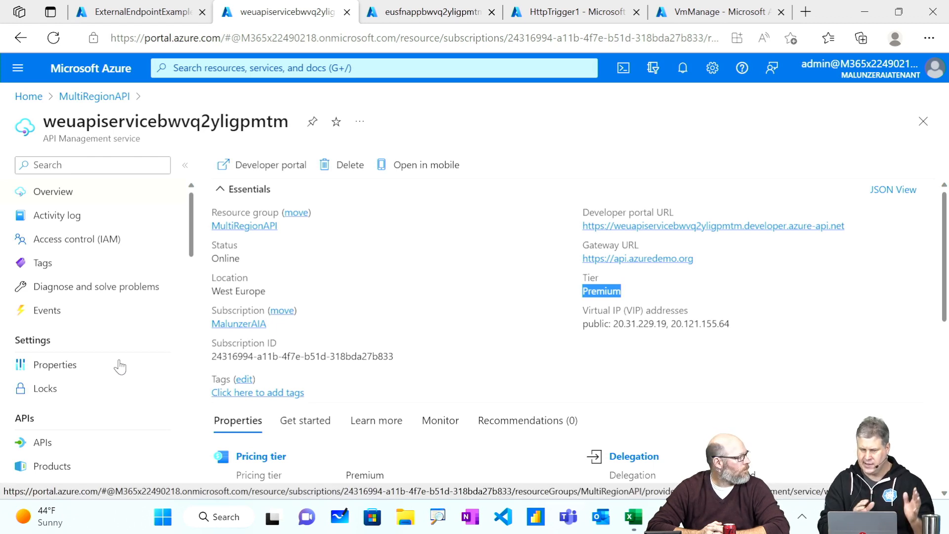
scroll(down, 3)
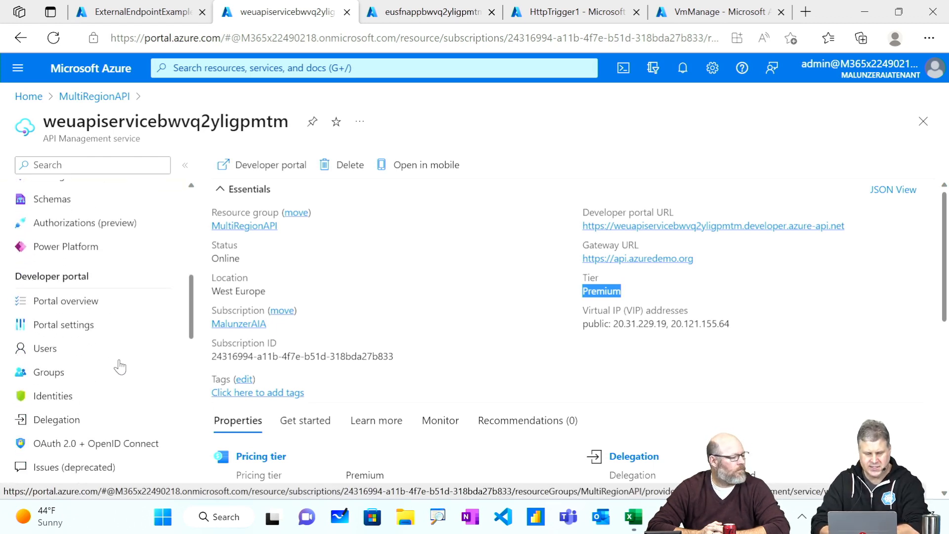
scroll(down, 3)
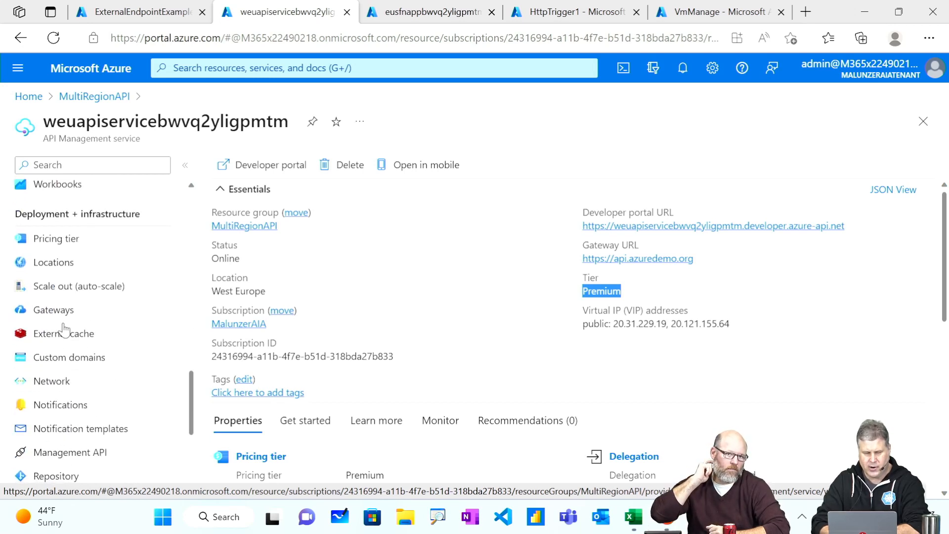
Show the service's Locations: West Europe (Primary) and East US, one unit each
click(53, 262)
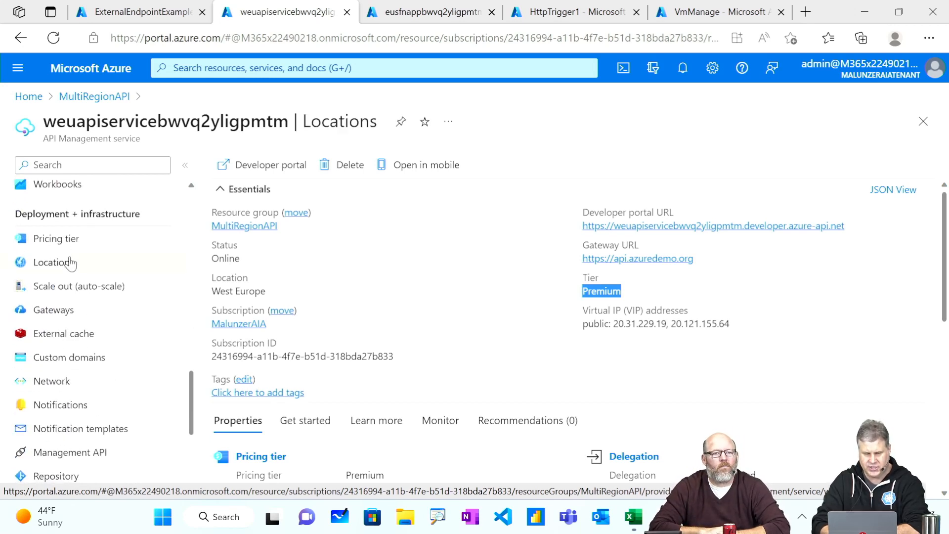
click(52, 262)
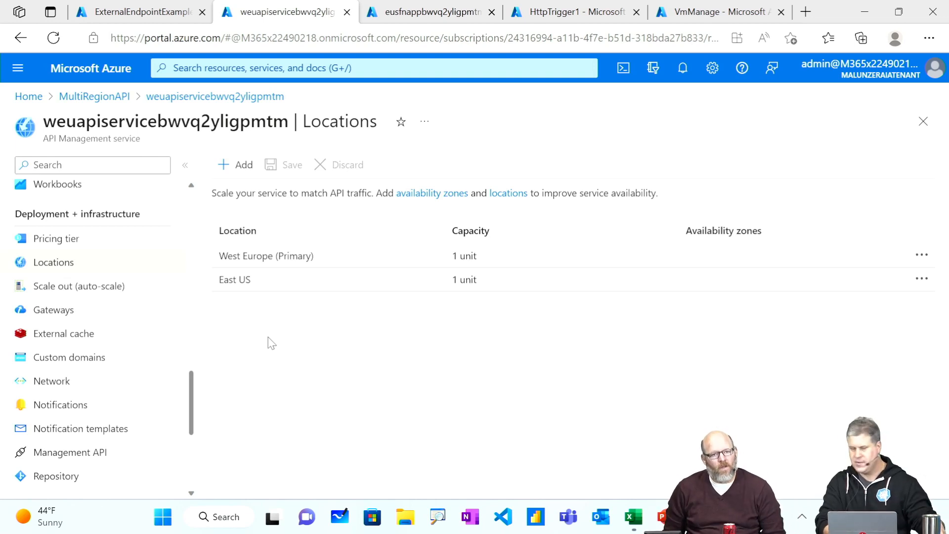
mouse_move(285, 285)
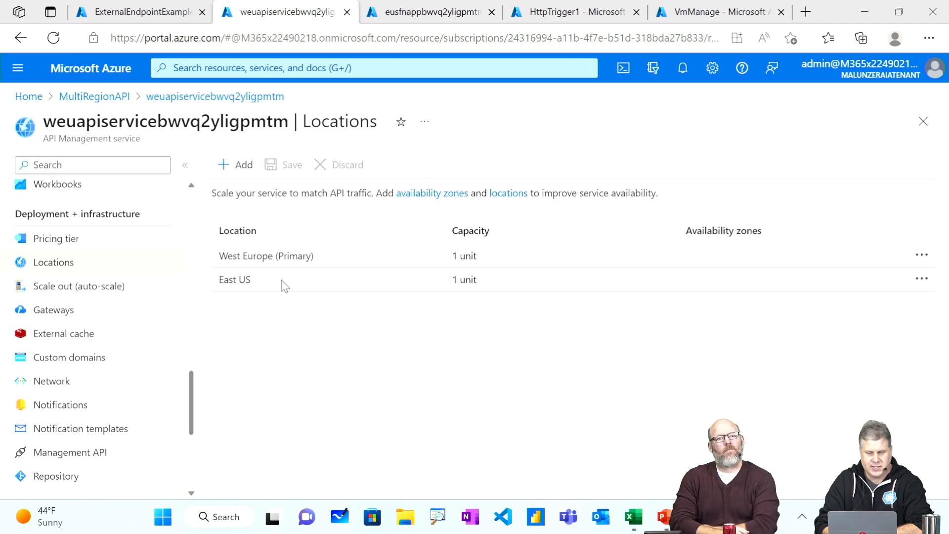
mouse_move(285, 312)
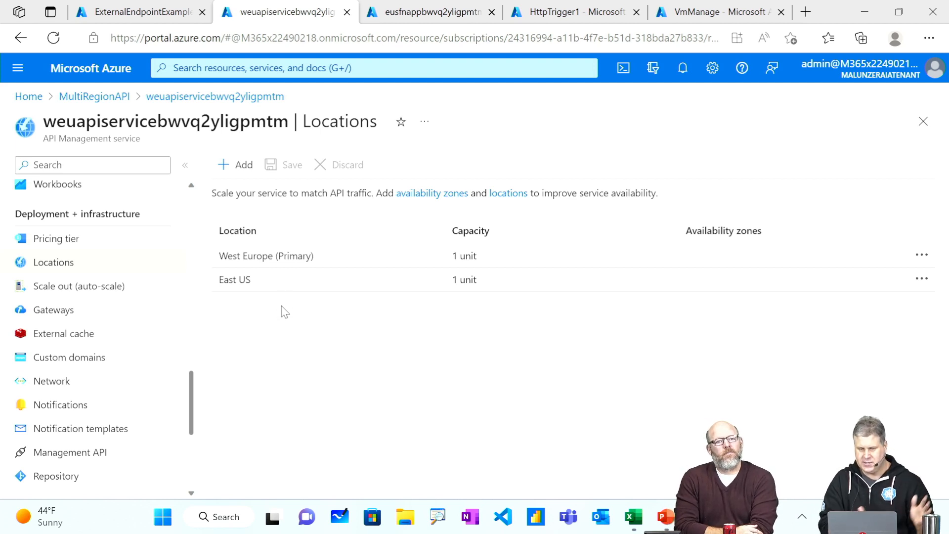
mouse_move(248, 189)
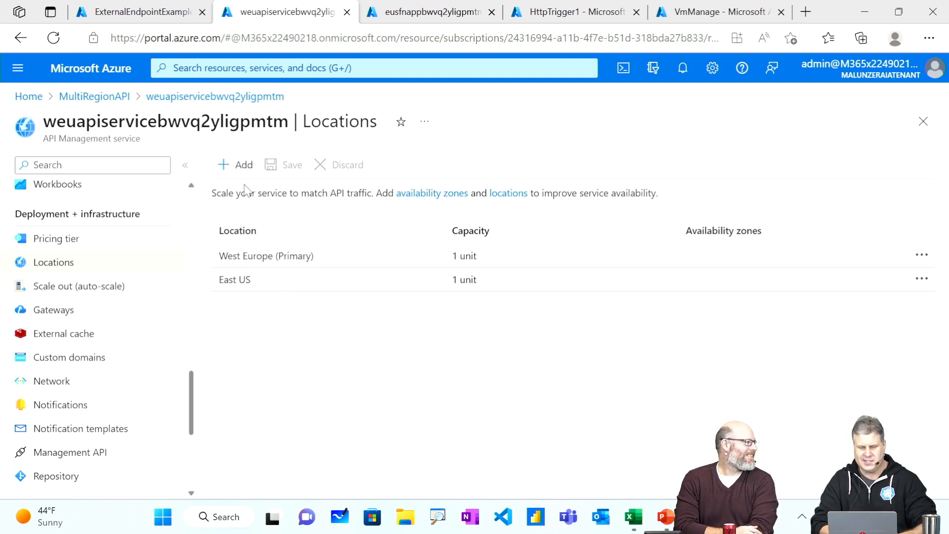
click(236, 165)
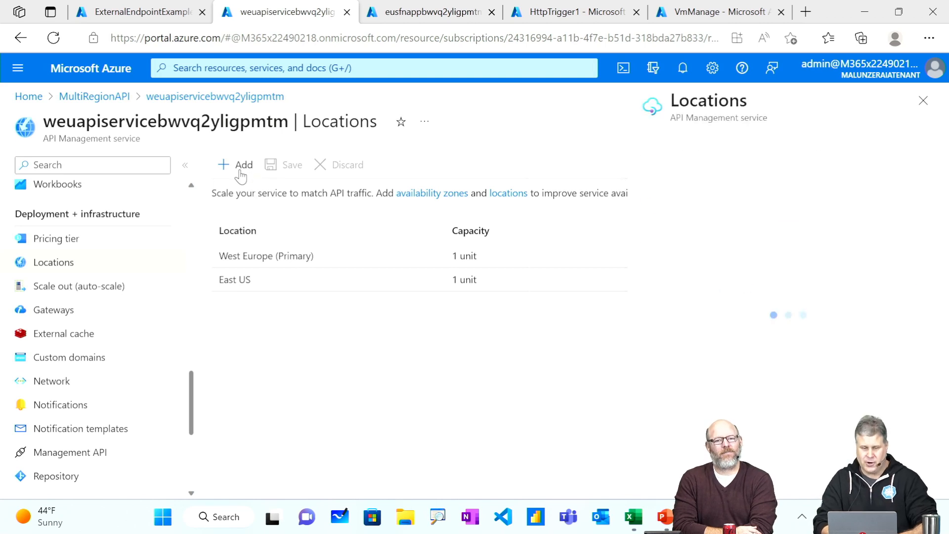
click(237, 165)
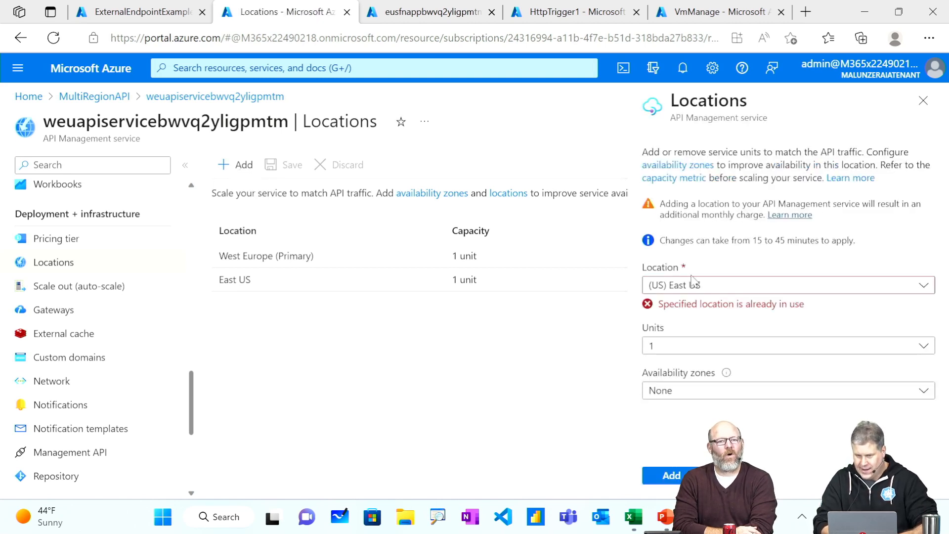
click(787, 285)
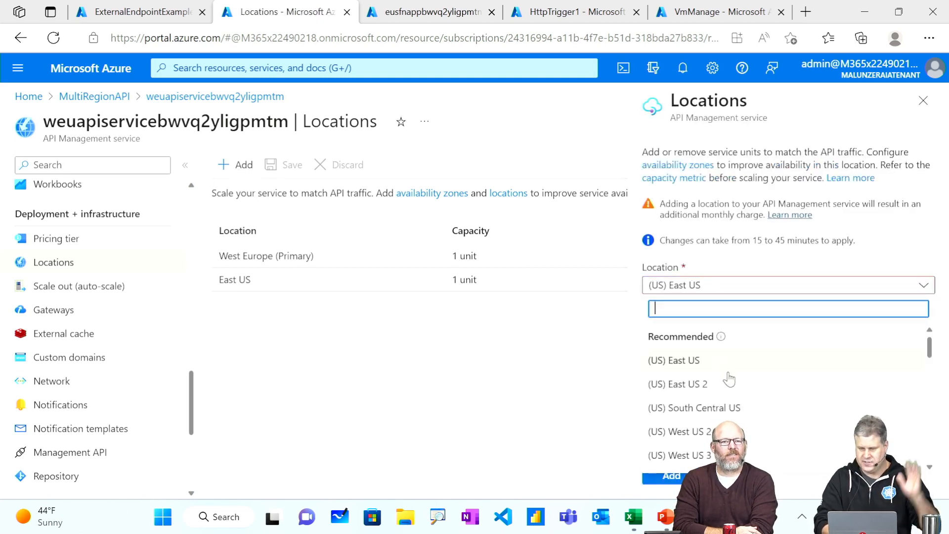
scroll(down, 3)
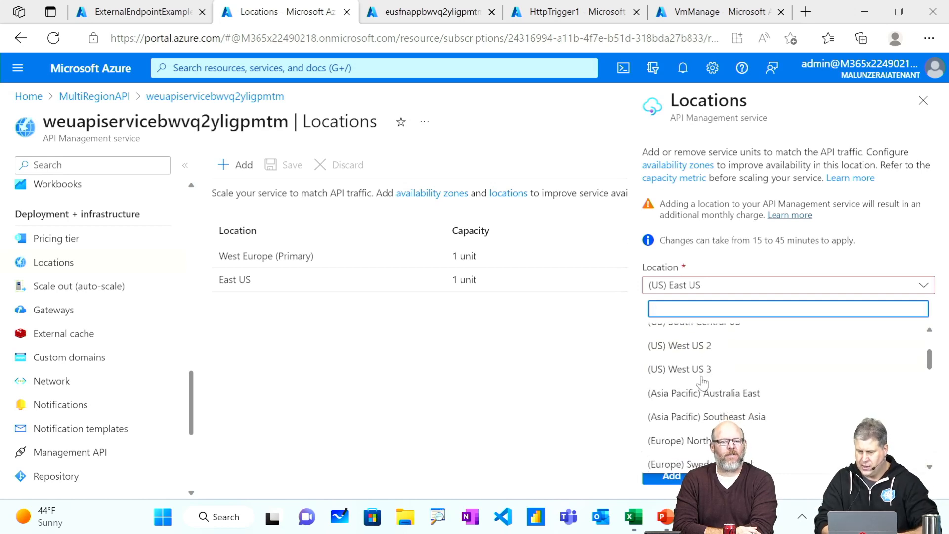
click(679, 369)
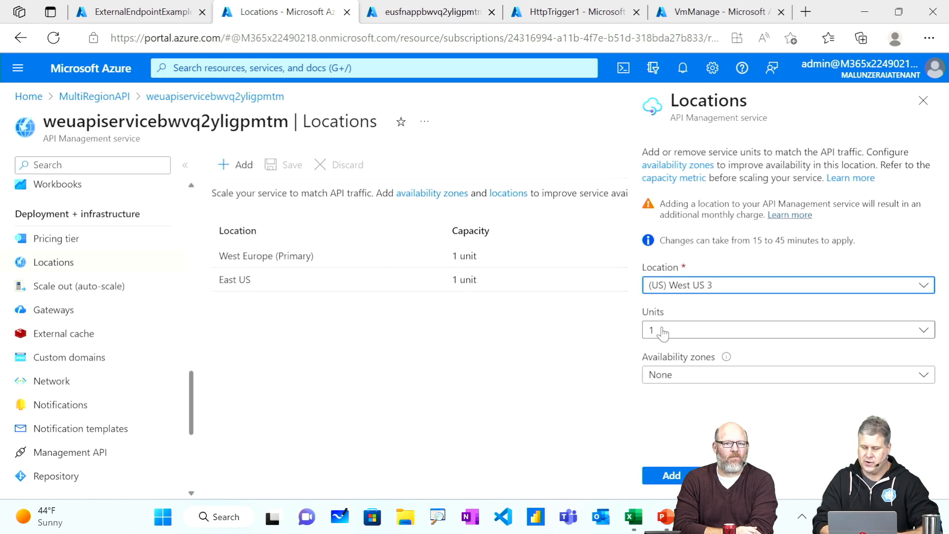
mouse_move(553, 370)
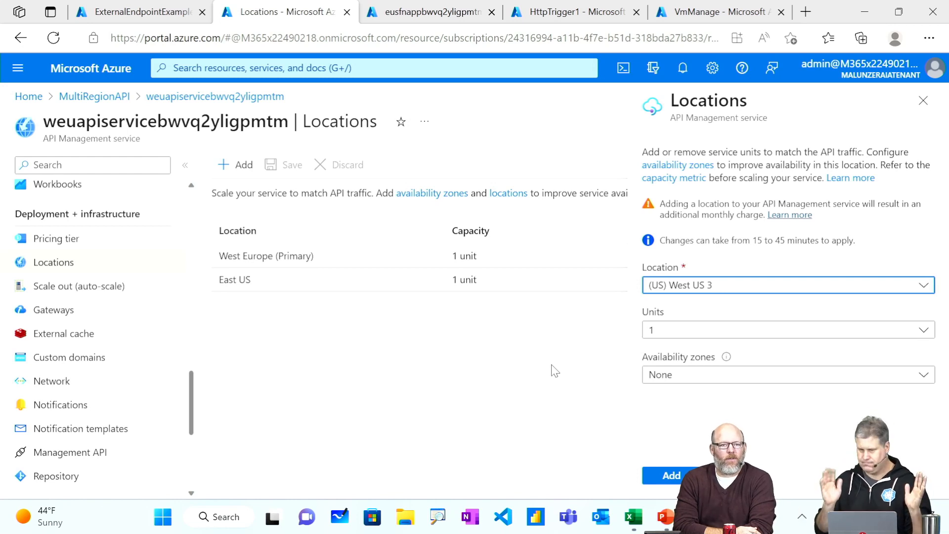
mouse_move(923, 100)
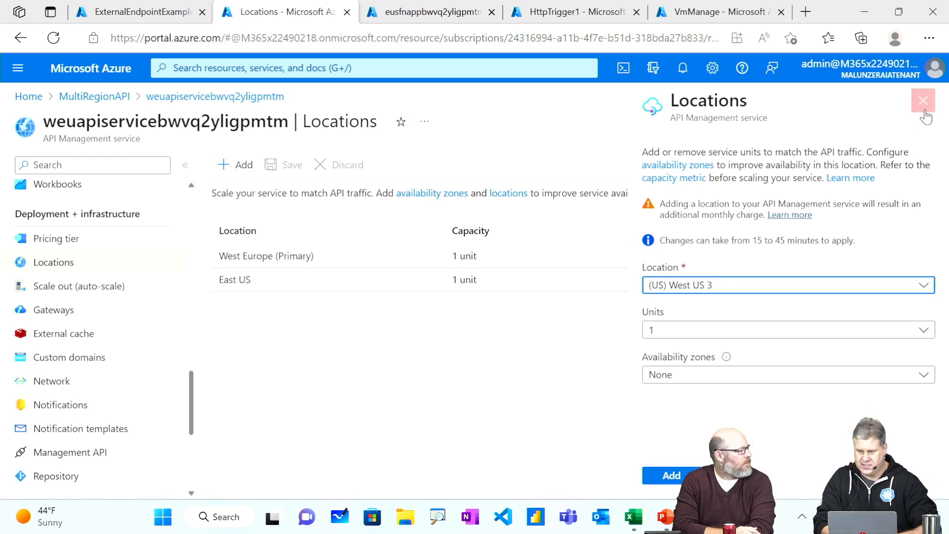
click(923, 100)
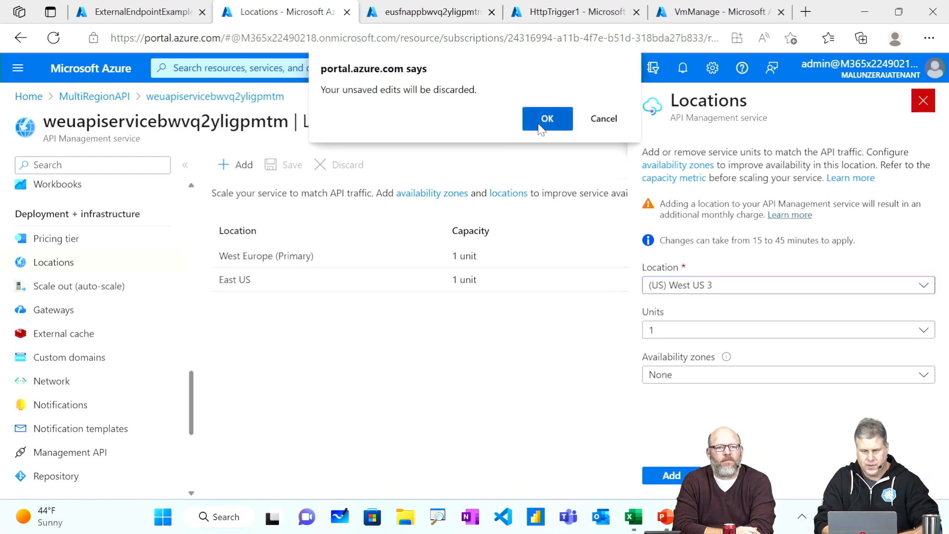
click(547, 118)
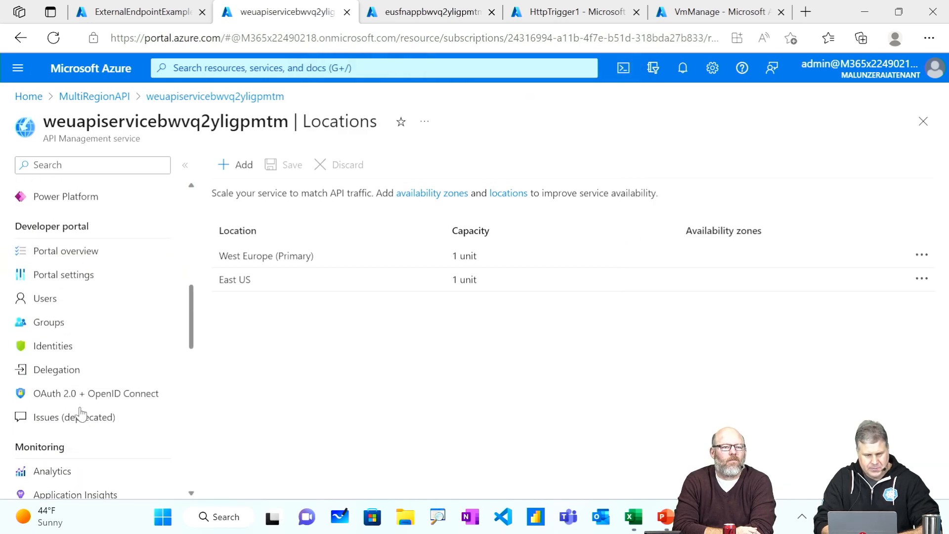
List the service's APIs, showing Echo API and myGlobalAPI
scroll(up, 3)
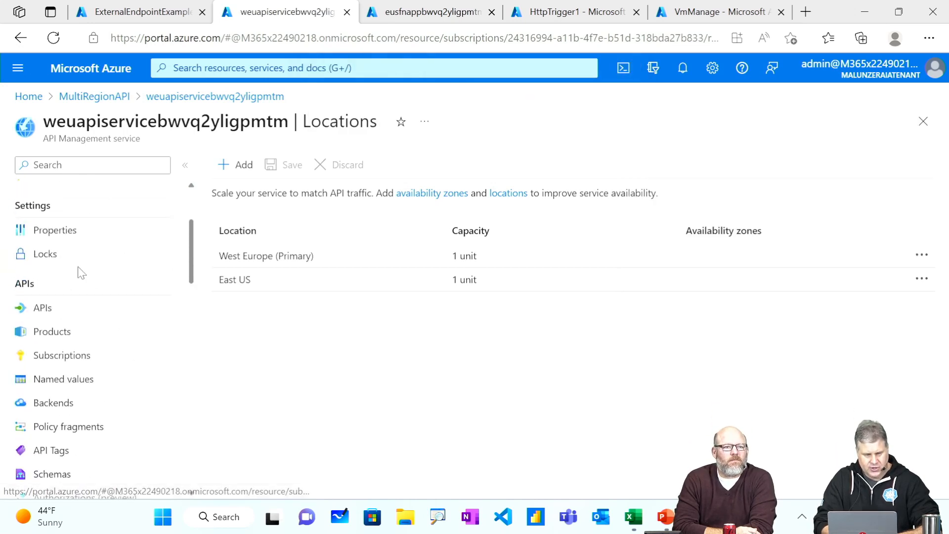
click(42, 307)
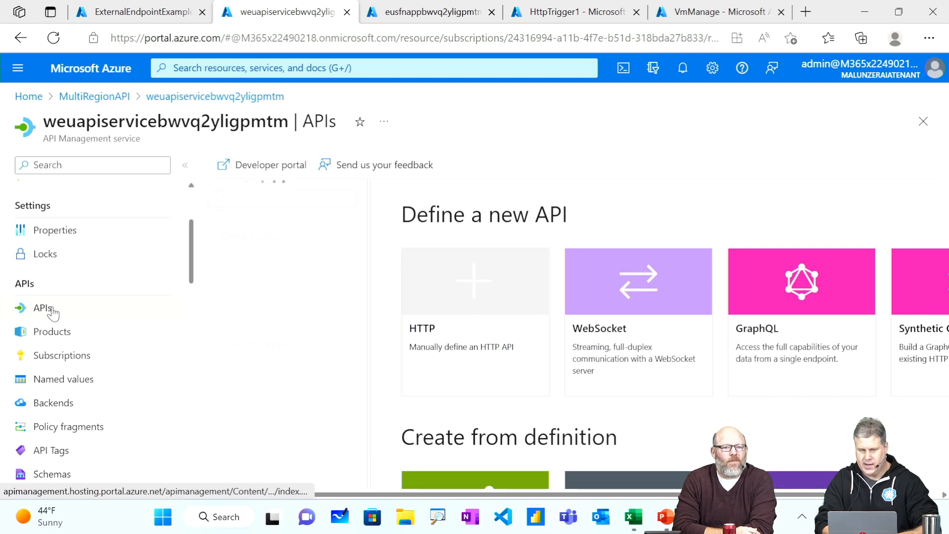
click(43, 308)
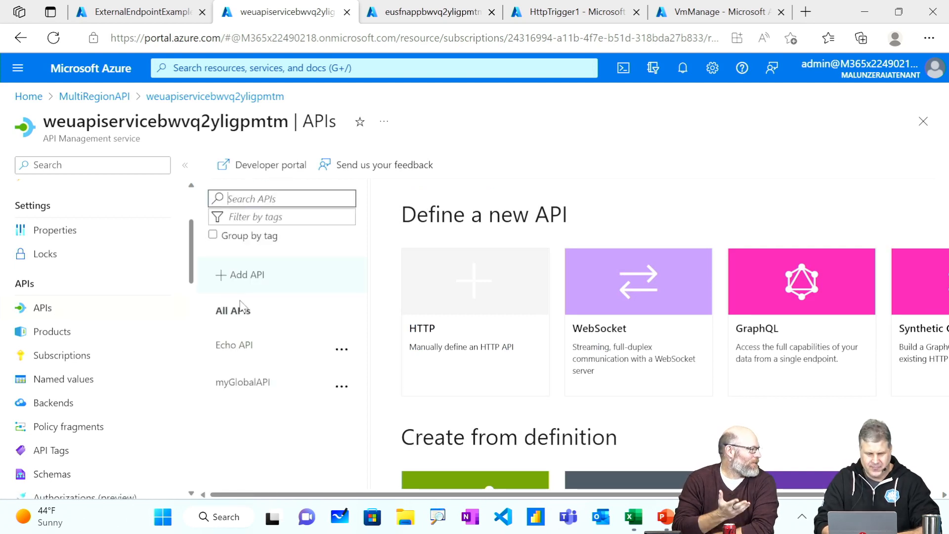
mouse_move(234, 345)
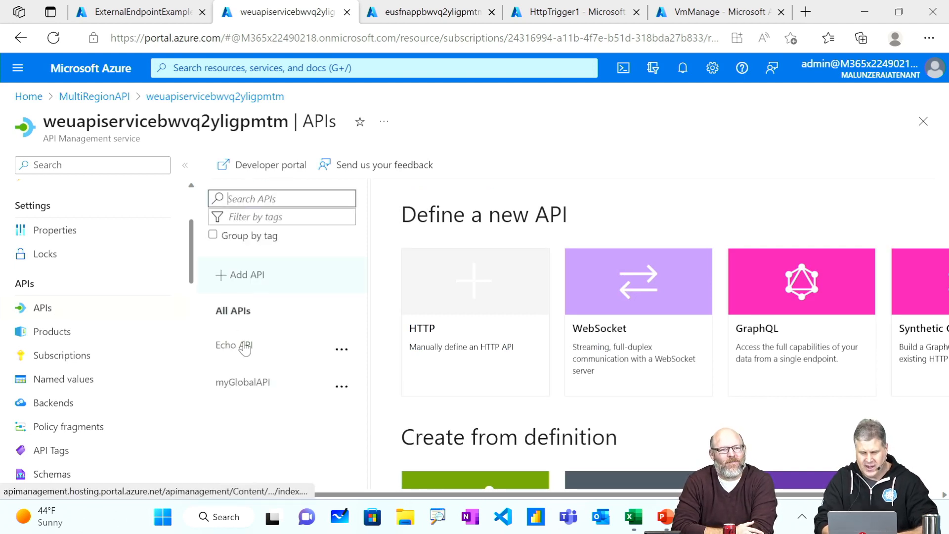
mouse_move(232, 345)
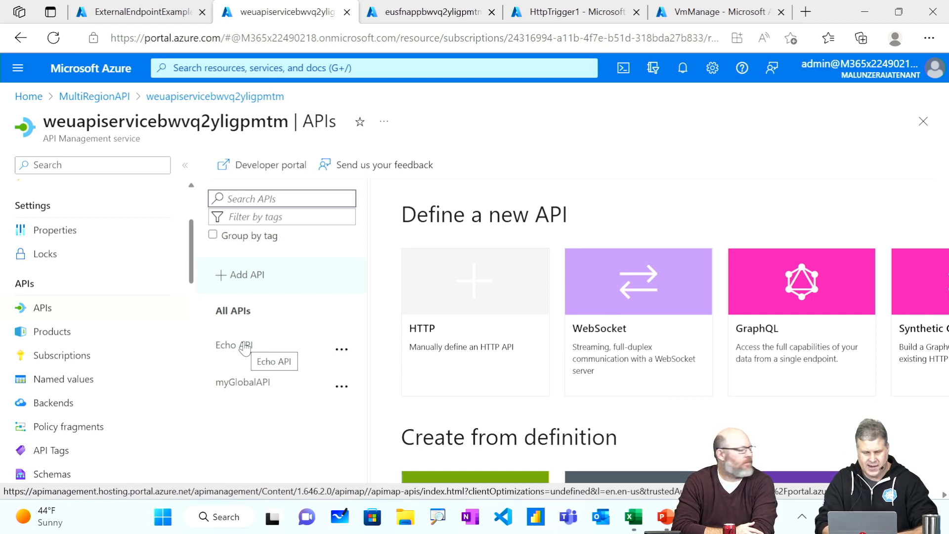
mouse_move(229, 389)
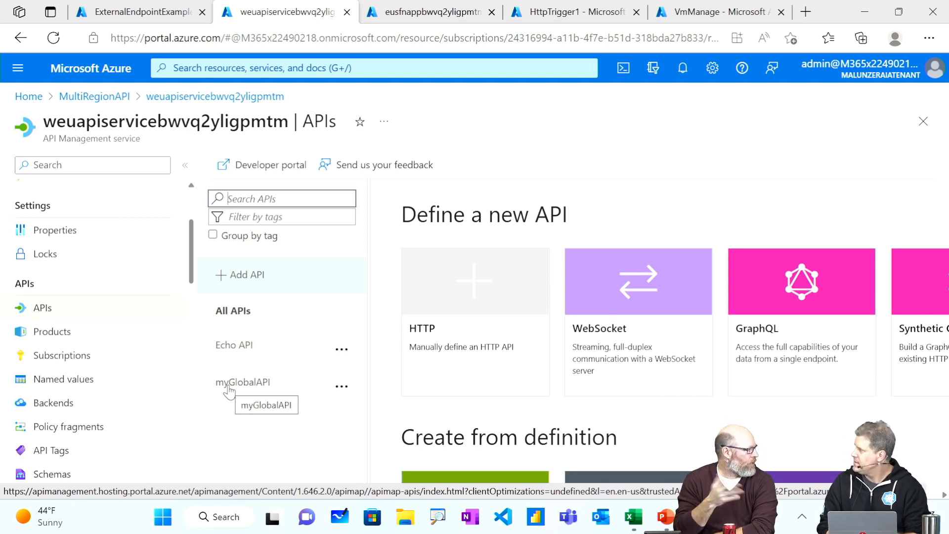
mouse_move(234, 357)
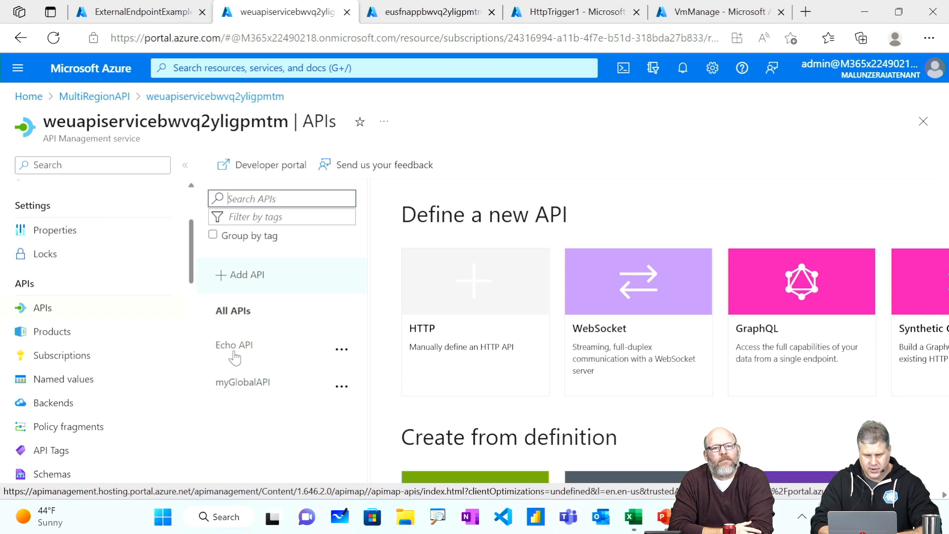
mouse_move(234, 345)
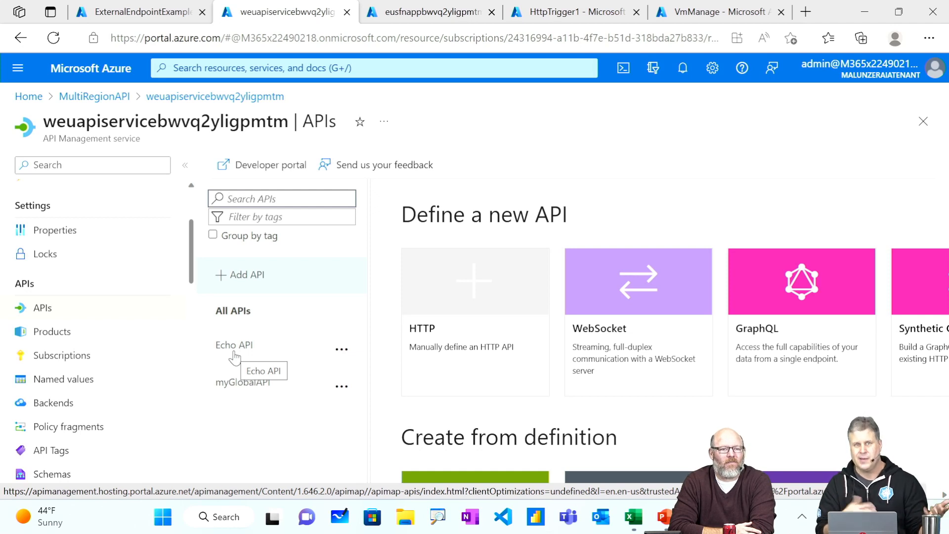
mouse_move(248, 375)
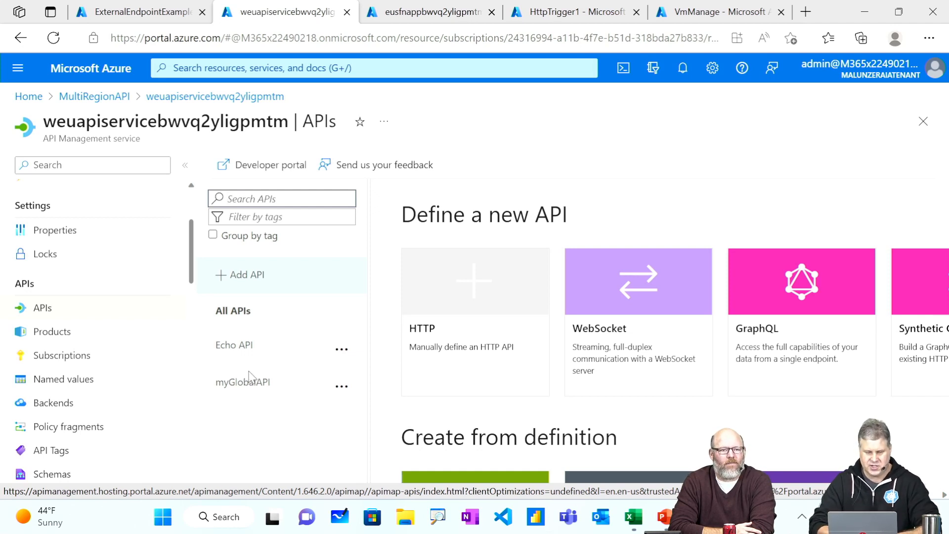
click(243, 382)
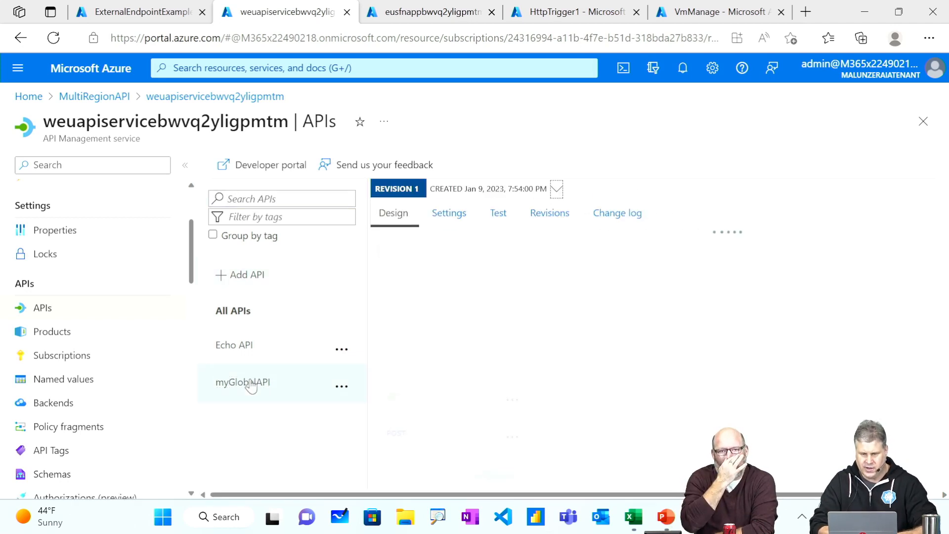
click(242, 382)
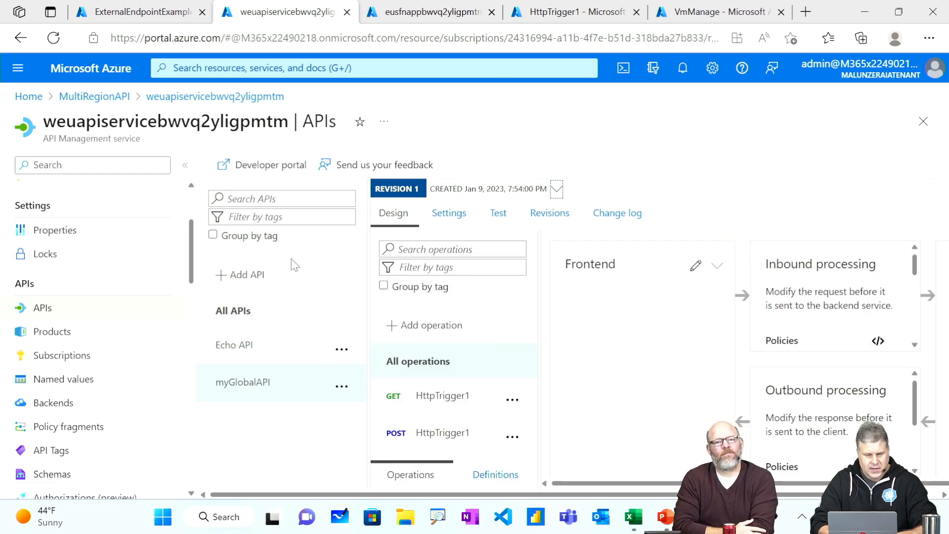
click(185, 165)
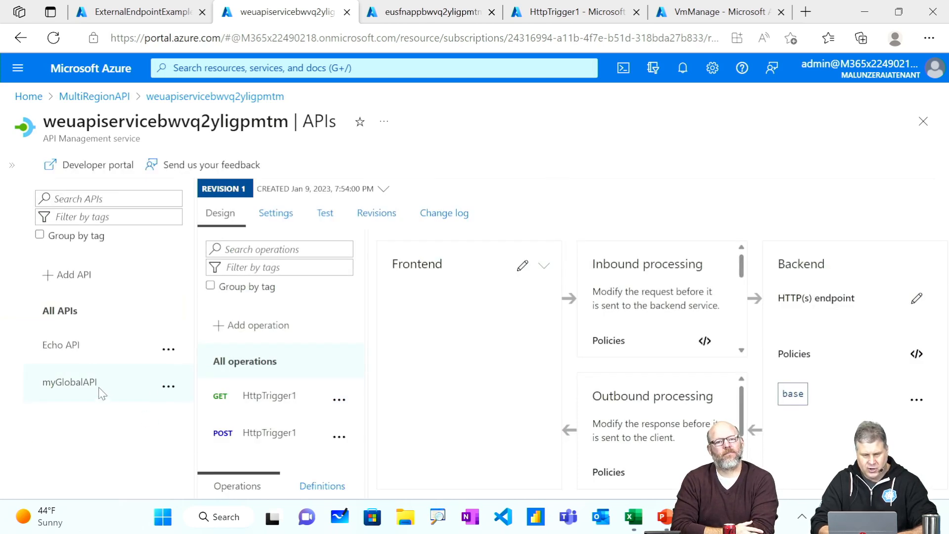
mouse_move(215, 385)
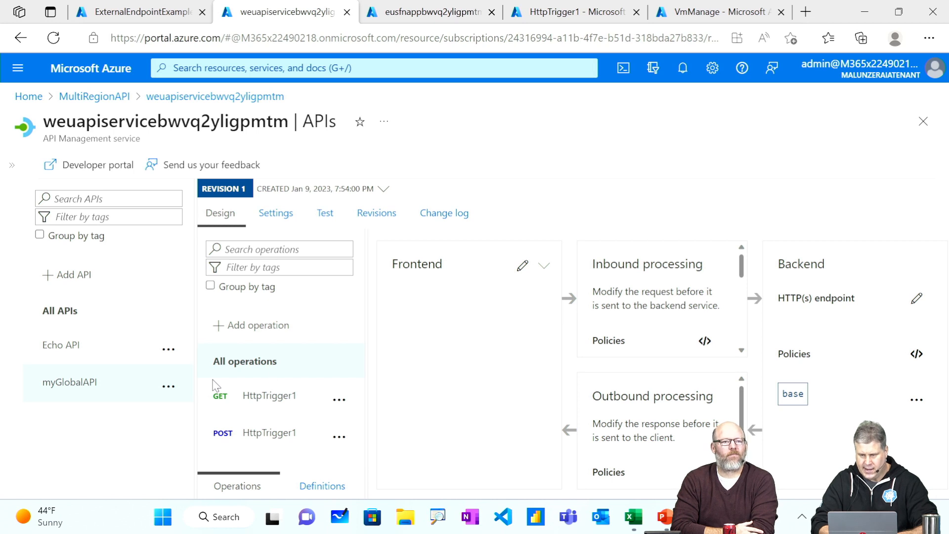
mouse_move(310, 371)
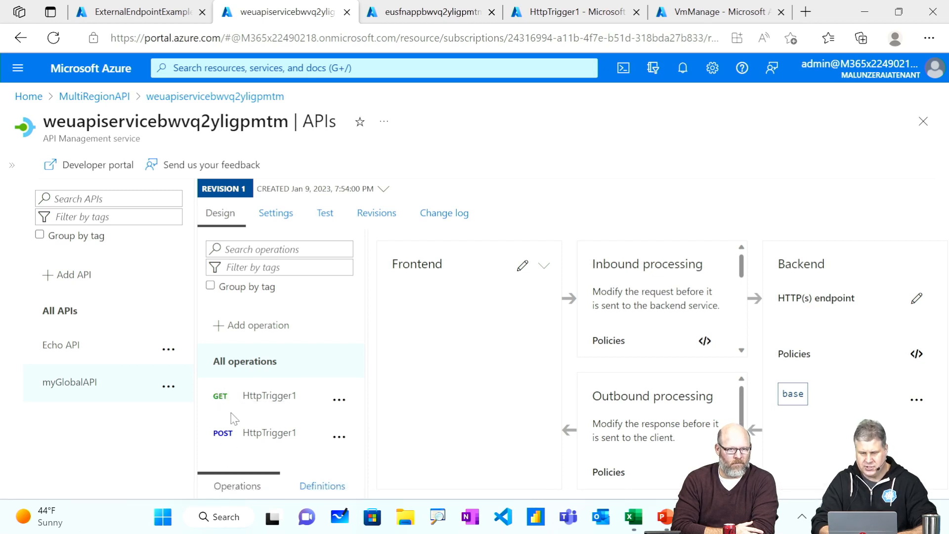
mouse_move(261, 346)
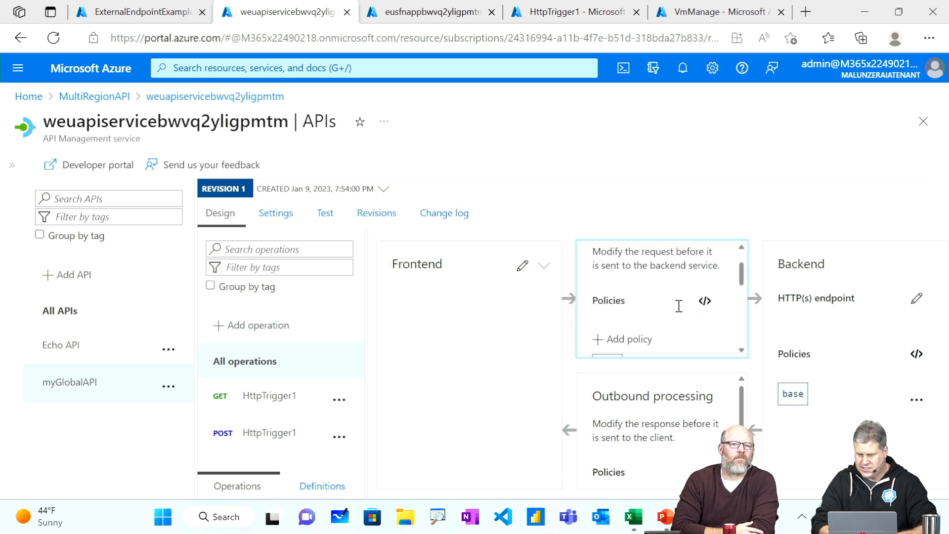
scroll(up, 3)
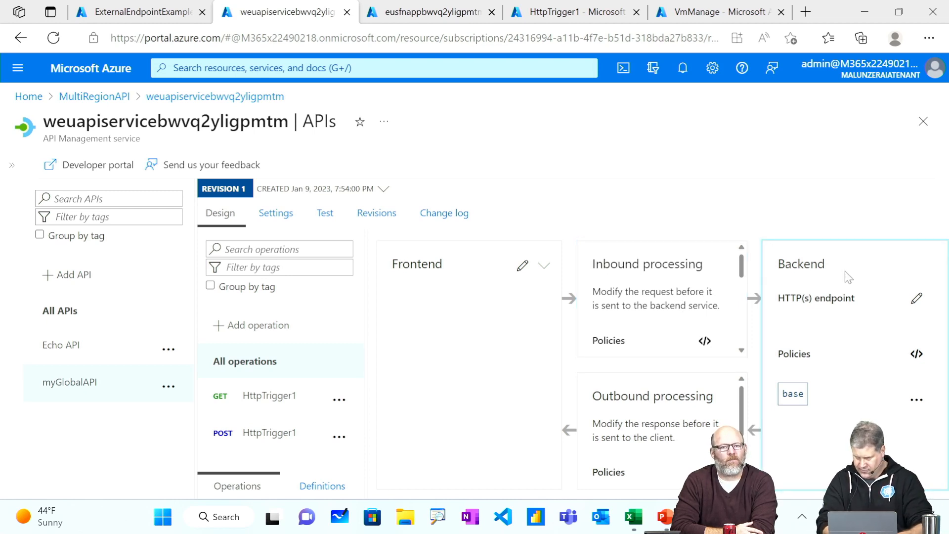
mouse_move(842, 281)
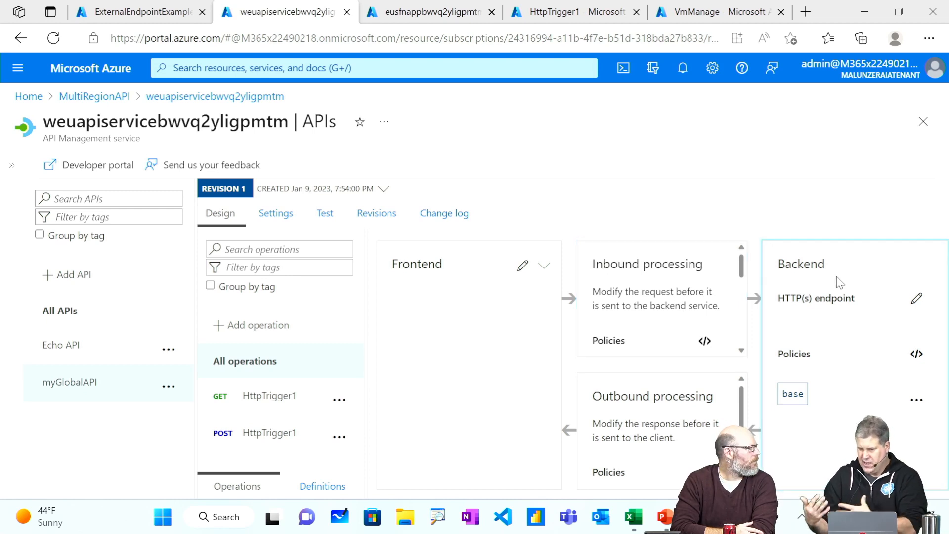
mouse_move(830, 356)
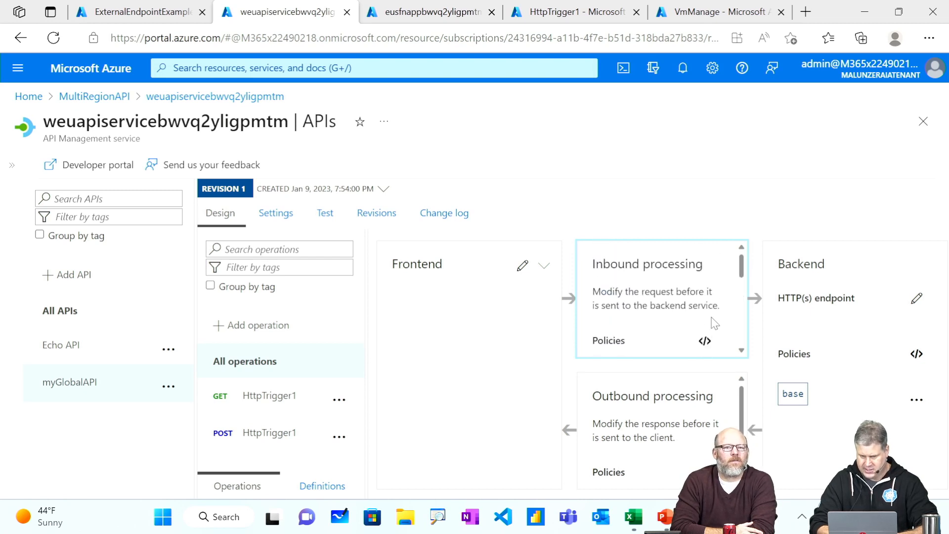
mouse_move(704, 341)
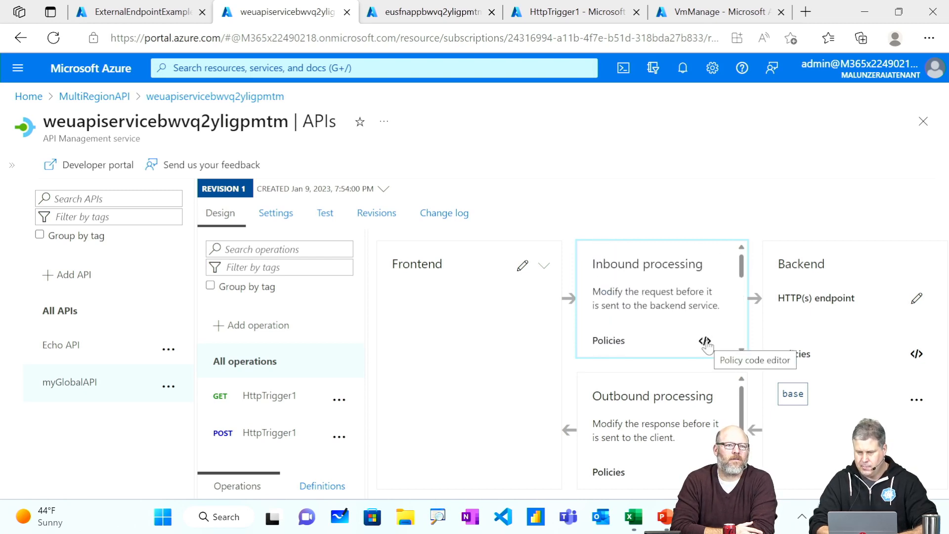
Review myGlobalAPI's inbound choose/when policy routing to region-based backends
click(705, 340)
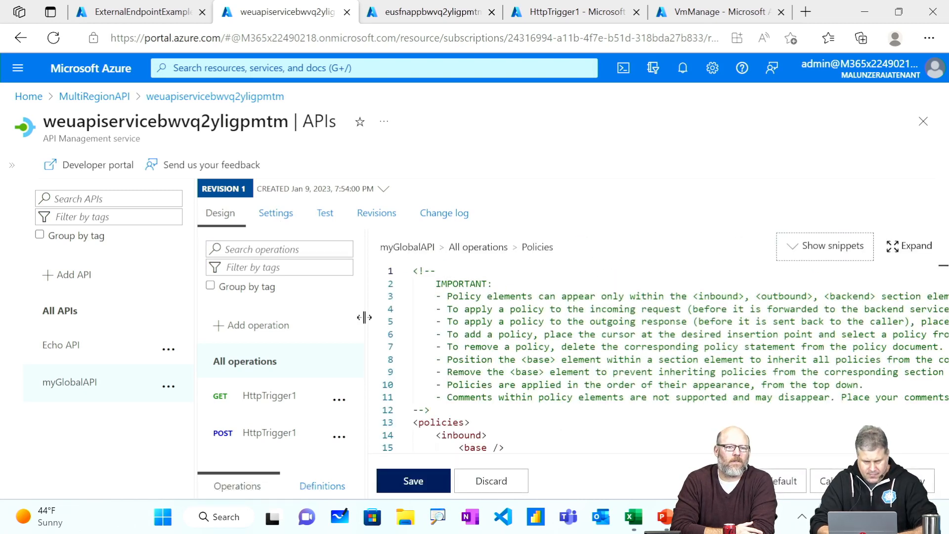
scroll(down, 3)
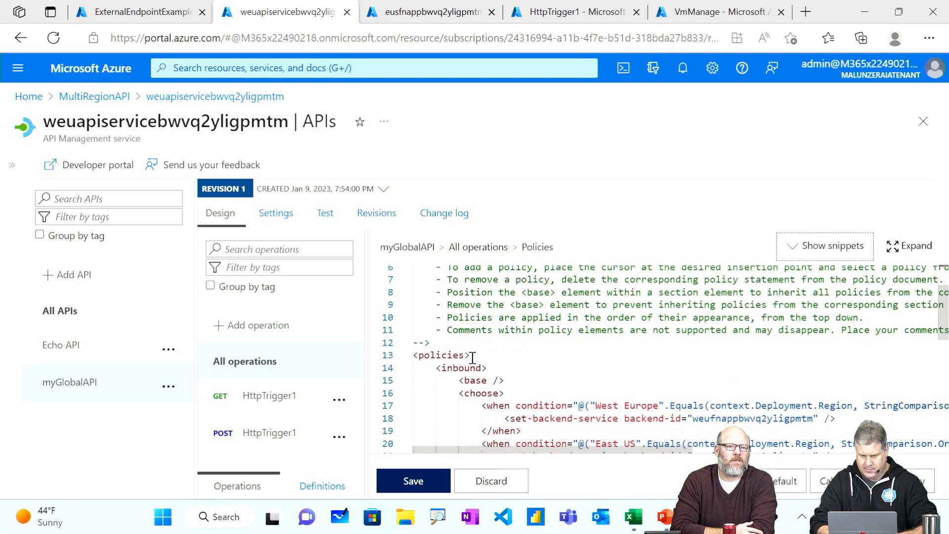
scroll(down, 3)
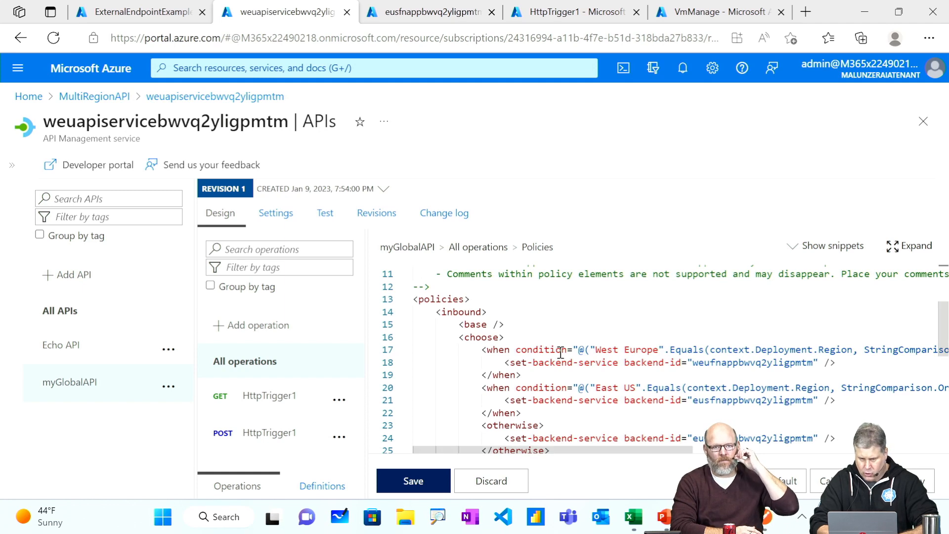
scroll(down, 3)
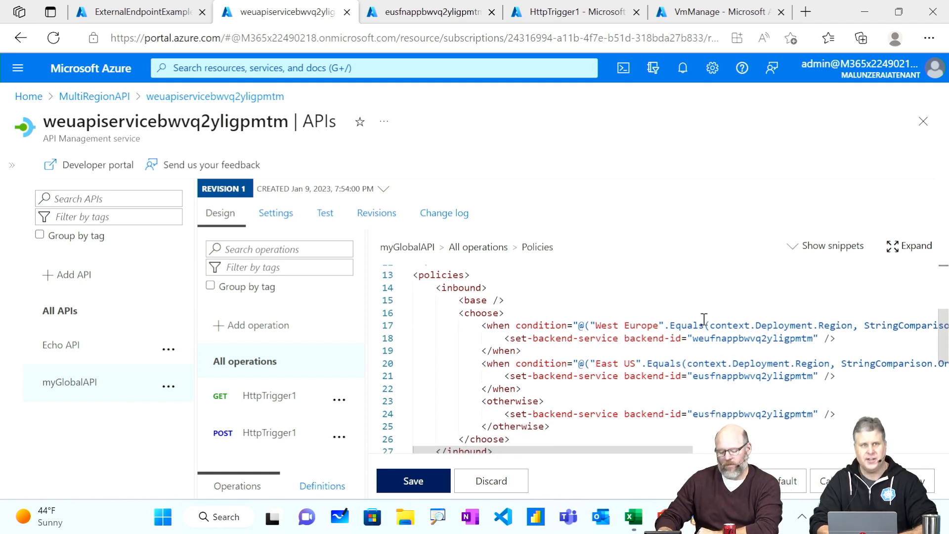
scroll(down, 3)
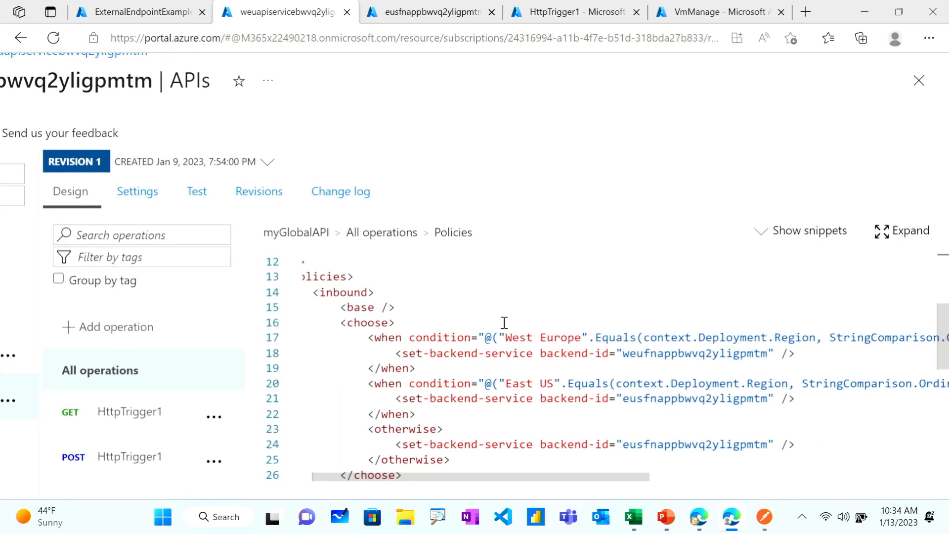
mouse_move(464, 319)
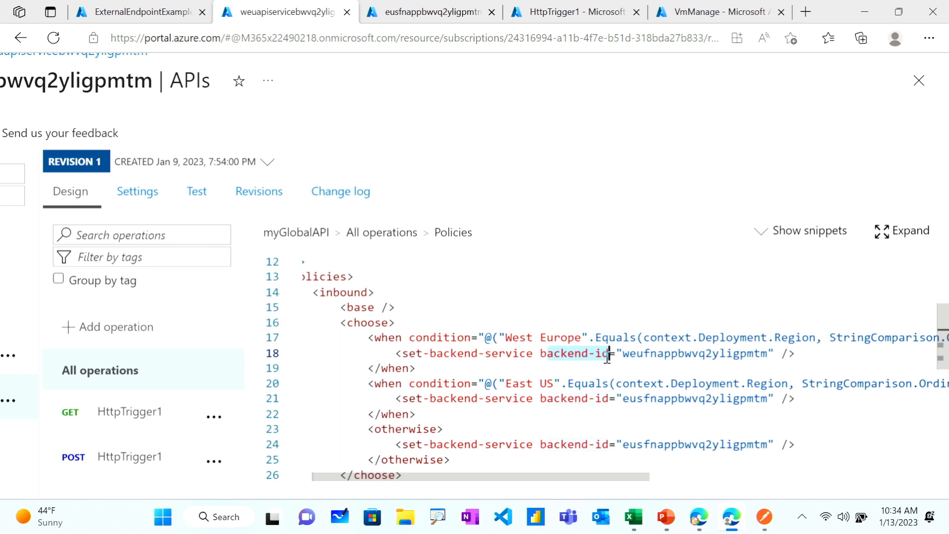
mouse_move(624, 354)
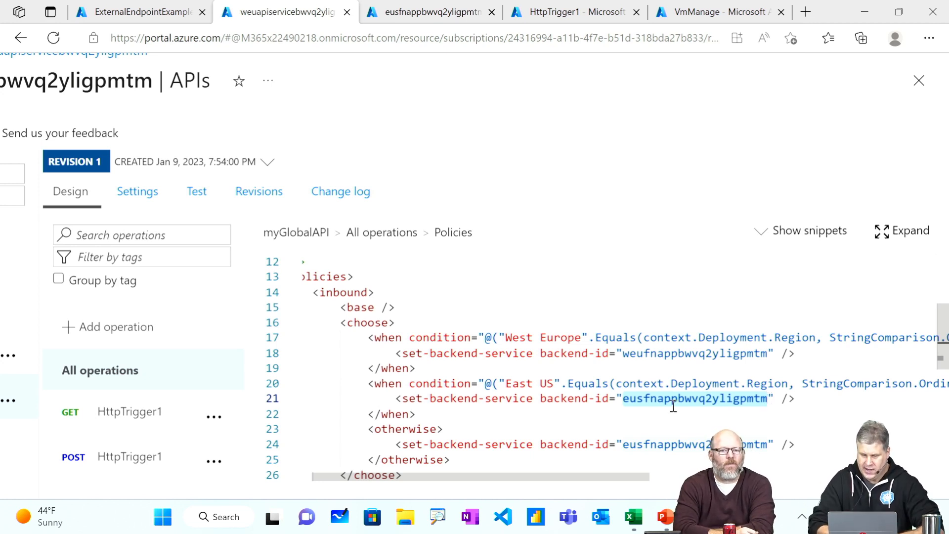
scroll(down, 3)
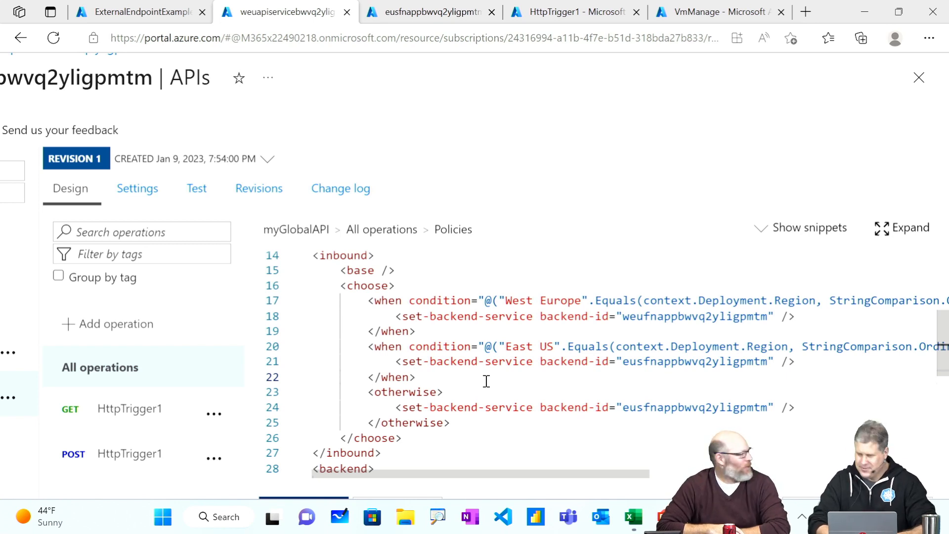
scroll(down, 3)
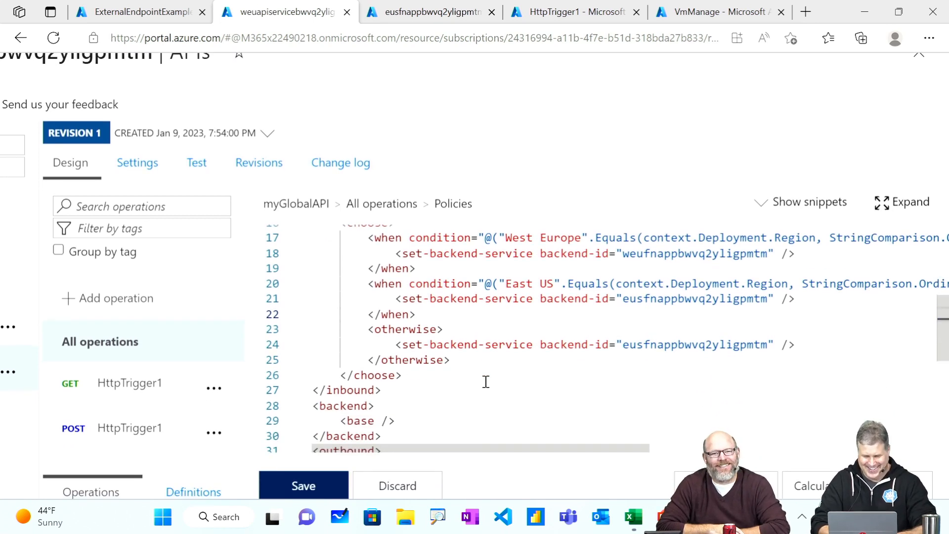
scroll(up, 3)
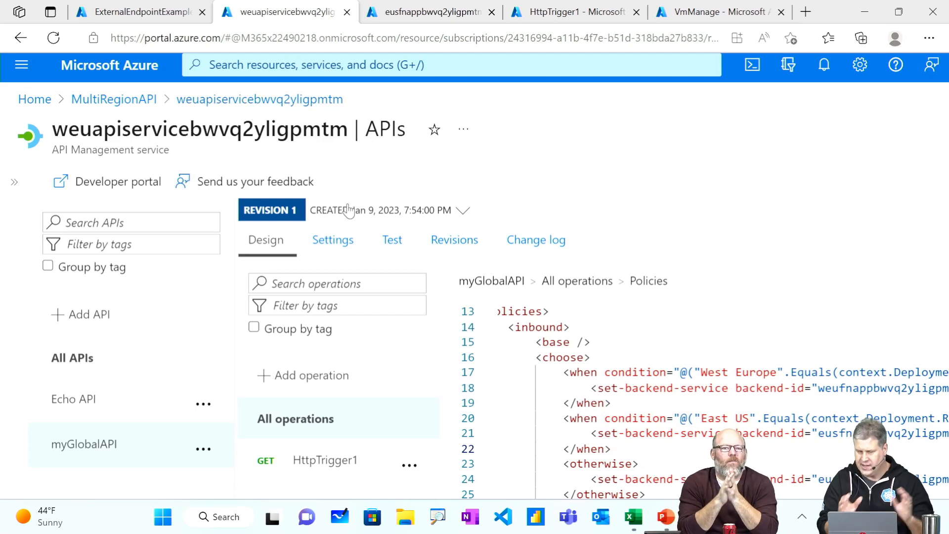
mouse_move(290, 173)
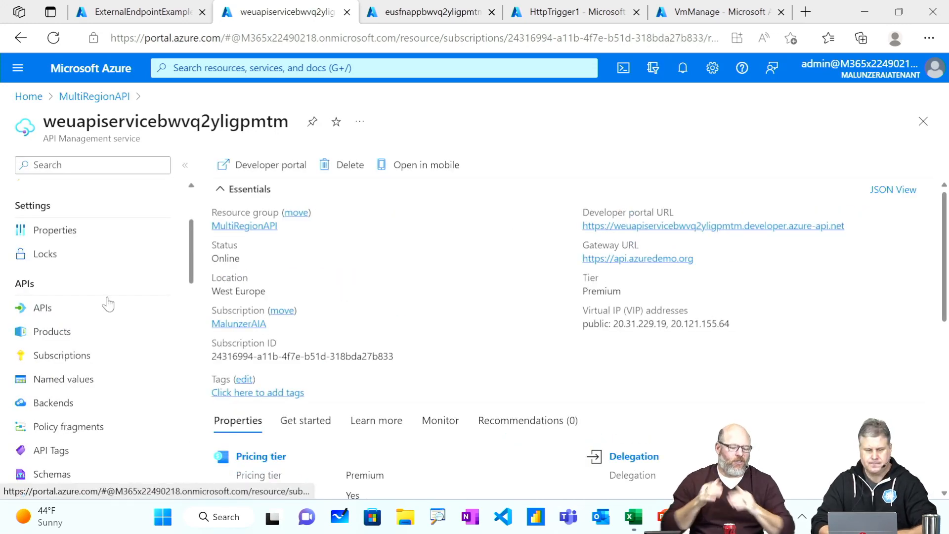
scroll(down, 3)
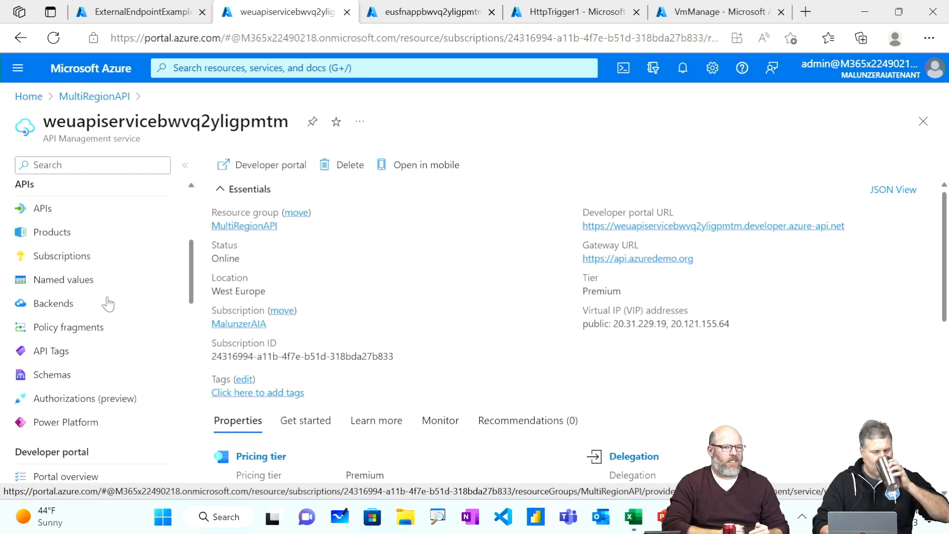
scroll(down, 3)
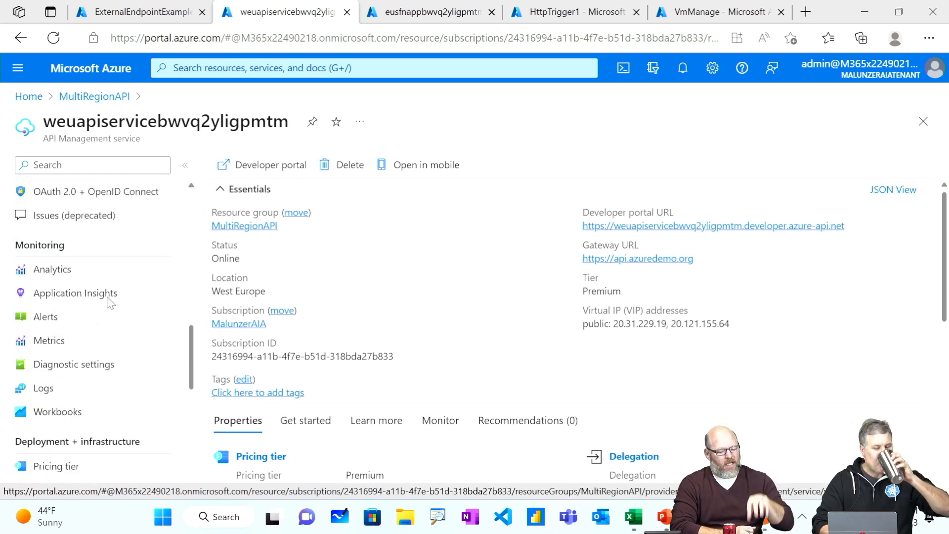
scroll(down, 3)
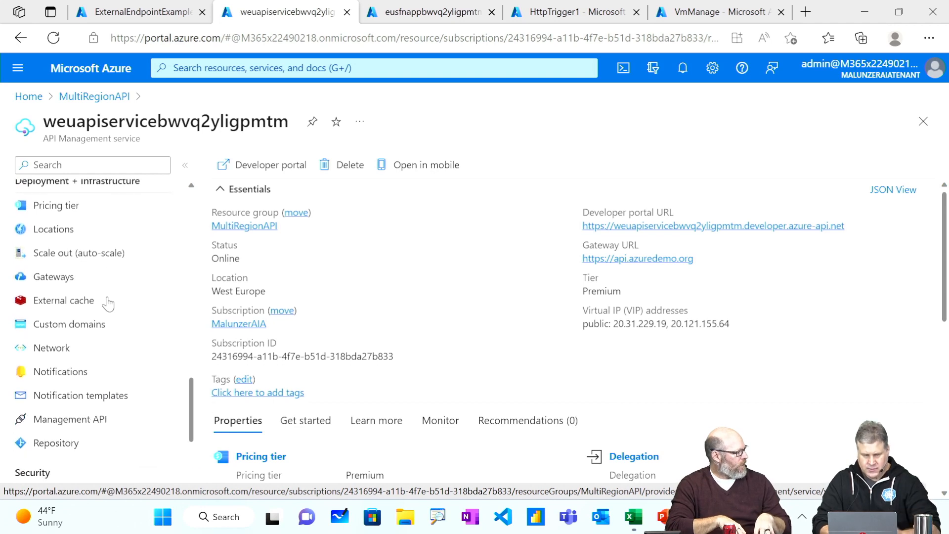
Go to the service's Custom domains settings
click(69, 322)
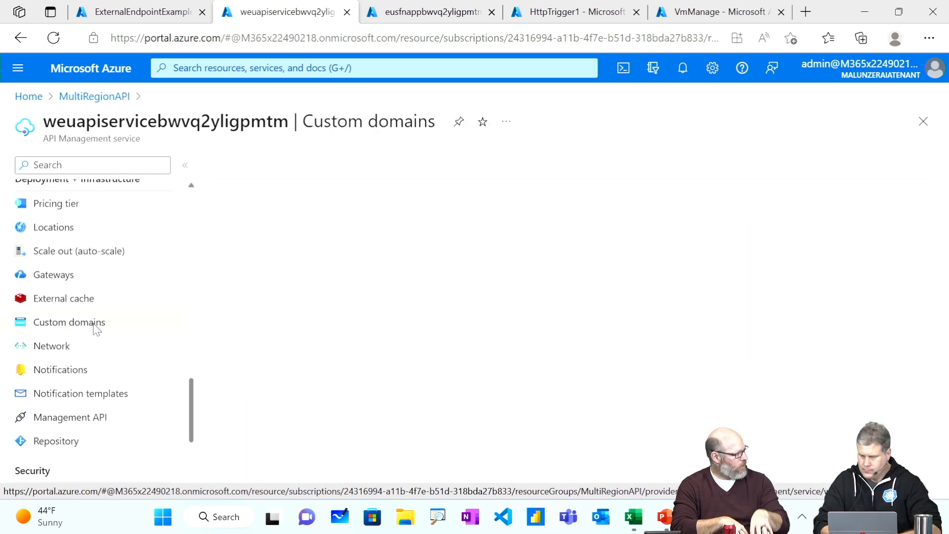
Show the Gateway entries: the built-in hostname and api.azuredemo.org with its certificate
click(69, 322)
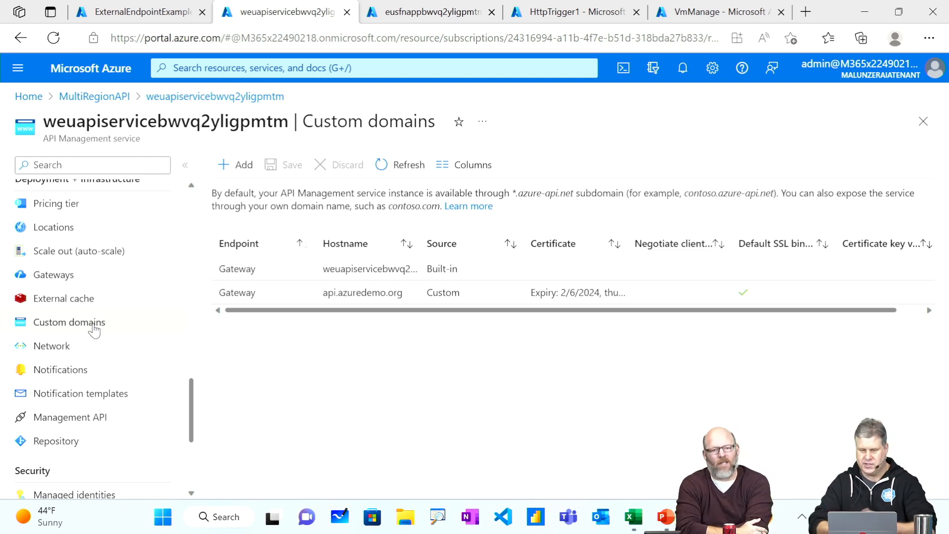
mouse_move(396, 310)
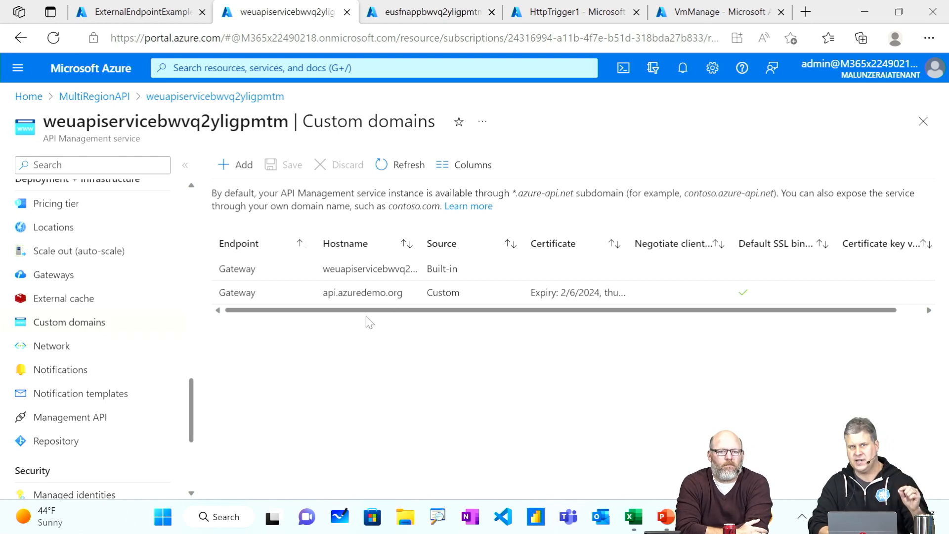
mouse_move(359, 340)
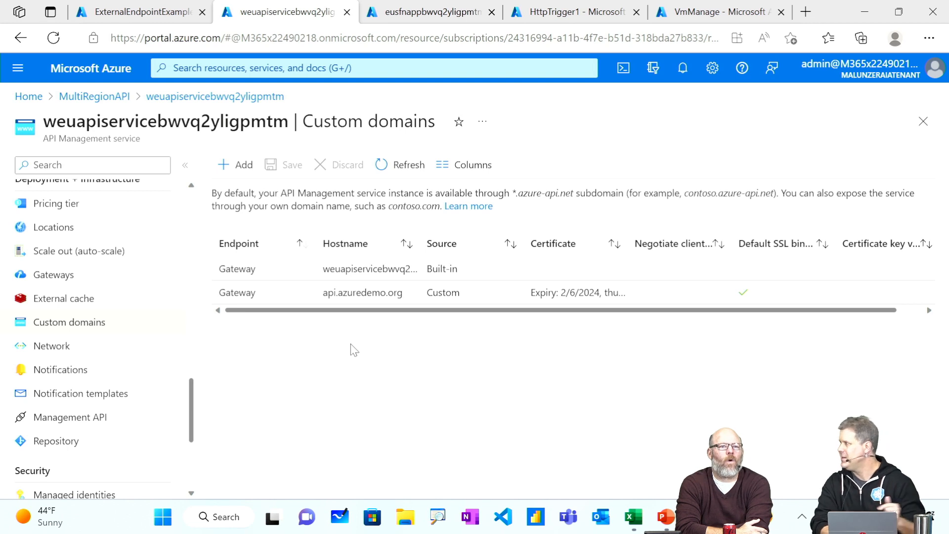
mouse_move(361, 340)
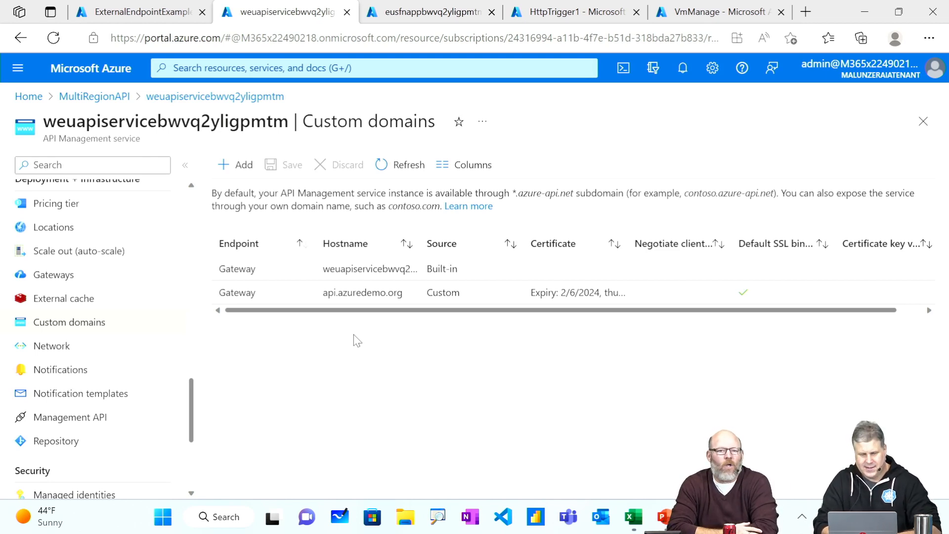
mouse_move(332, 344)
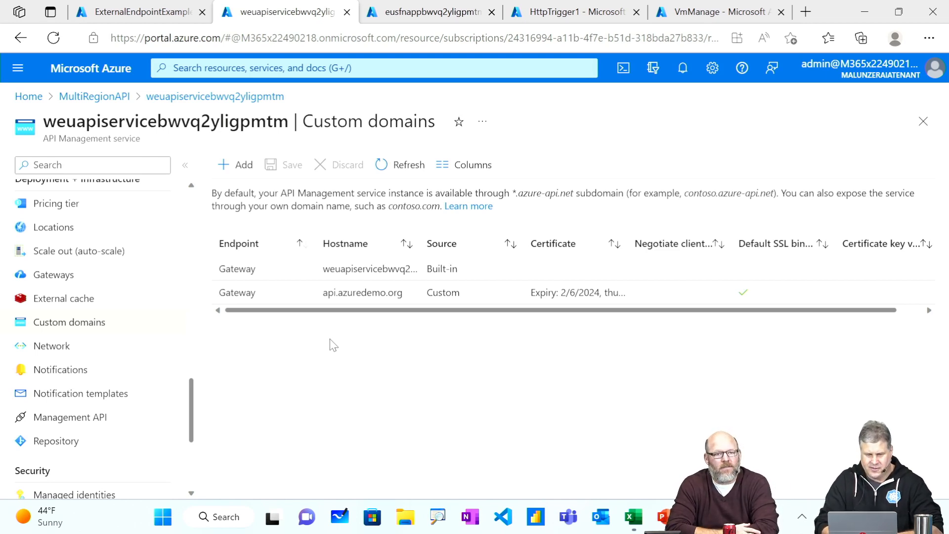
mouse_move(325, 299)
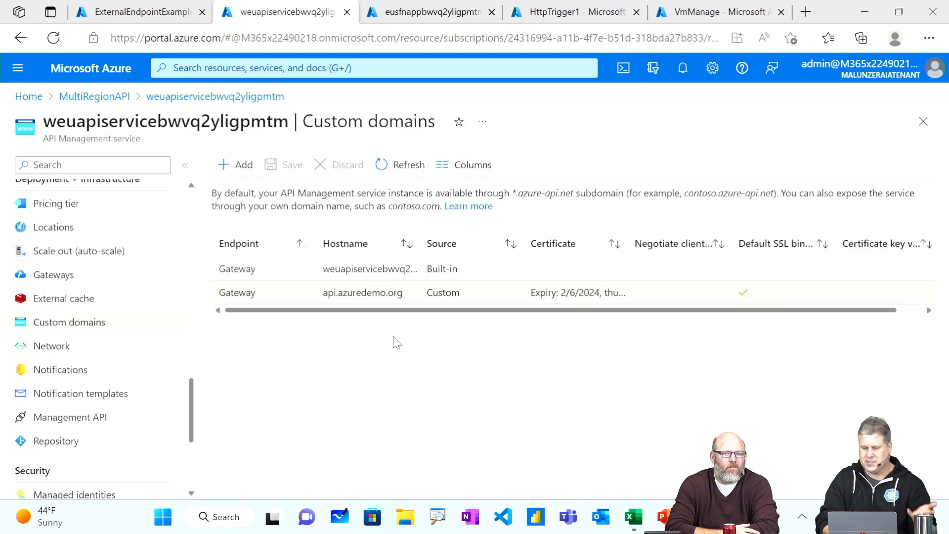
mouse_move(311, 302)
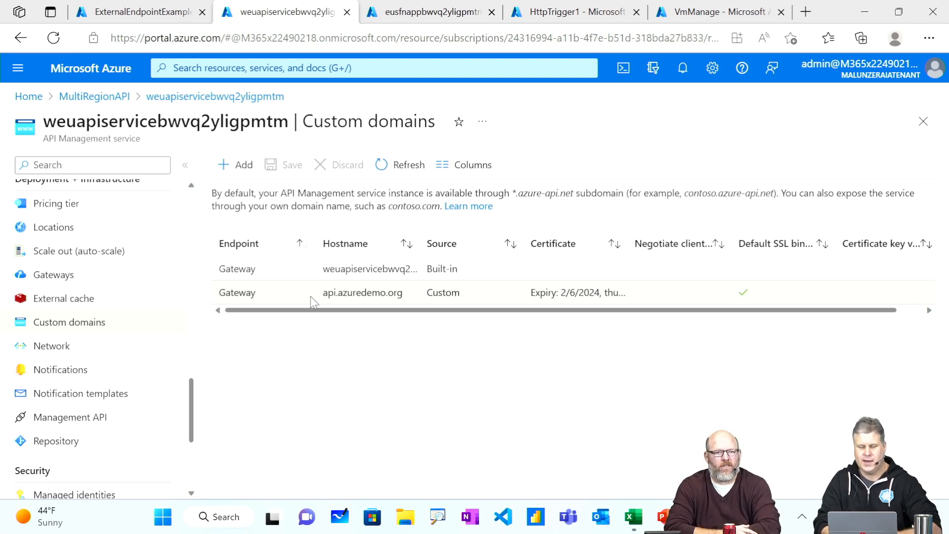
mouse_move(354, 332)
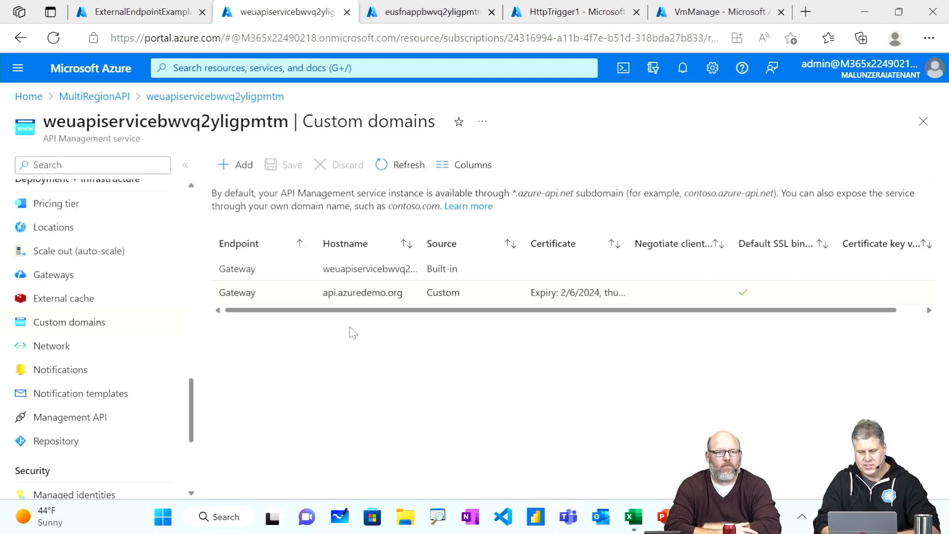
mouse_move(343, 329)
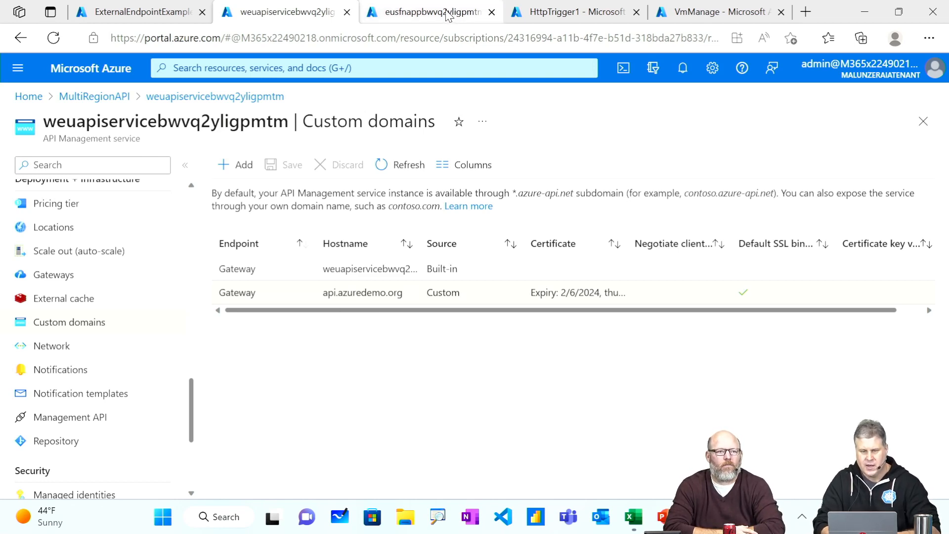
Bring up HttpTrigger1's Code + Test page in the eusfnappbwvq2yligpmtm function app
click(429, 11)
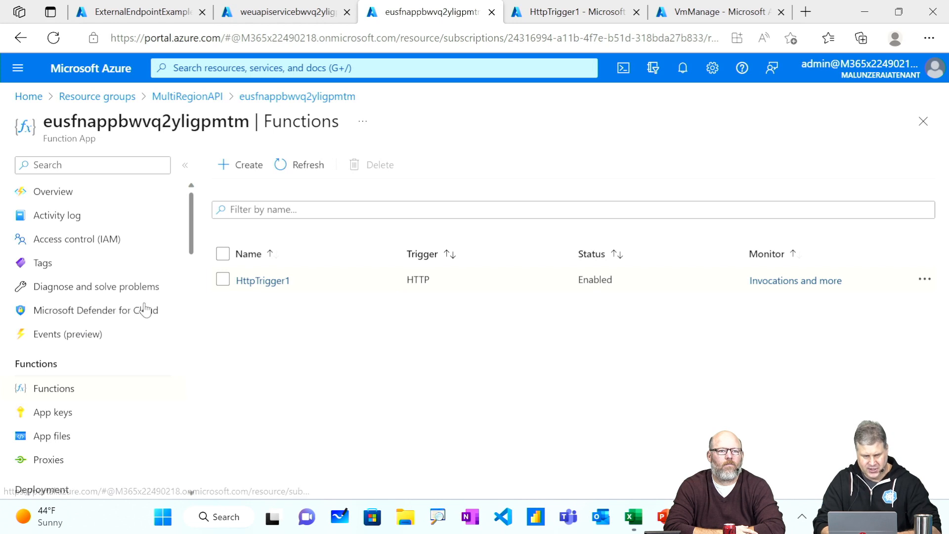
click(263, 280)
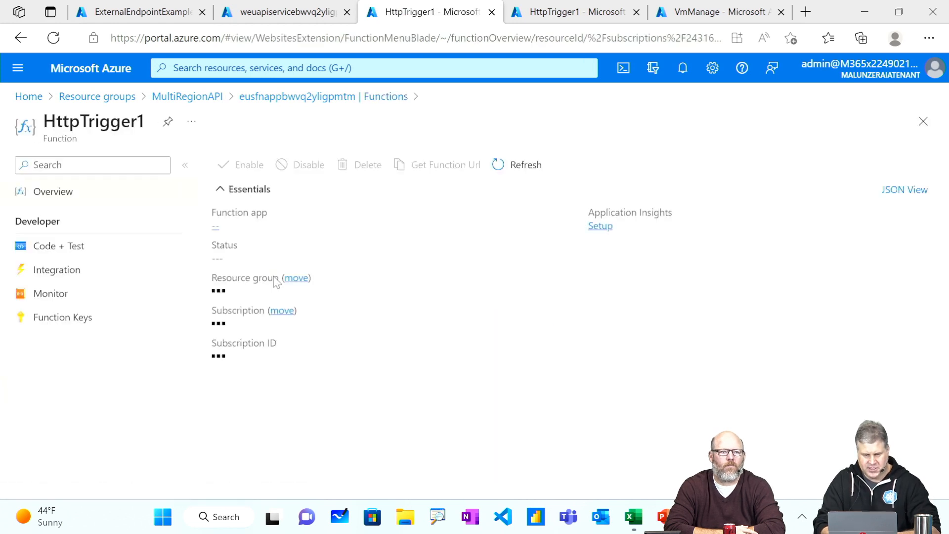
click(59, 246)
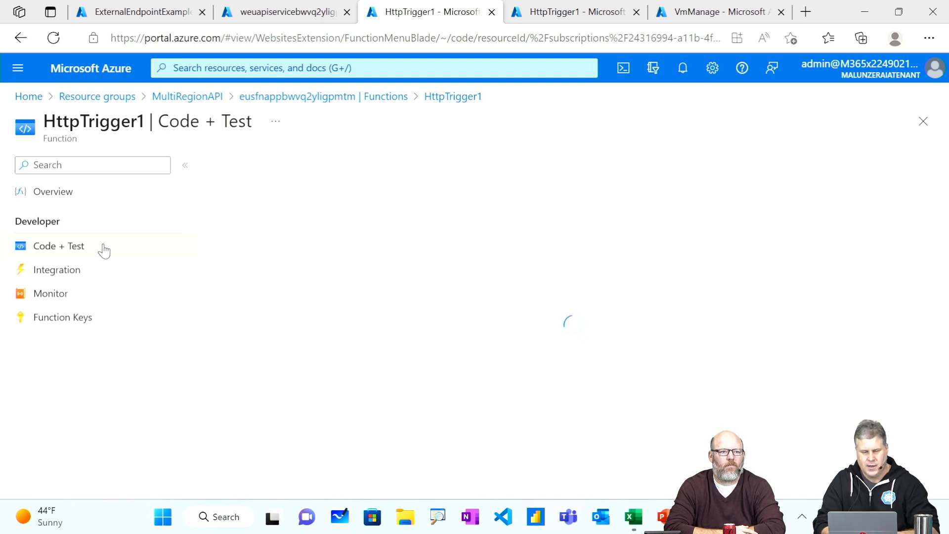
mouse_move(114, 253)
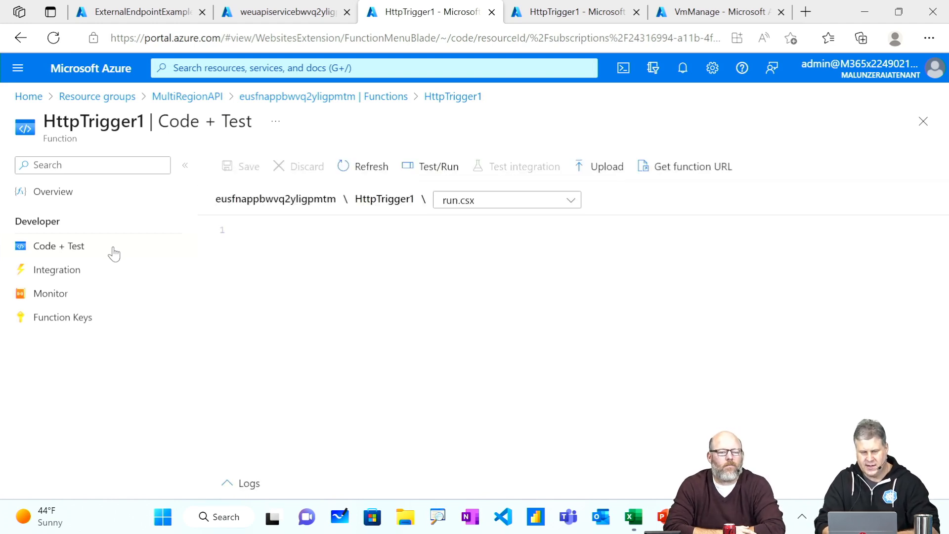
Read through run.csx and highlight the AzureRegionName environment variable used in the greeting
click(372, 166)
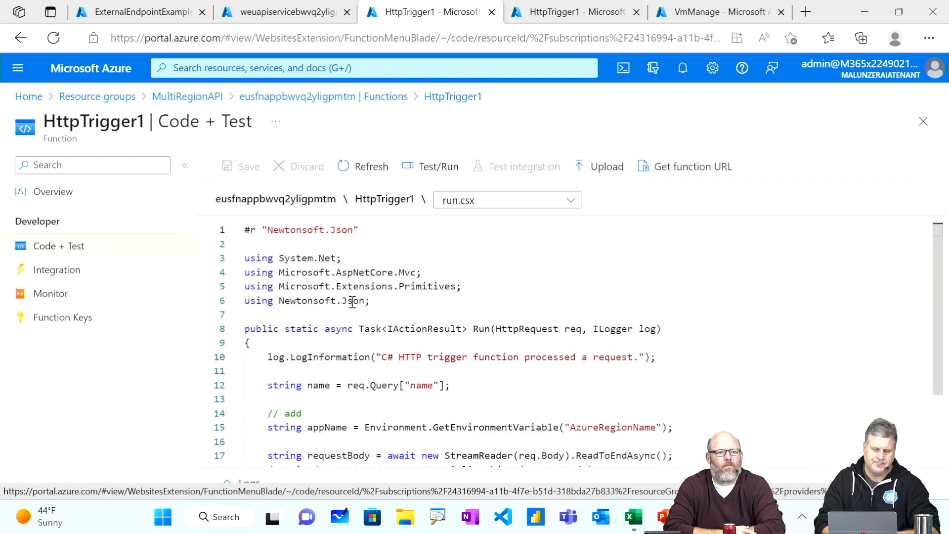
scroll(down, 3)
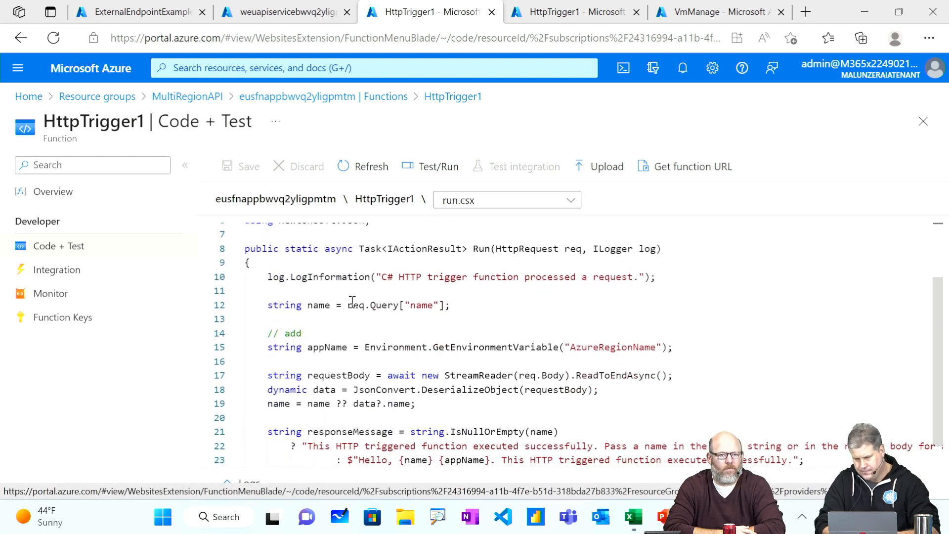
scroll(down, 3)
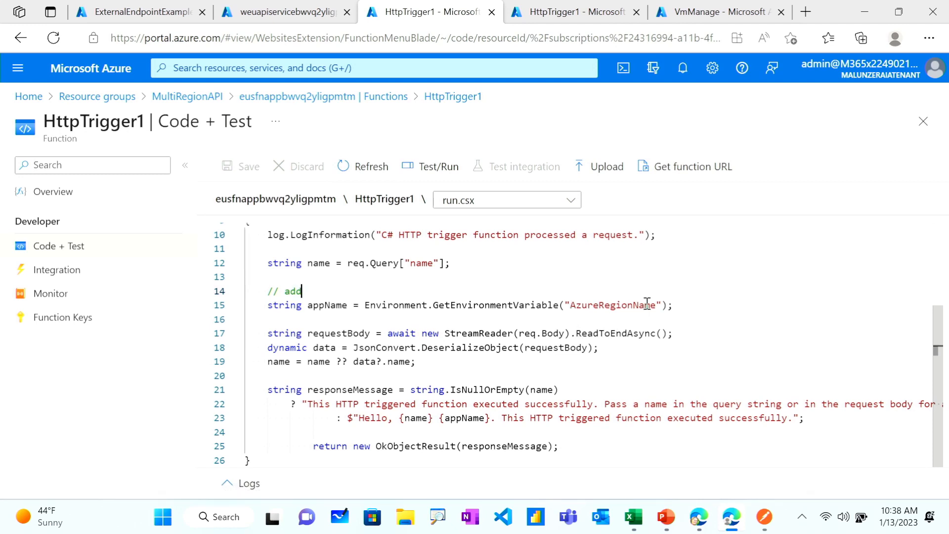
double_click(612, 305)
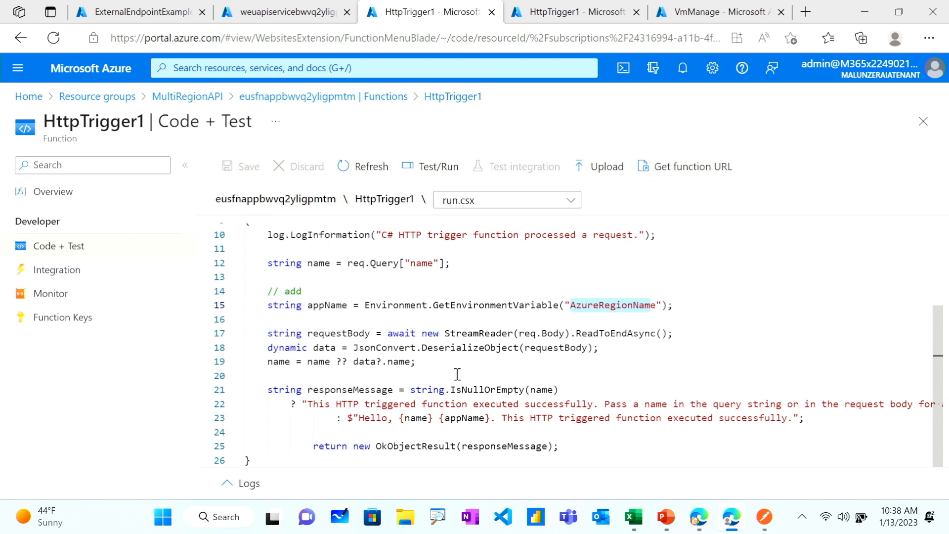
mouse_move(453, 364)
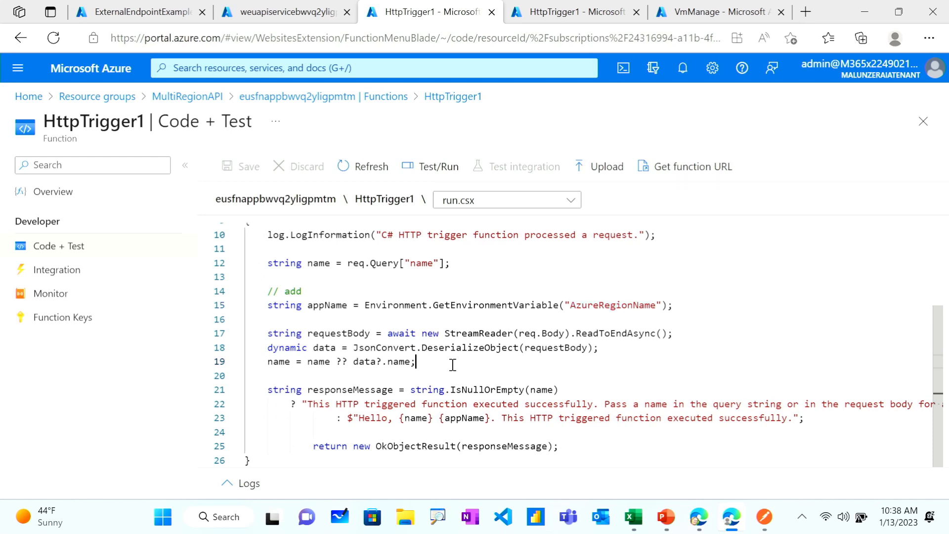
mouse_move(502, 140)
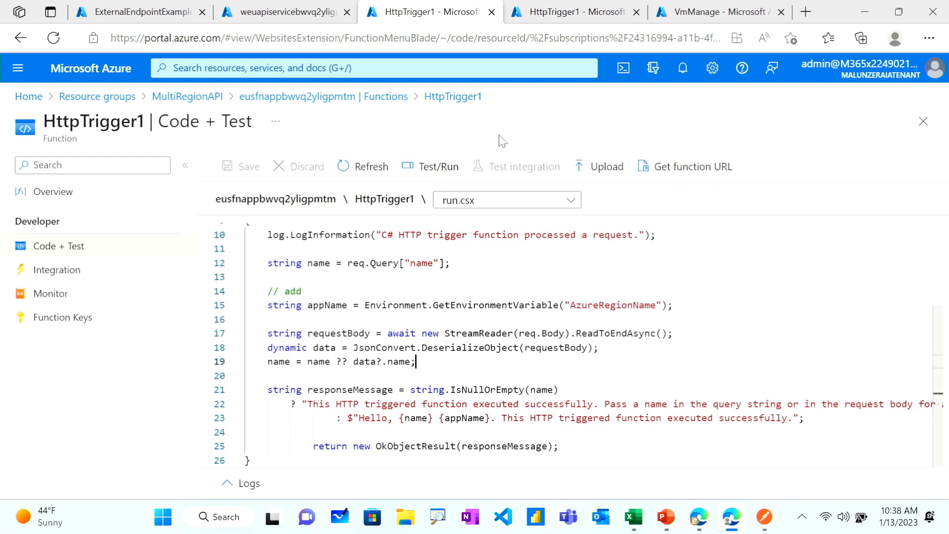
mouse_move(345, 203)
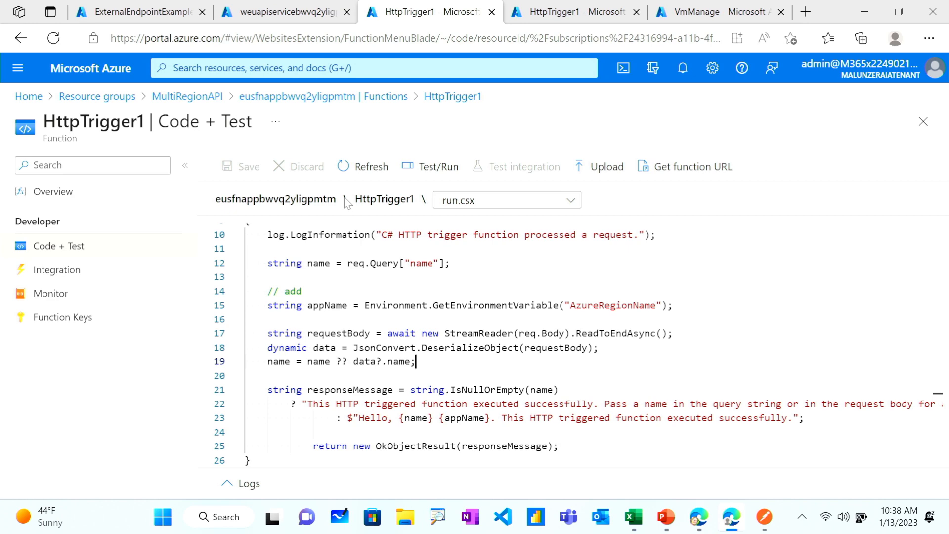
mouse_move(763, 518)
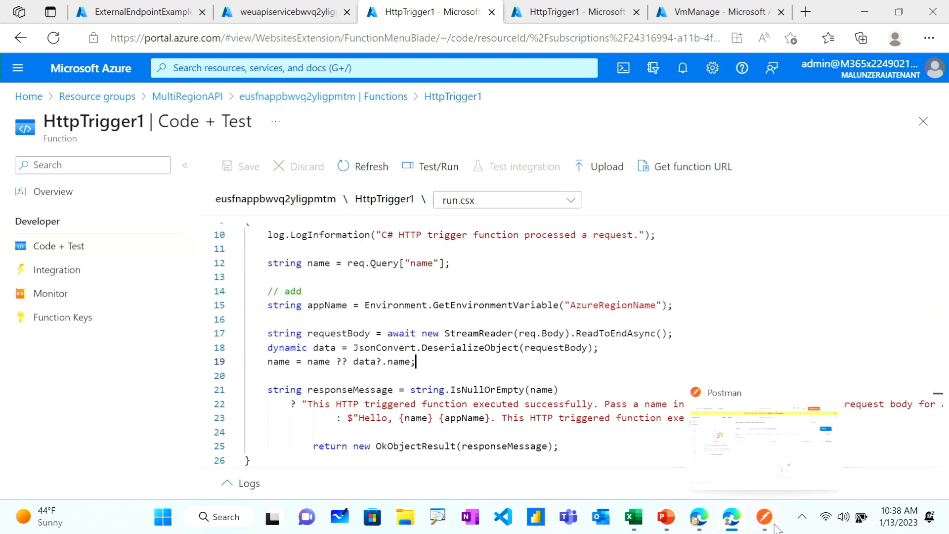
click(764, 518)
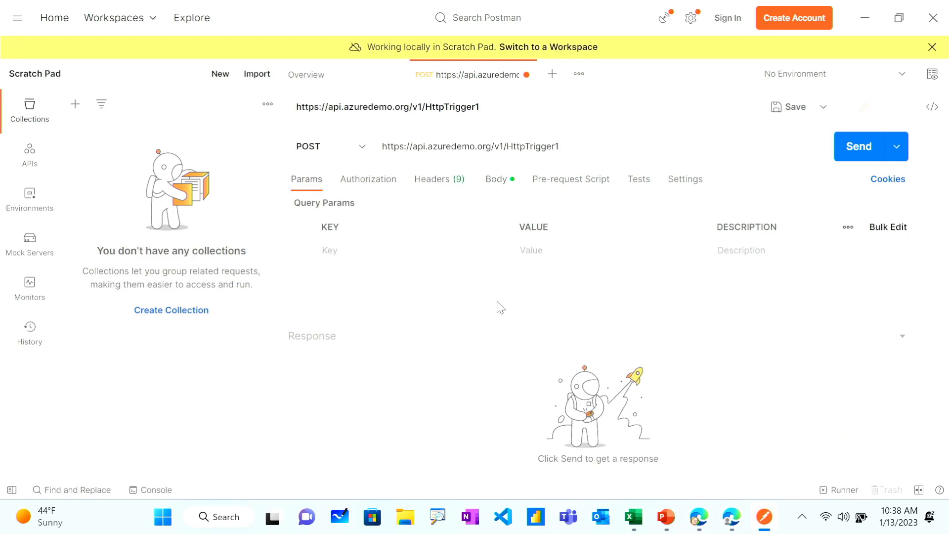
mouse_move(477, 236)
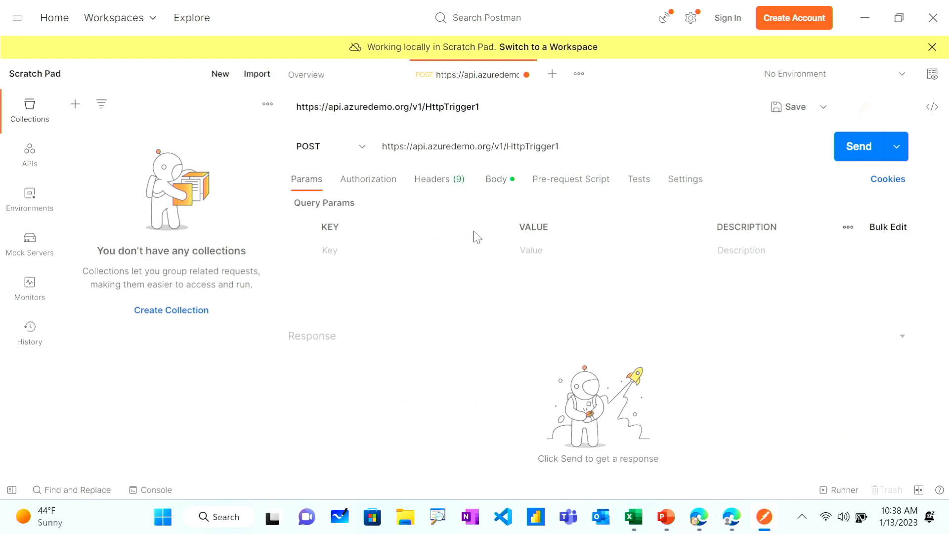
mouse_move(505, 244)
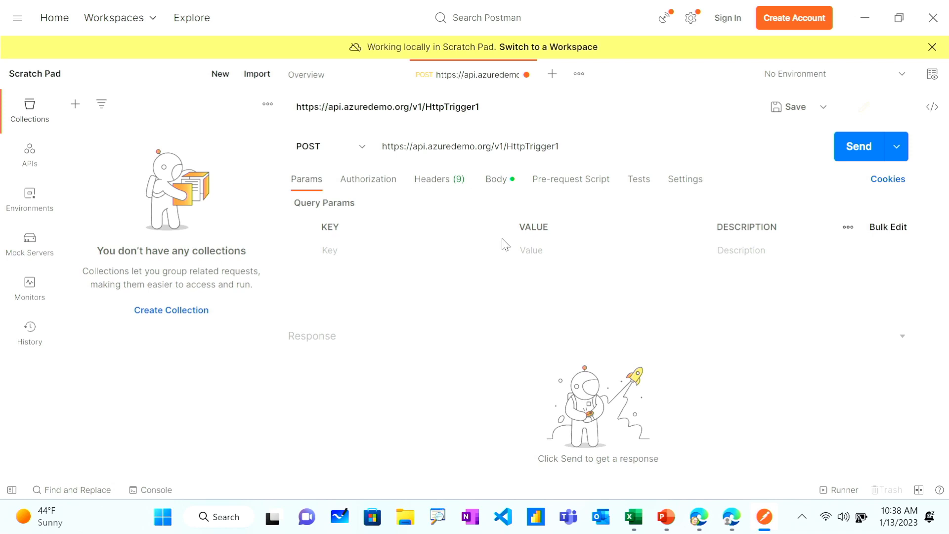
mouse_move(475, 297)
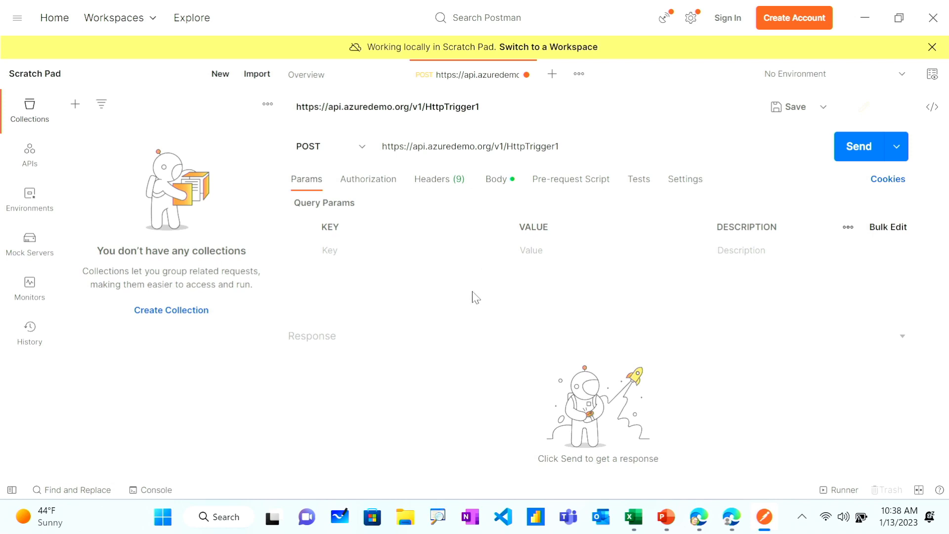
mouse_move(454, 169)
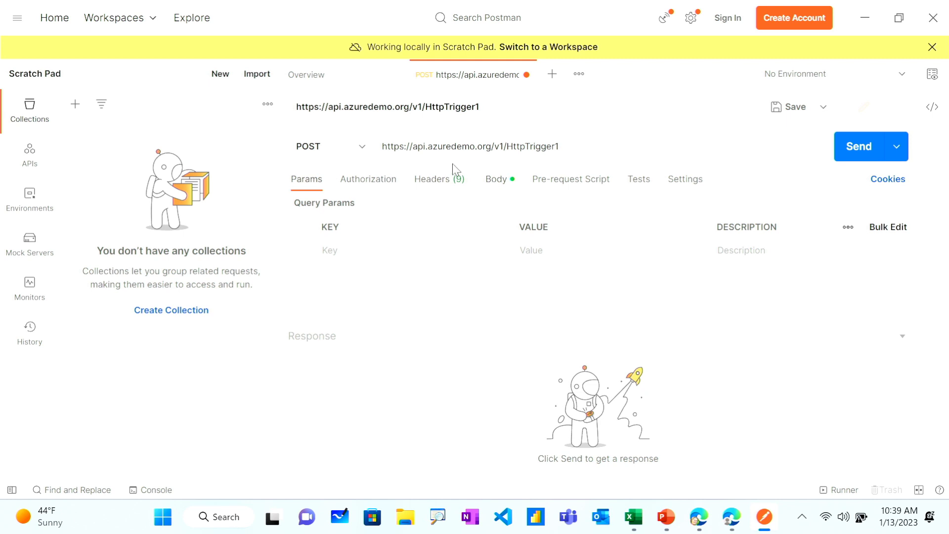
mouse_move(350, 140)
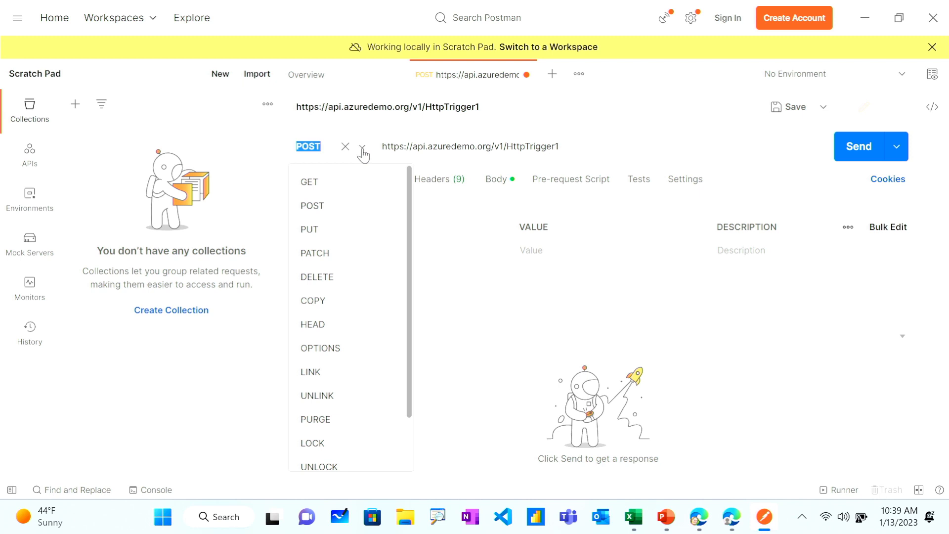
mouse_move(381, 155)
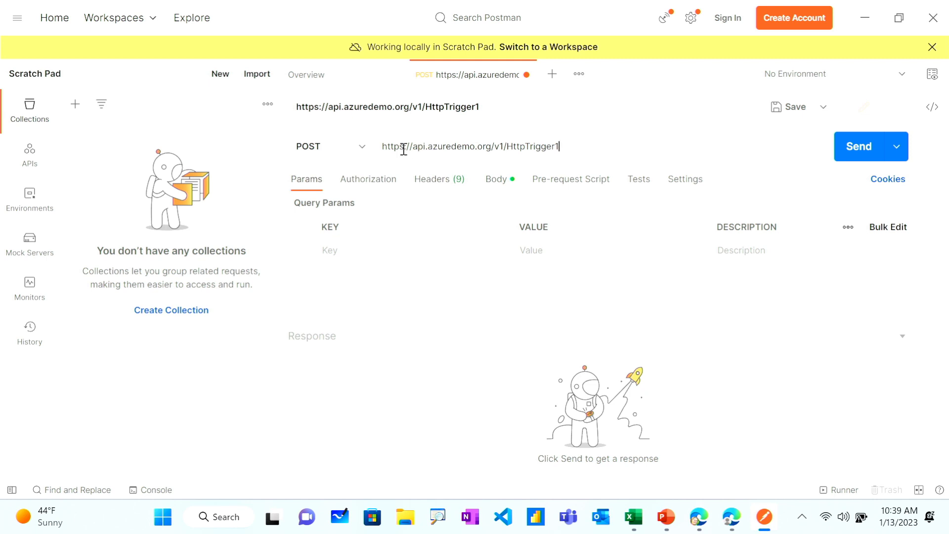
mouse_move(569, 149)
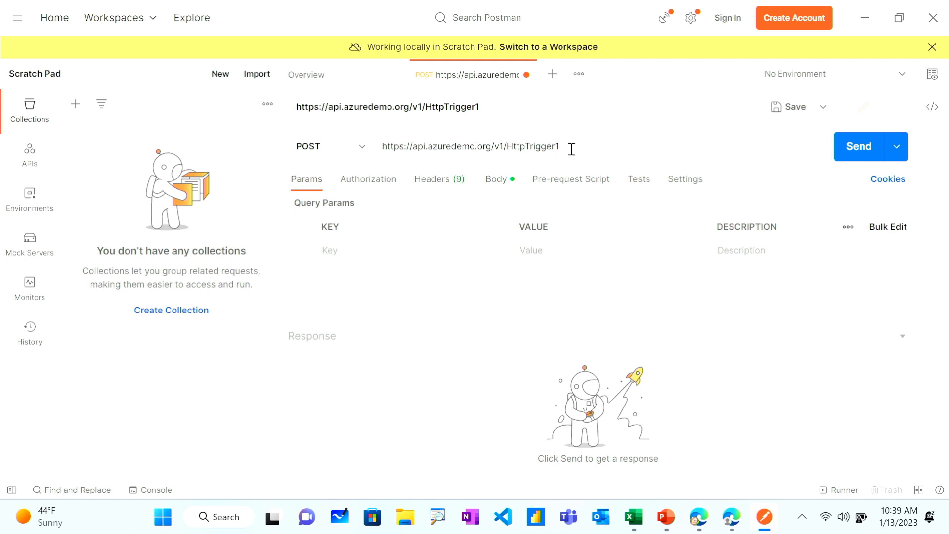
mouse_move(496, 181)
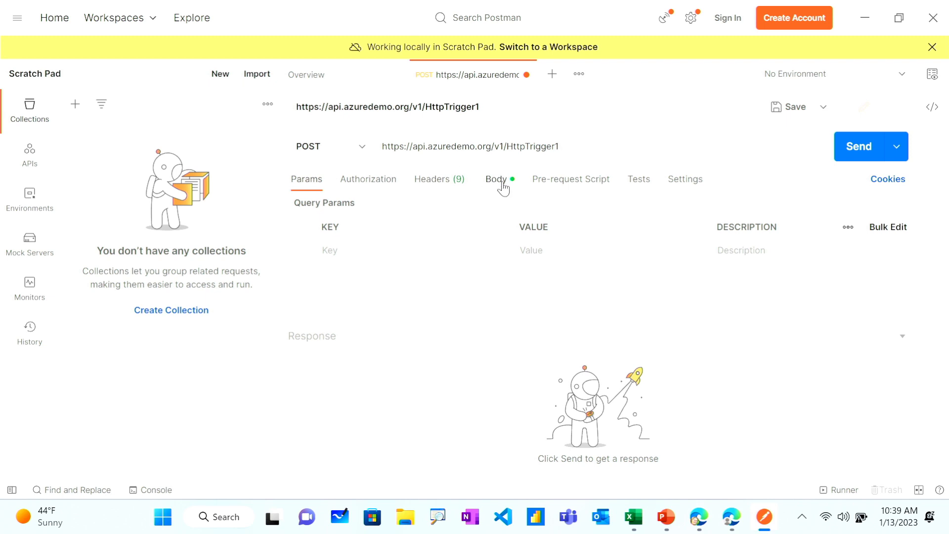
Check the request body and send it, getting 200 OK "Hello, Azure EastUs..." back
click(495, 179)
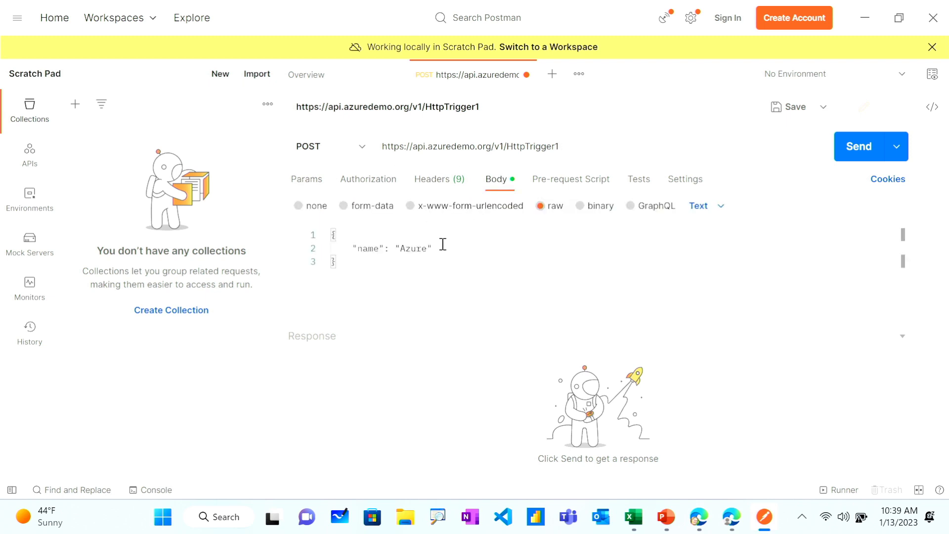
mouse_move(450, 200)
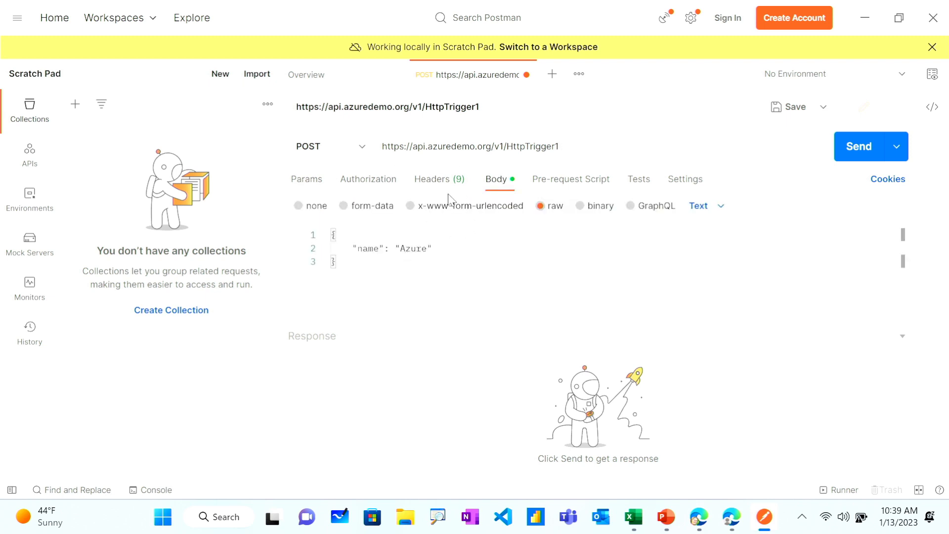
mouse_move(885, 174)
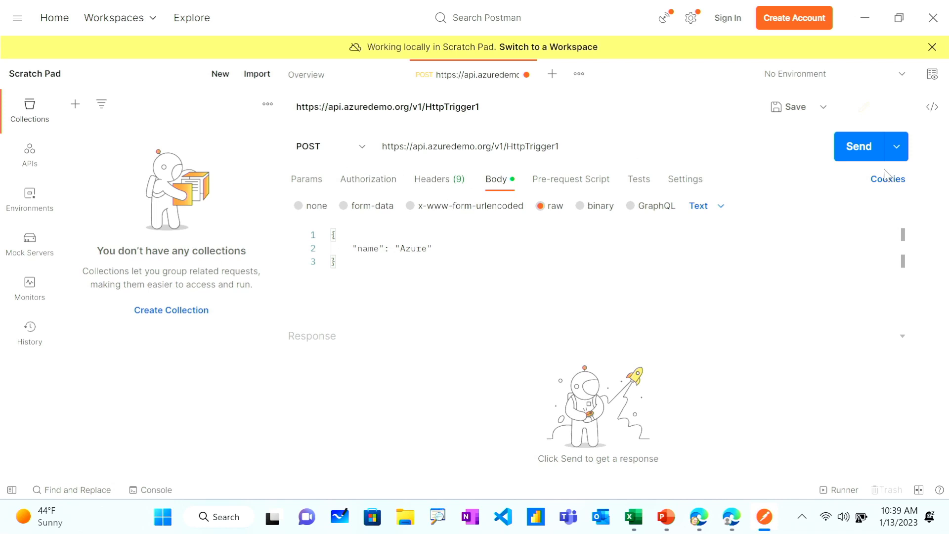
click(858, 146)
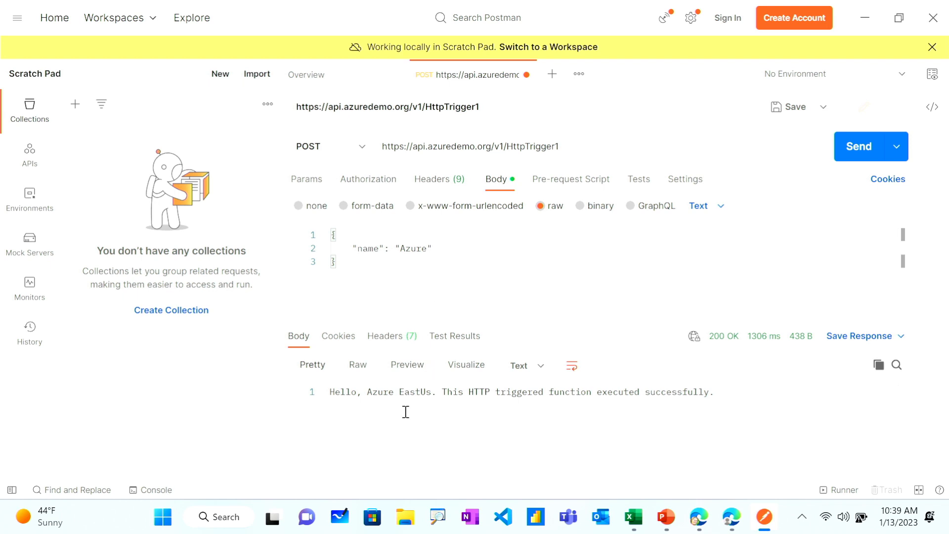
mouse_move(599, 492)
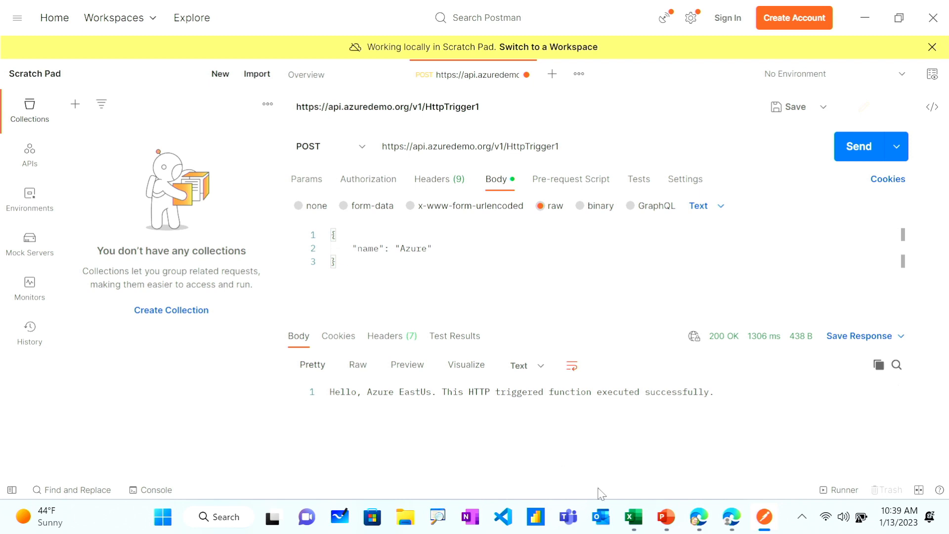
Return to slide 7's architecture diagram to trace the East US request path
click(664, 518)
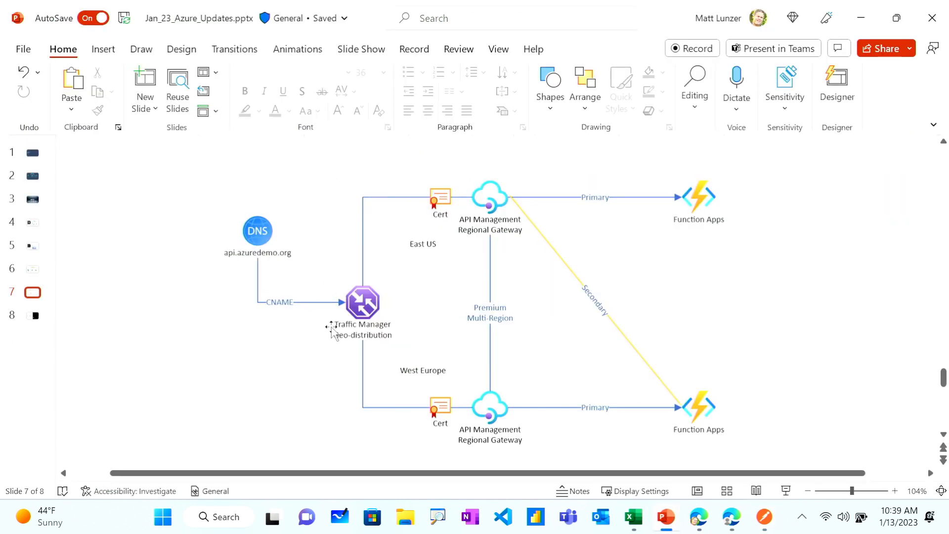
mouse_move(321, 359)
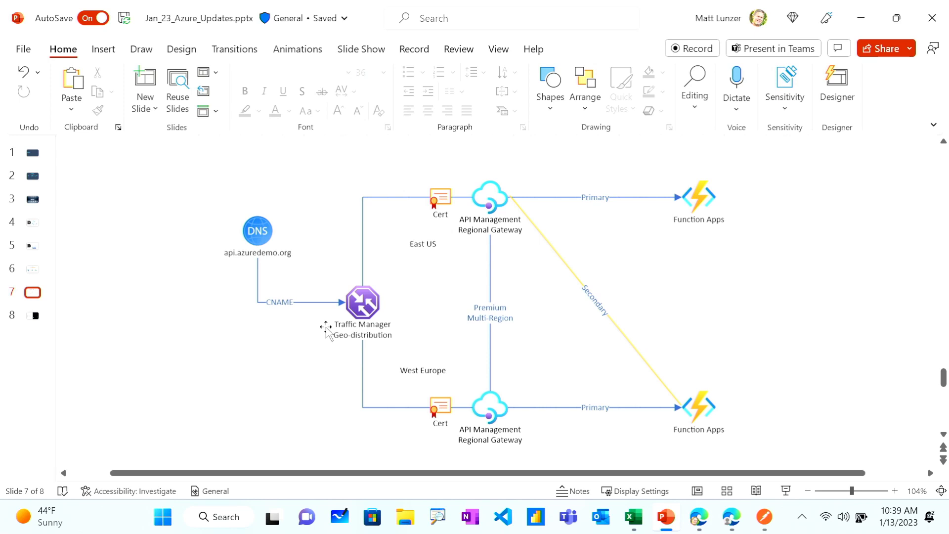
mouse_move(432, 251)
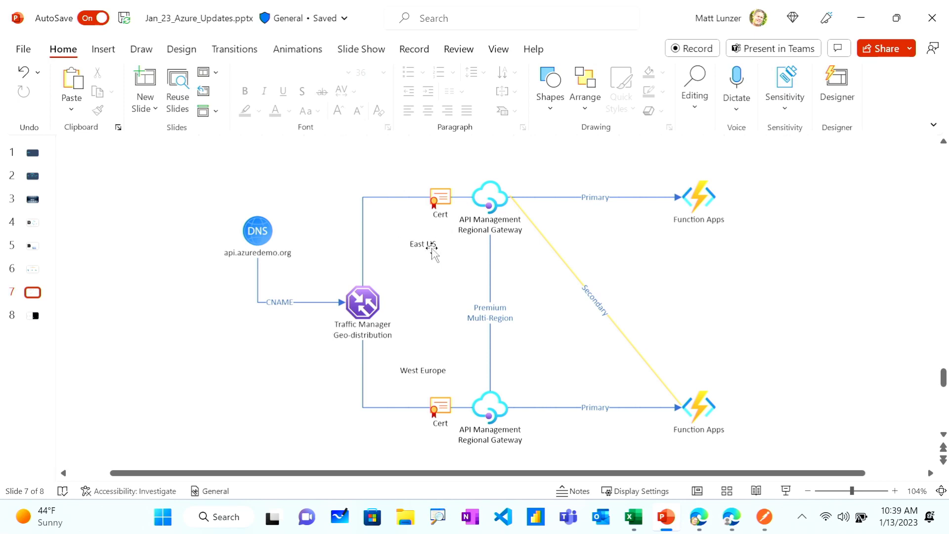
mouse_move(467, 206)
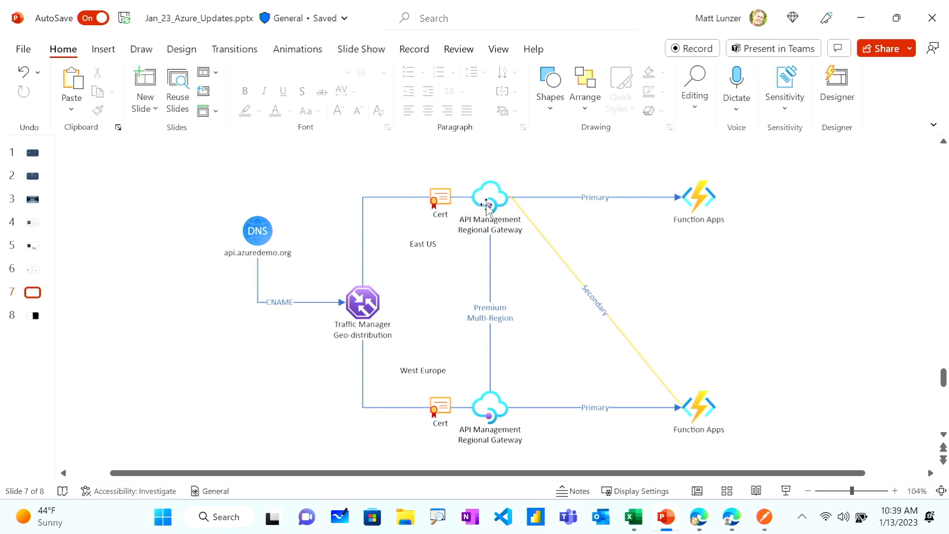
mouse_move(489, 204)
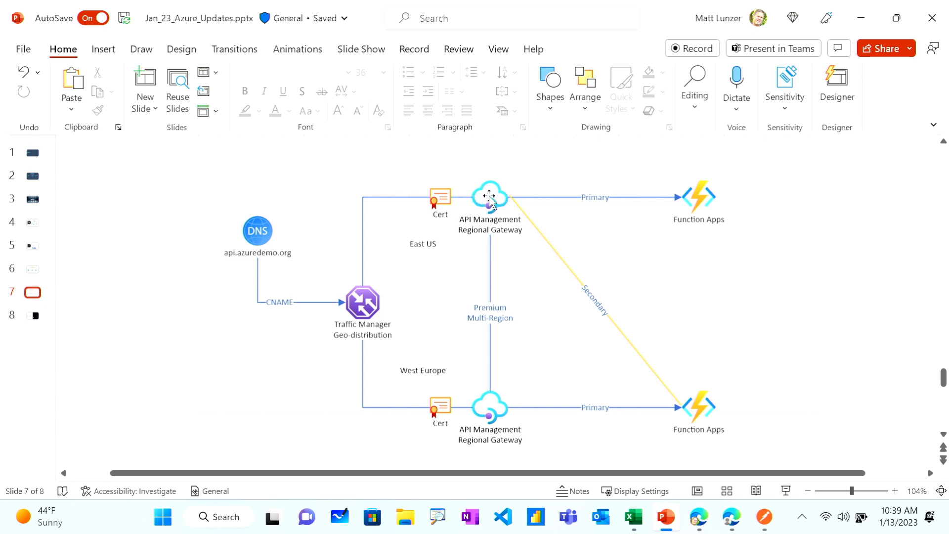
mouse_move(709, 209)
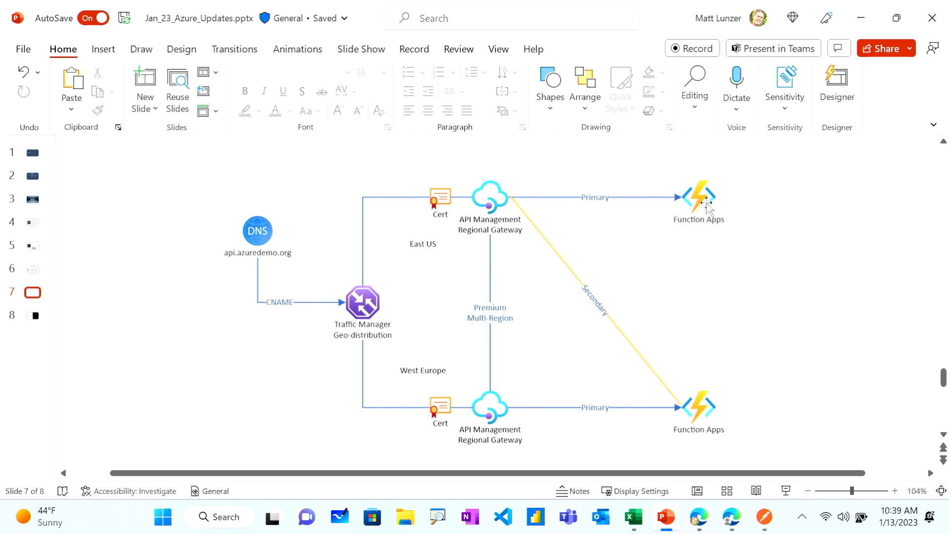
mouse_move(764, 522)
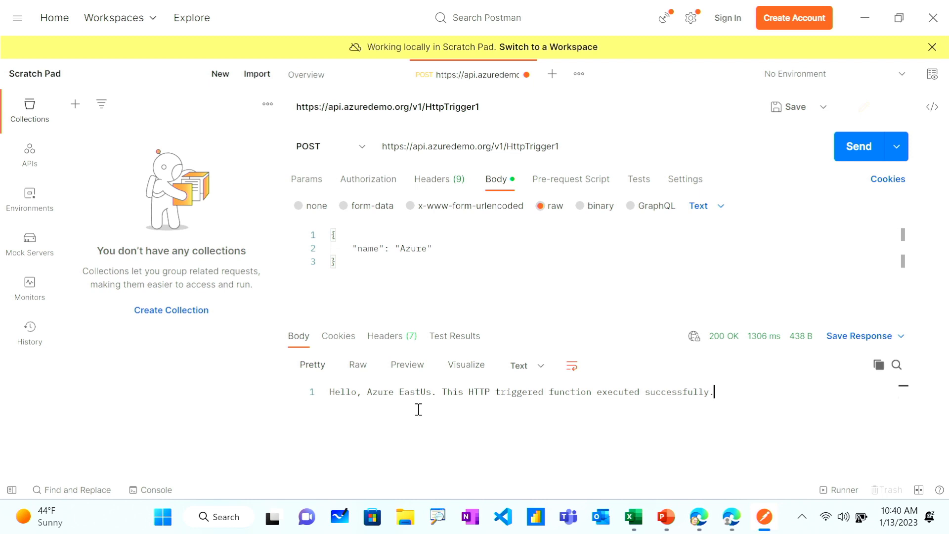
mouse_move(600, 526)
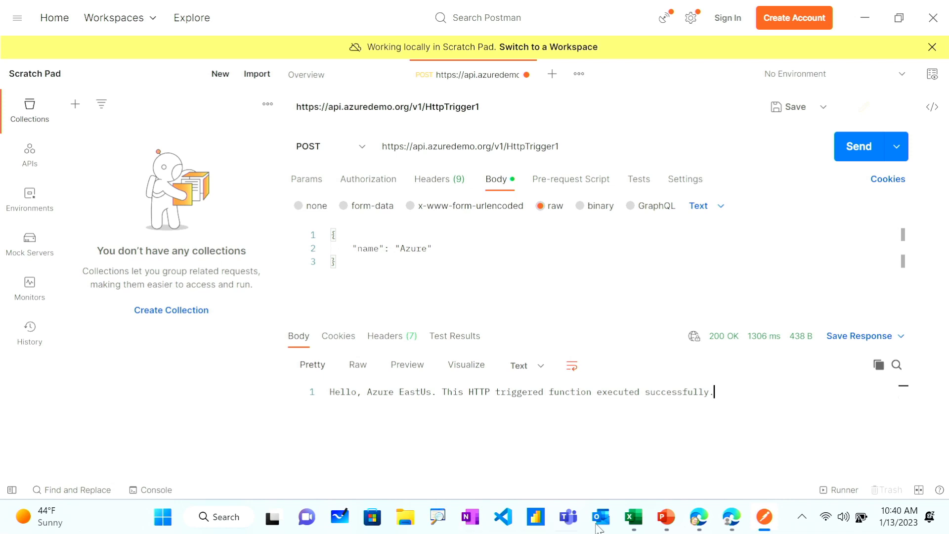
click(666, 518)
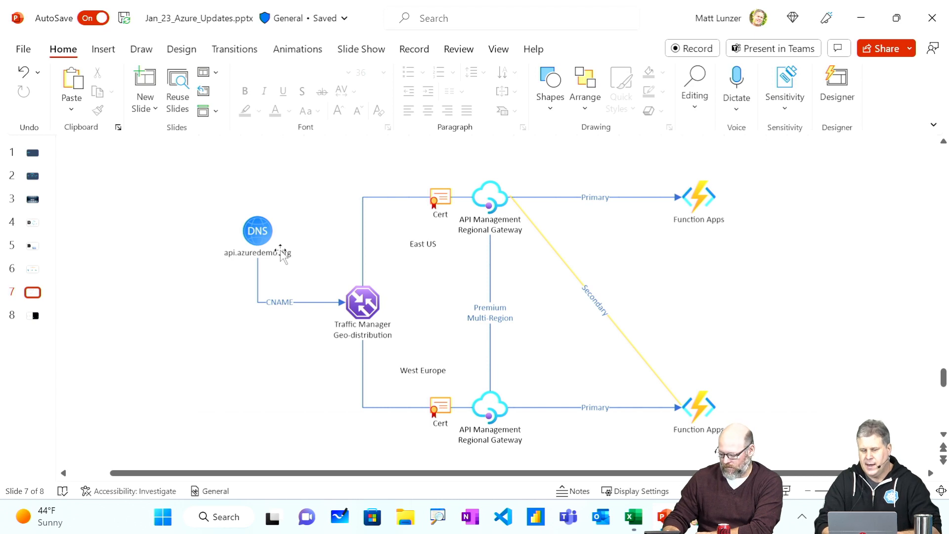
mouse_move(269, 315)
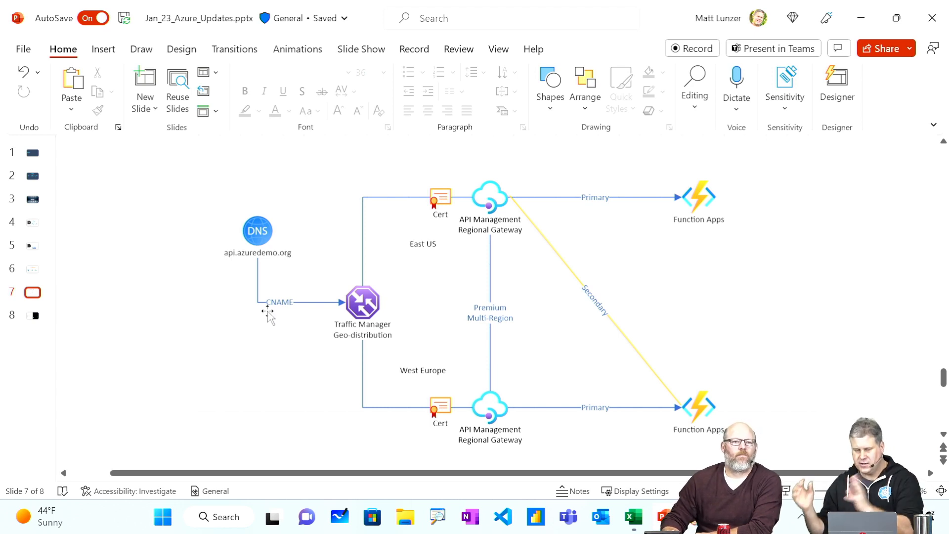
mouse_move(265, 328)
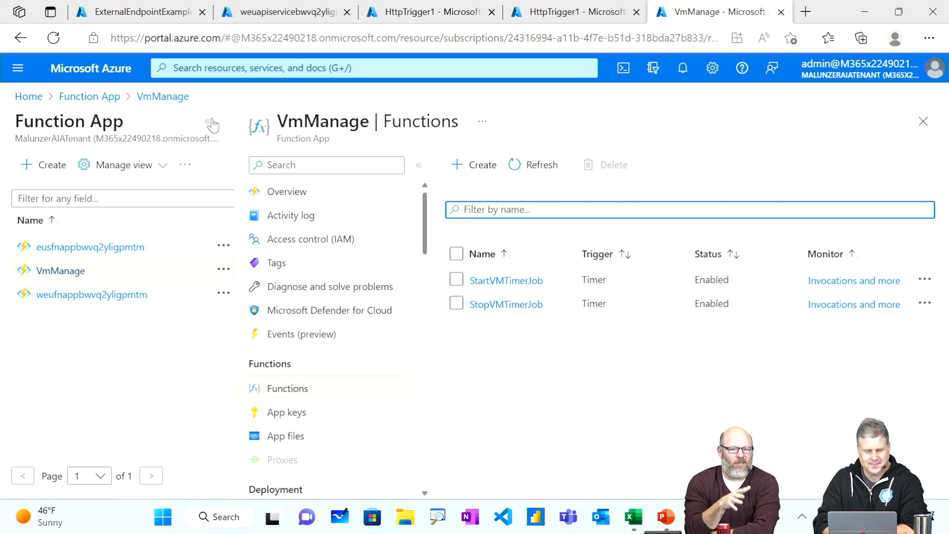
Collapse the Function App list pane so VmManage's Functions blade fills the page
click(418, 164)
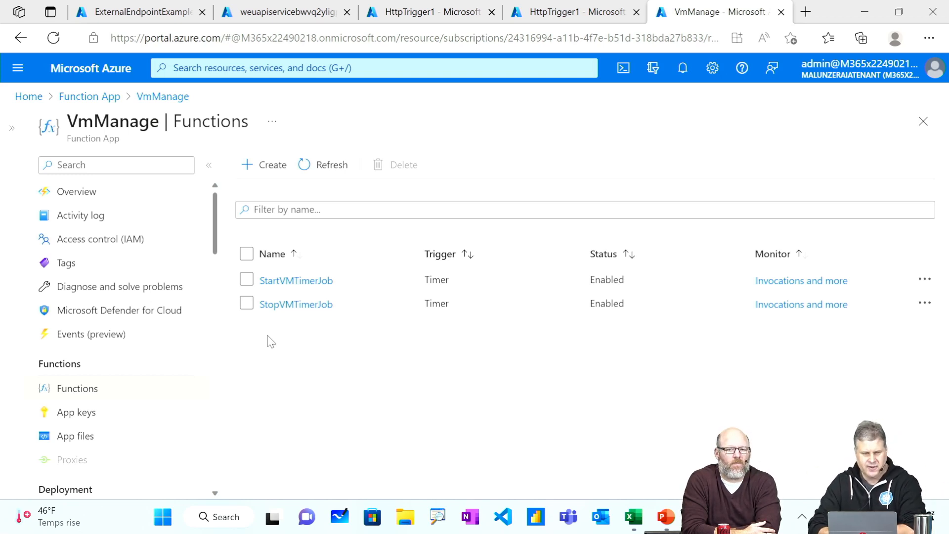
mouse_move(293, 364)
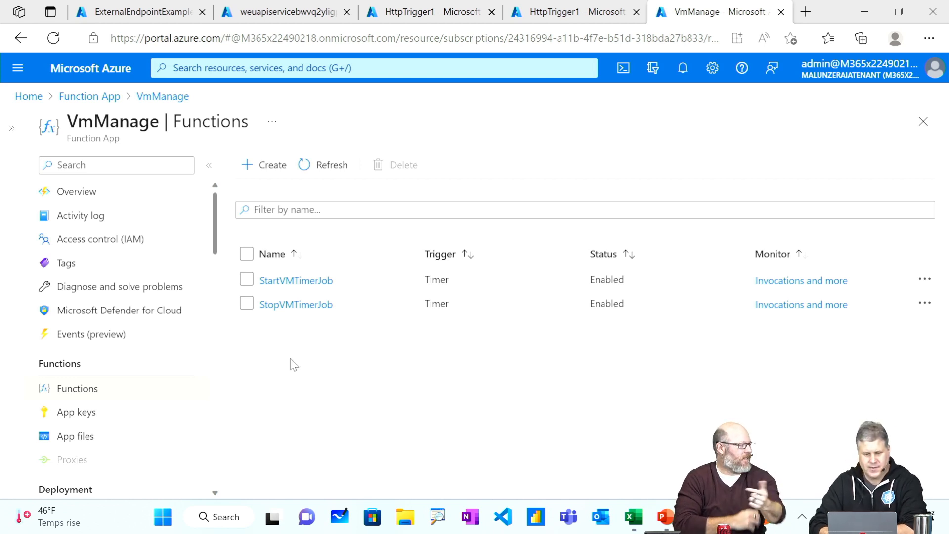
mouse_move(305, 375)
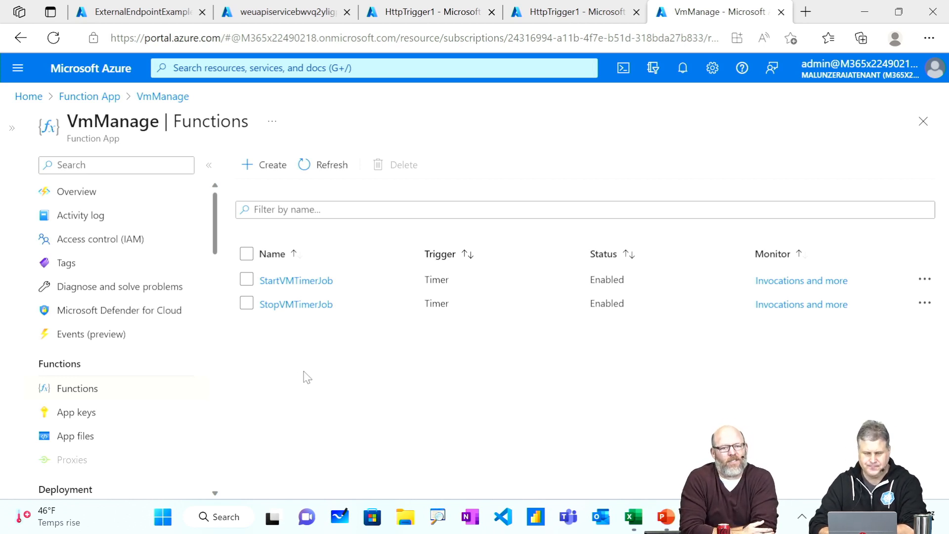
mouse_move(284, 362)
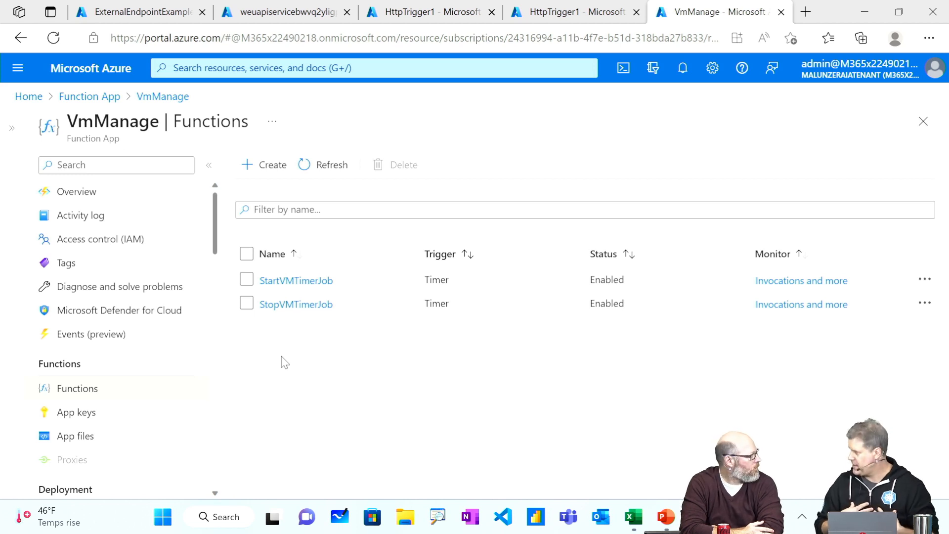
Review StartVMTimerJob's run.ps1 in Code + Test, which gets all VMs and starts each one
click(296, 280)
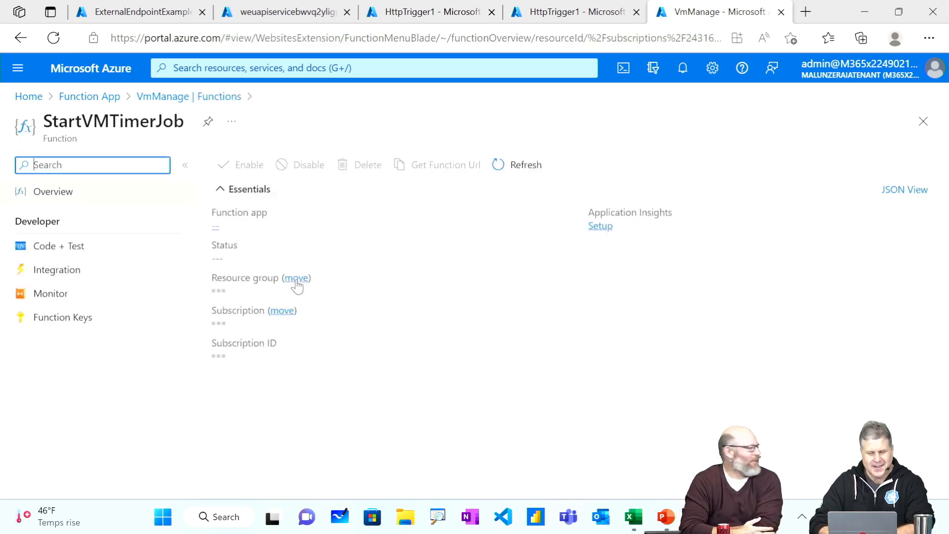
click(59, 245)
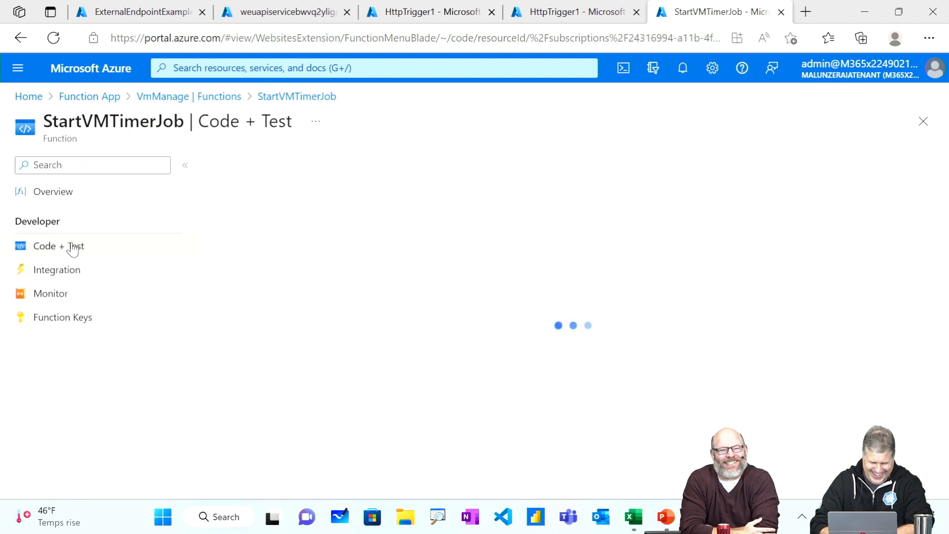
mouse_move(148, 257)
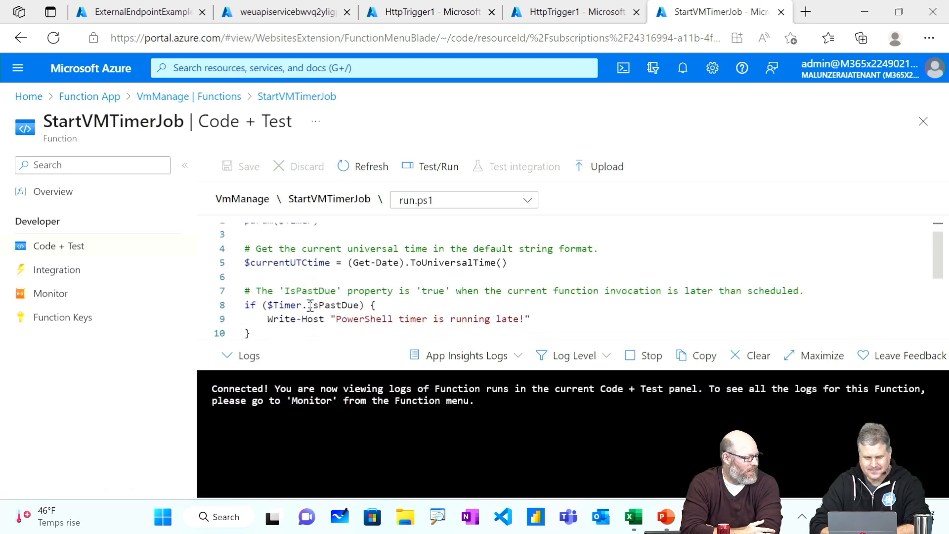
scroll(down, 3)
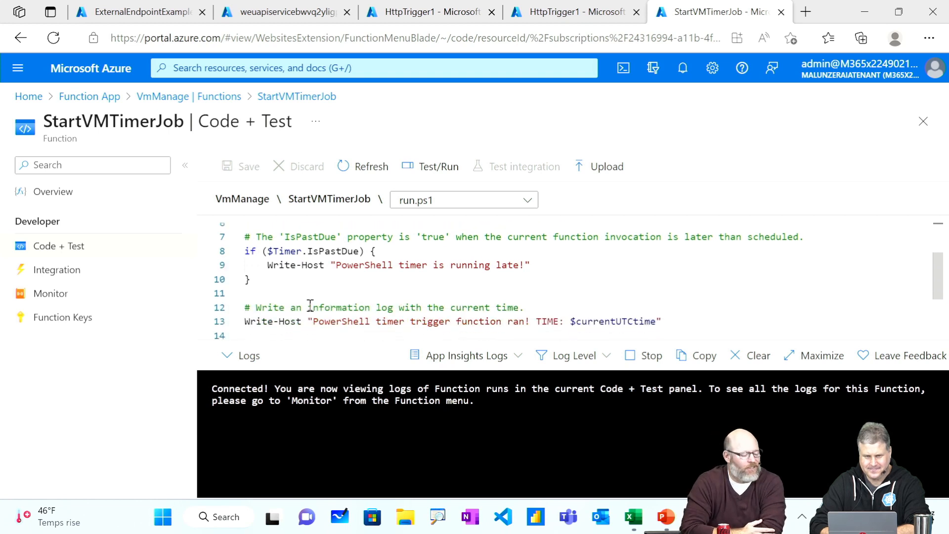
scroll(down, 3)
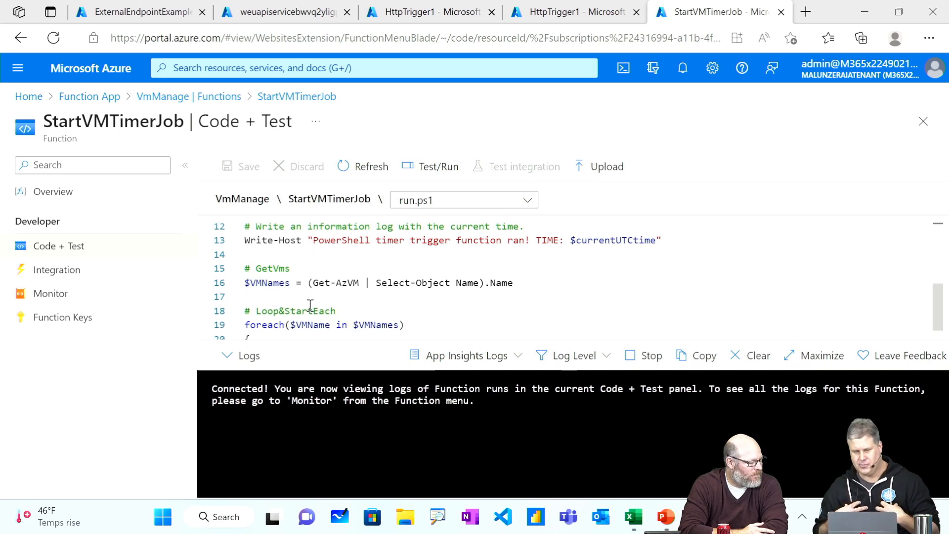
scroll(up, 3)
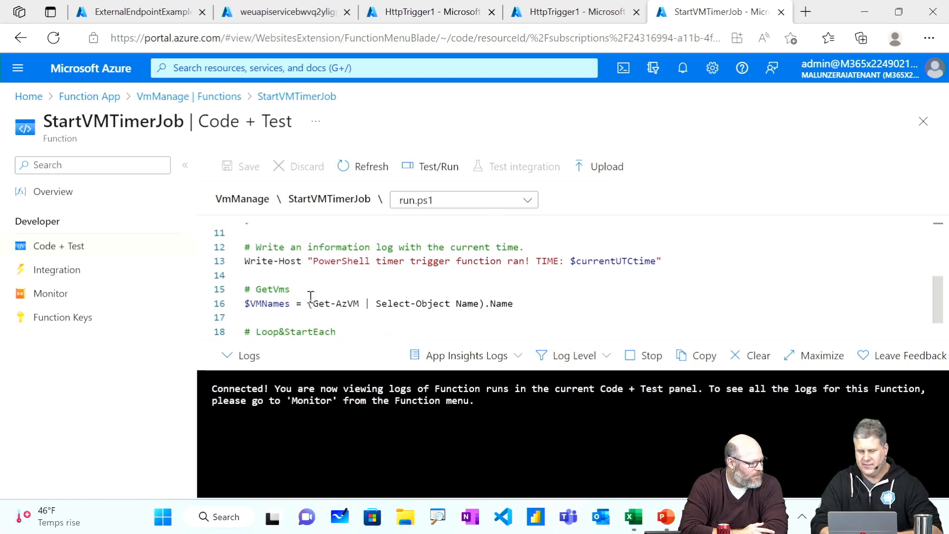
scroll(down, 3)
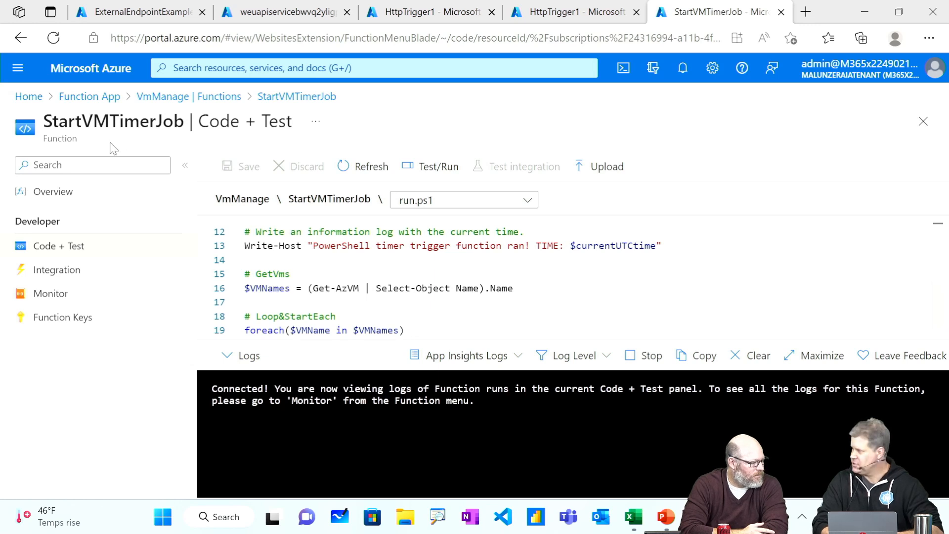
mouse_move(242, 297)
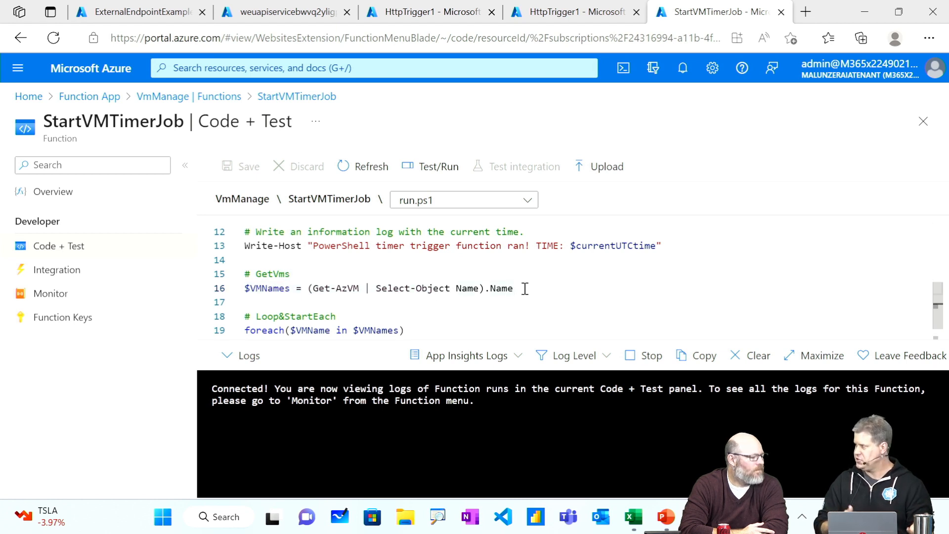
scroll(down, 3)
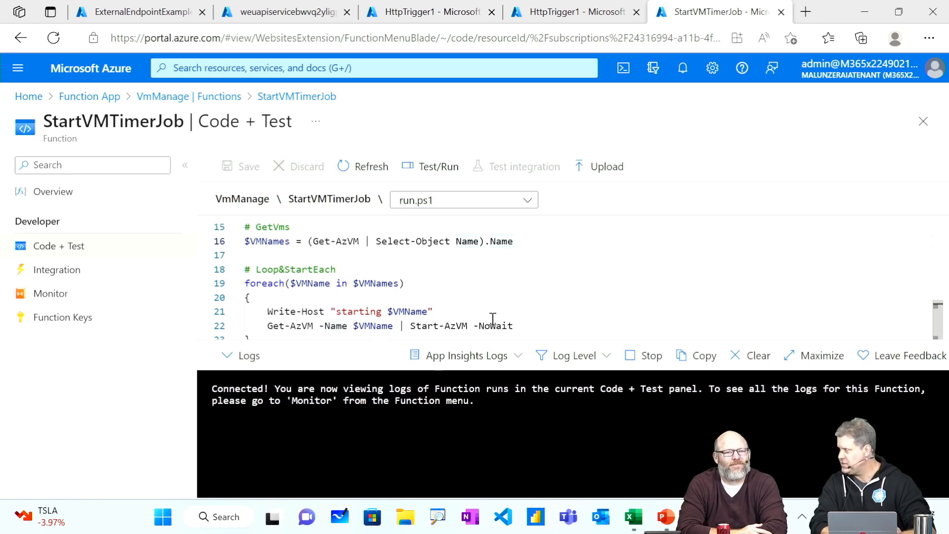
Go to StartVMTimerJob's Integration page from the Developer menu
click(57, 270)
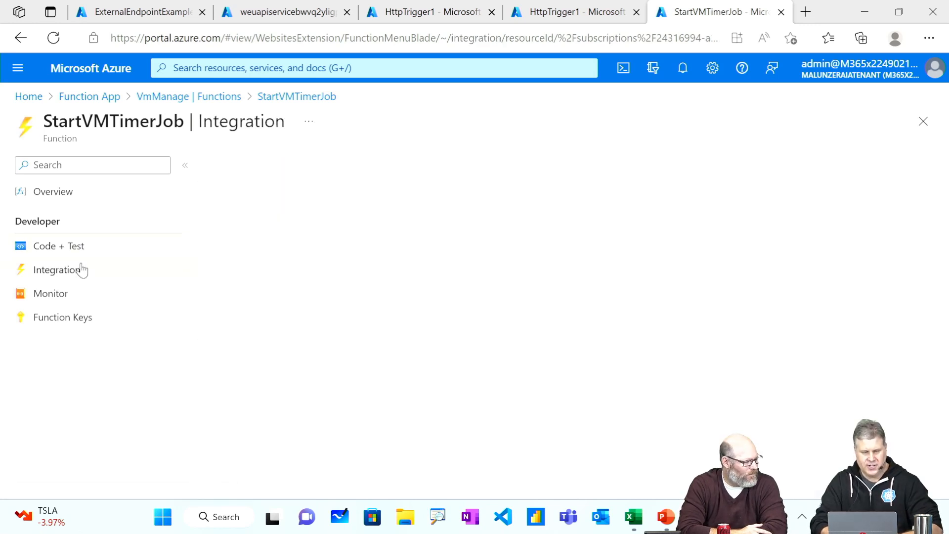
Edit StartVMTimerJob's Timer trigger, showing its daily schedule 0 0 14 * * *
click(58, 270)
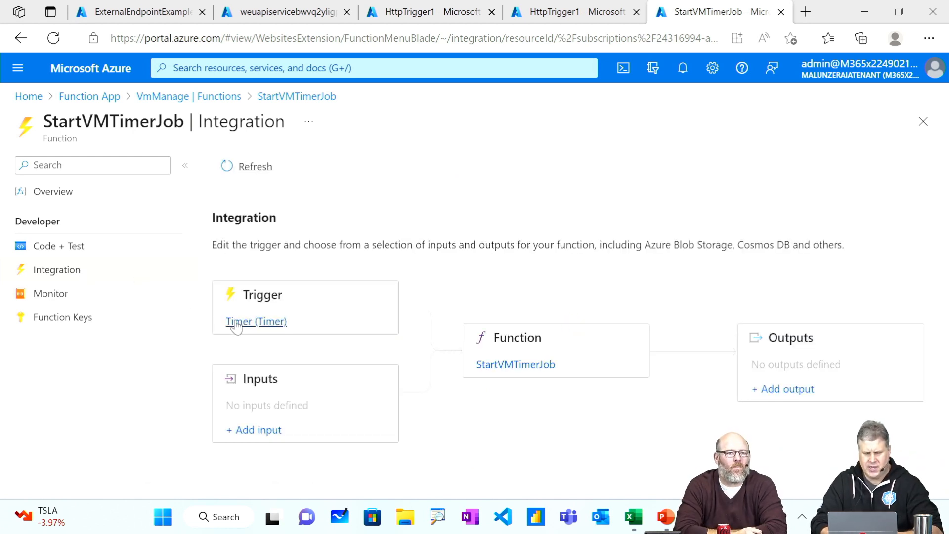
click(256, 322)
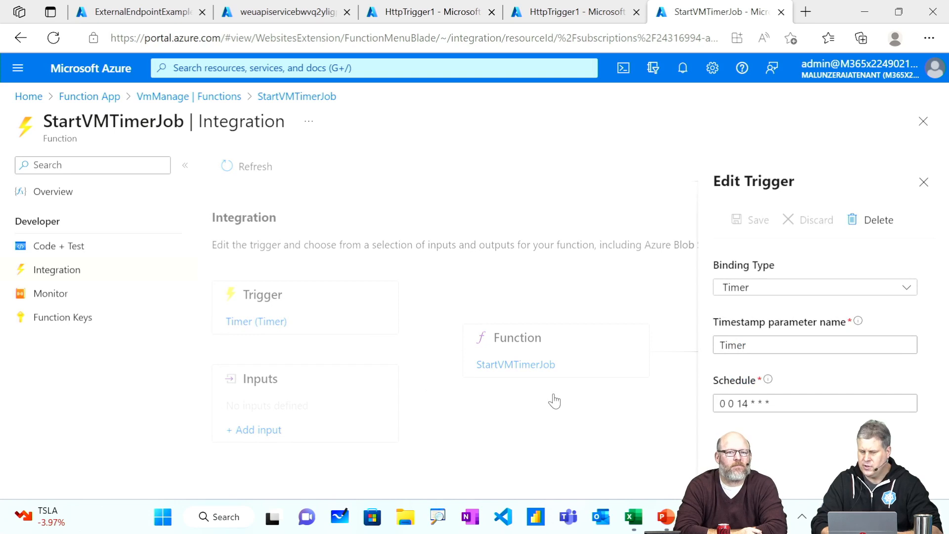
mouse_move(642, 401)
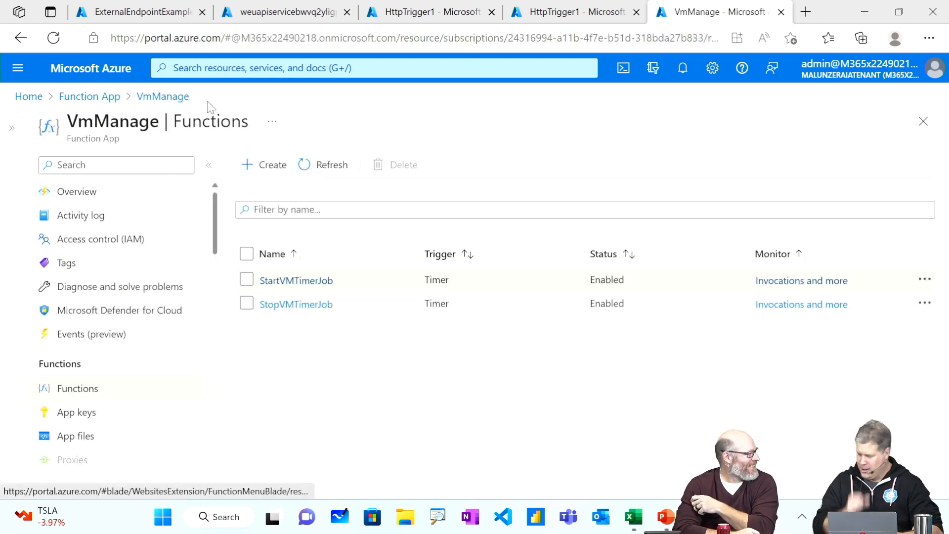
mouse_move(296, 304)
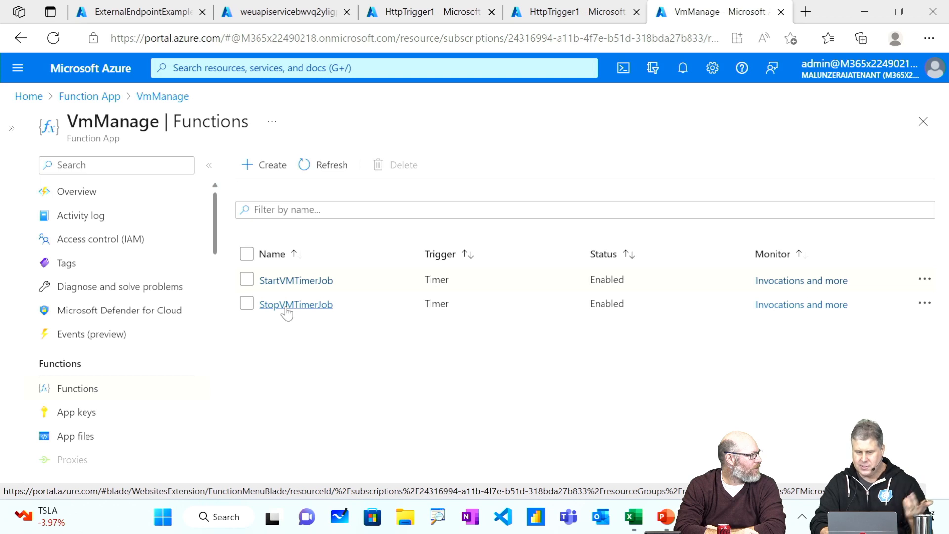
Select StopVMTimerJob from VmManage's functions and go to its Code + Test page
click(297, 304)
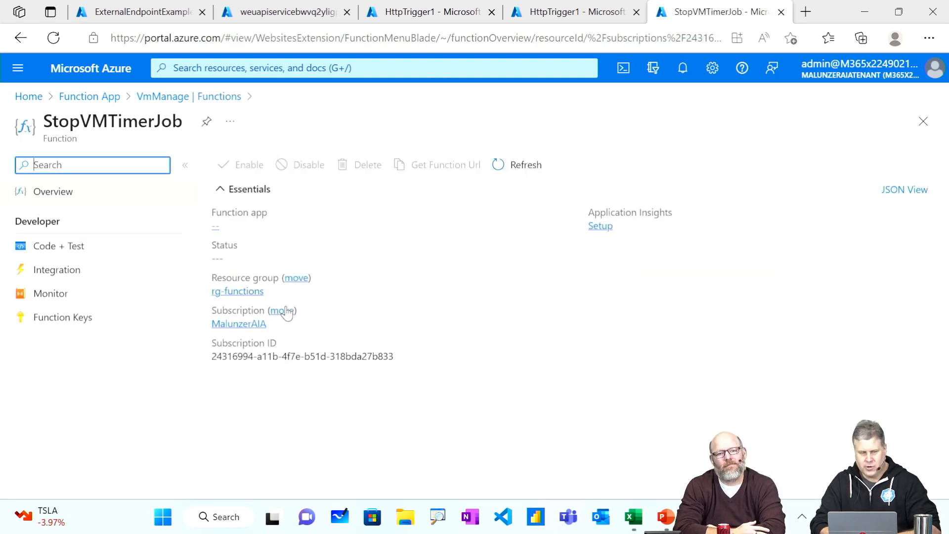
click(59, 245)
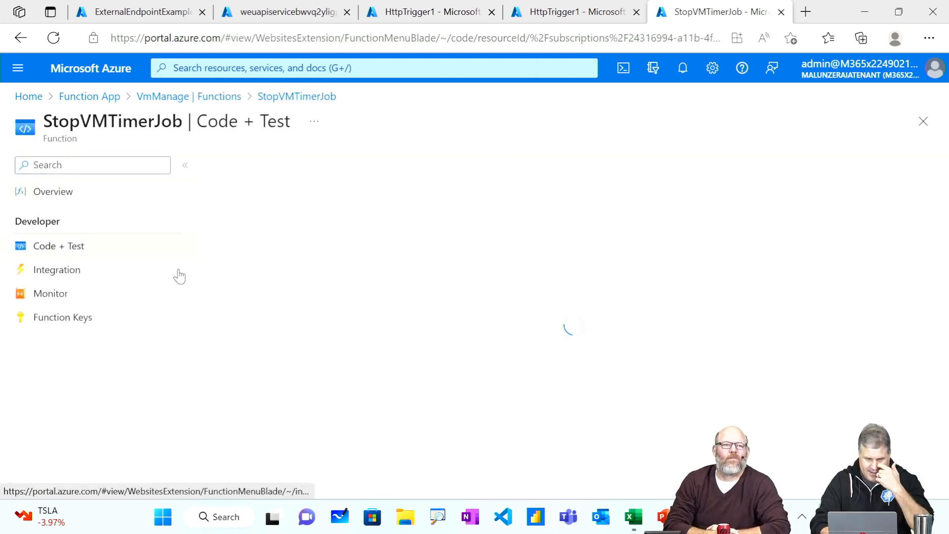
mouse_move(326, 274)
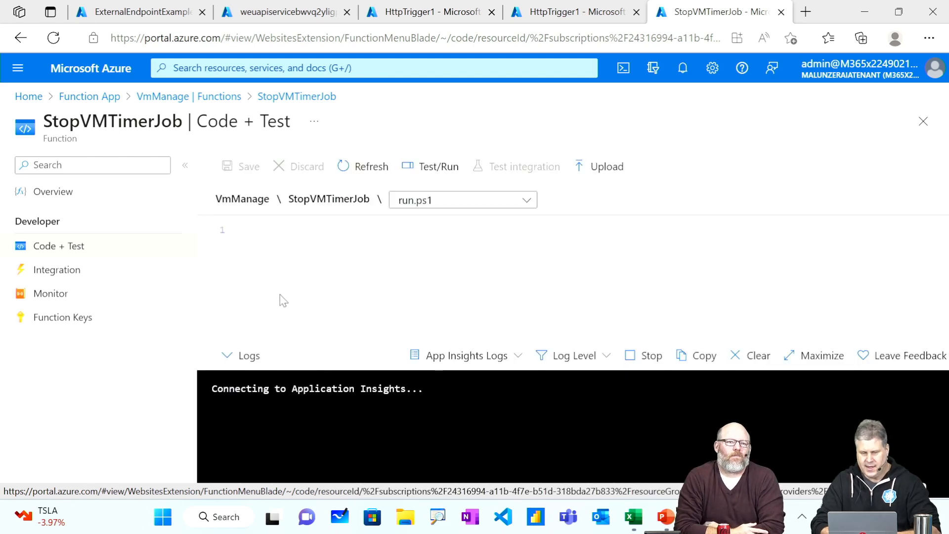
click(371, 167)
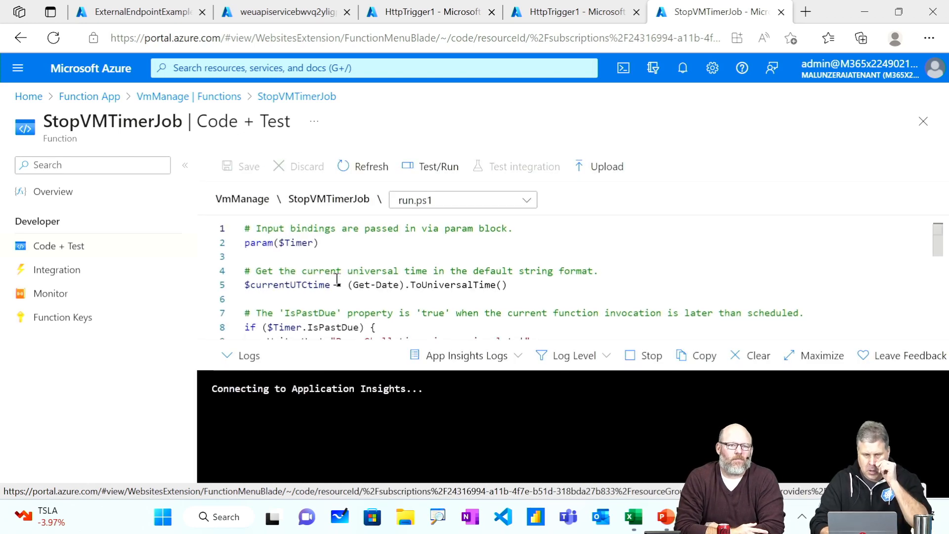
scroll(down, 3)
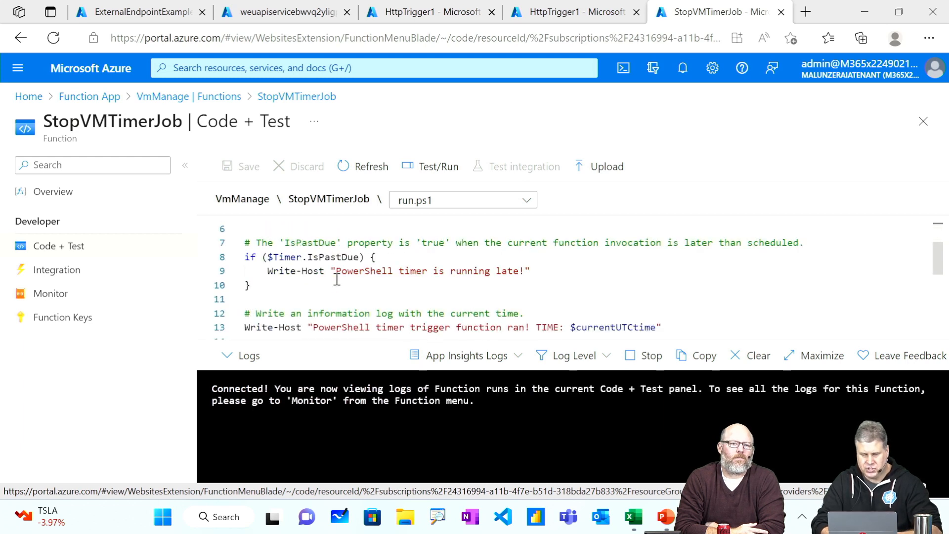
scroll(down, 3)
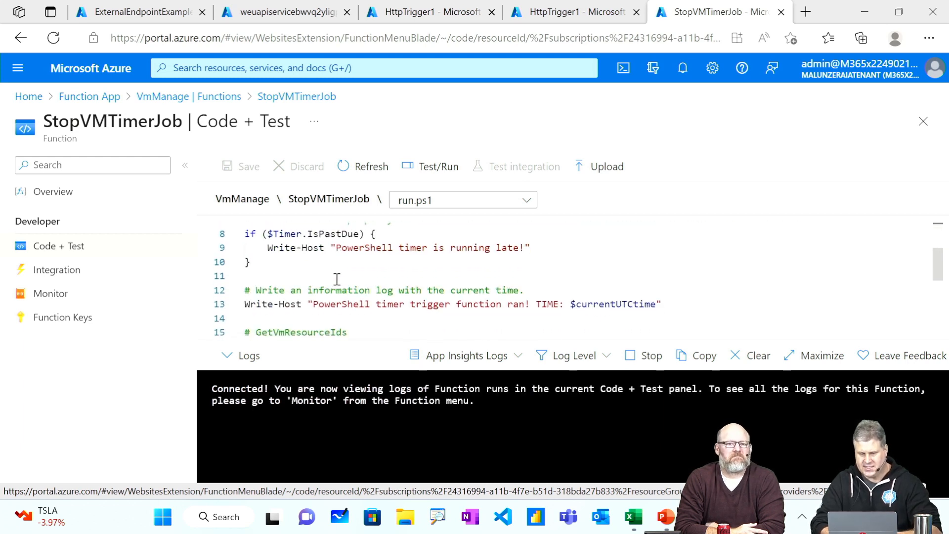
scroll(down, 3)
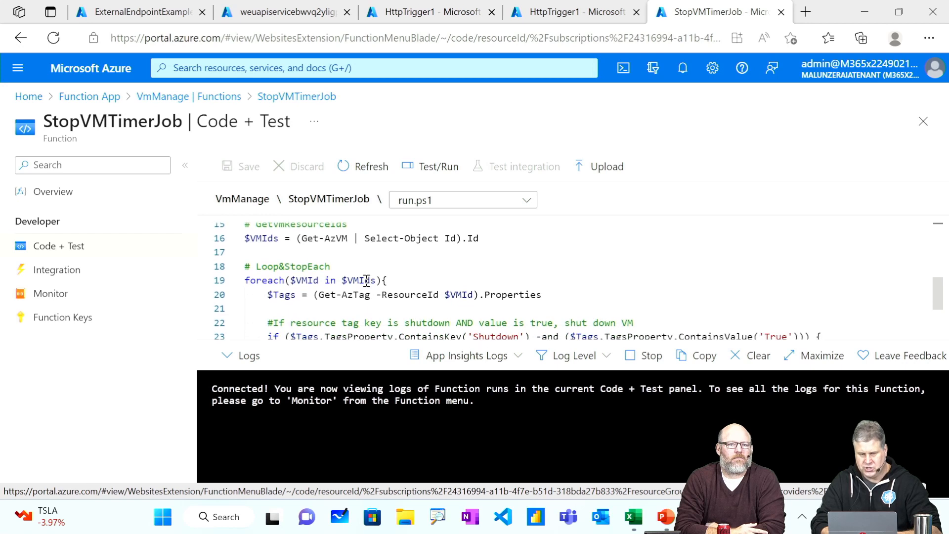
scroll(down, 3)
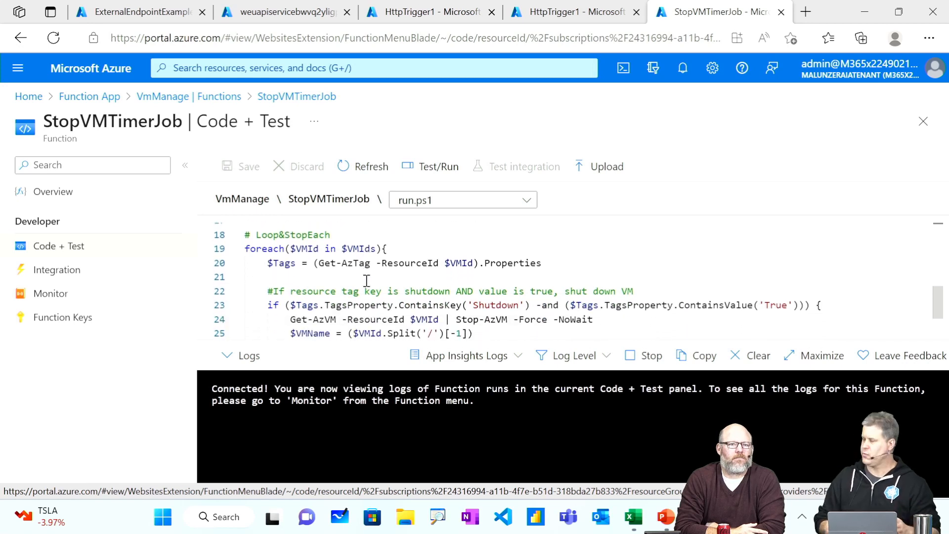
scroll(down, 3)
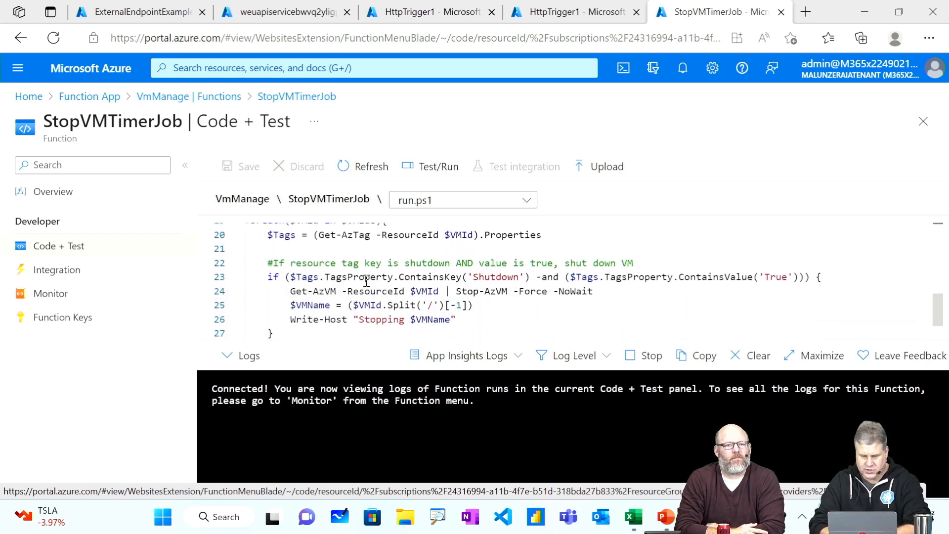
scroll(down, 3)
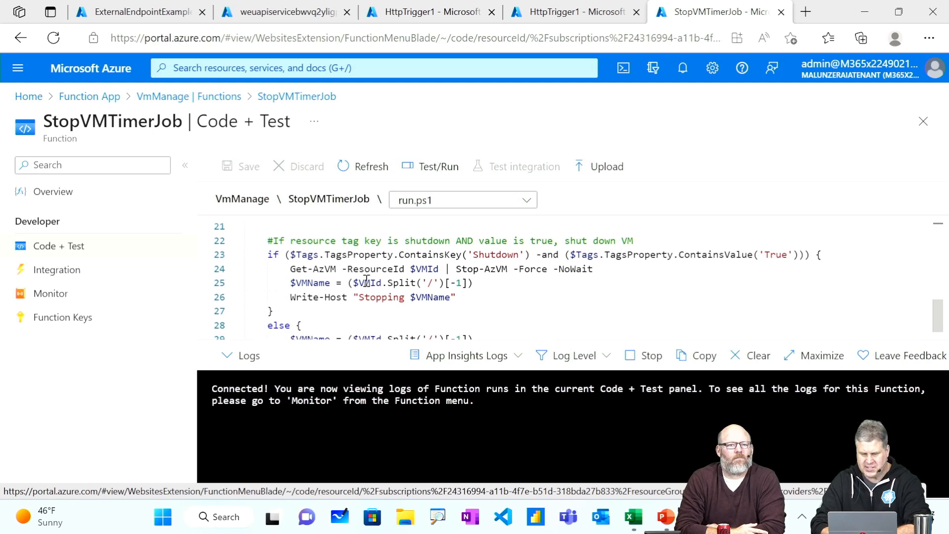
scroll(down, 3)
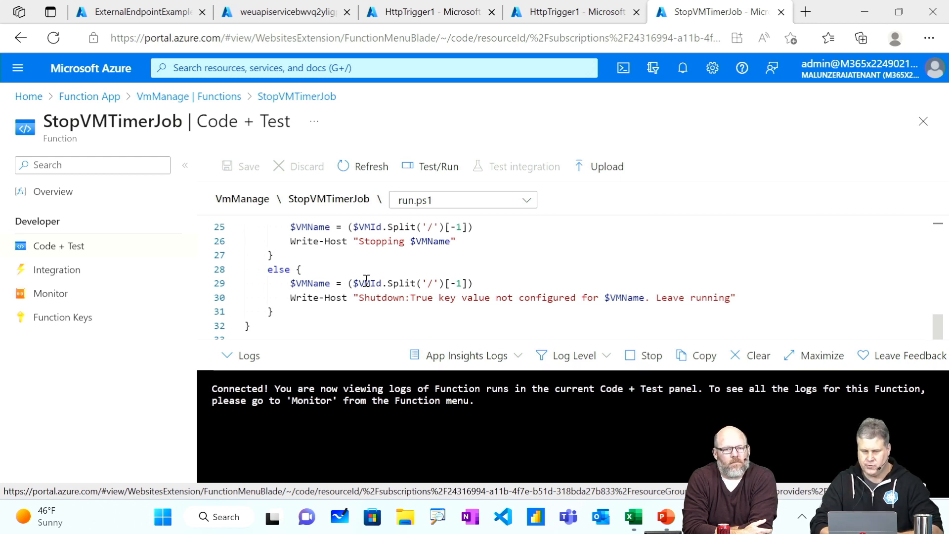
scroll(up, 3)
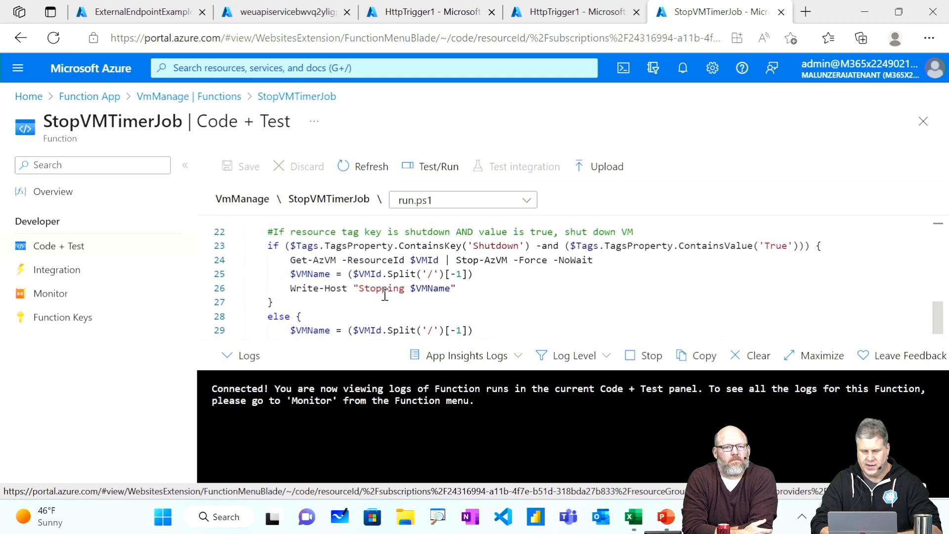
scroll(down, 3)
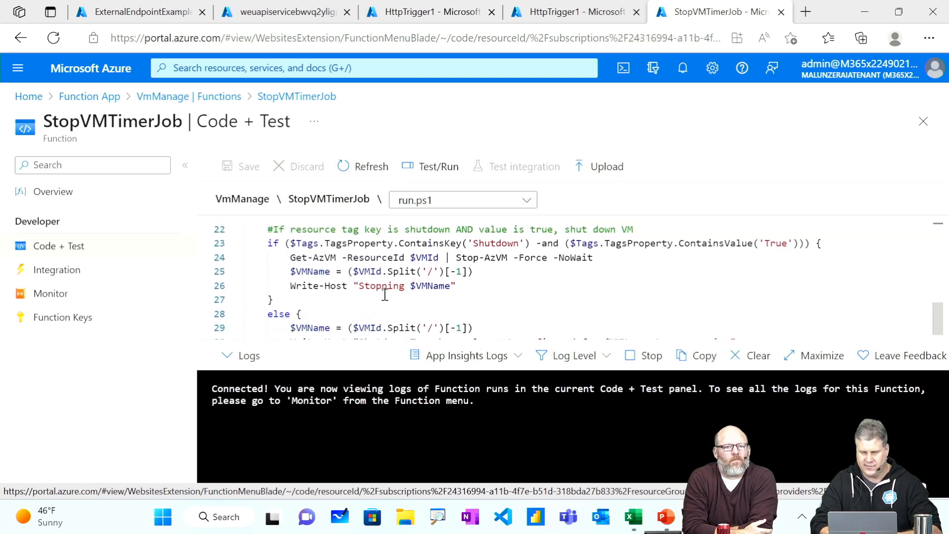
scroll(down, 3)
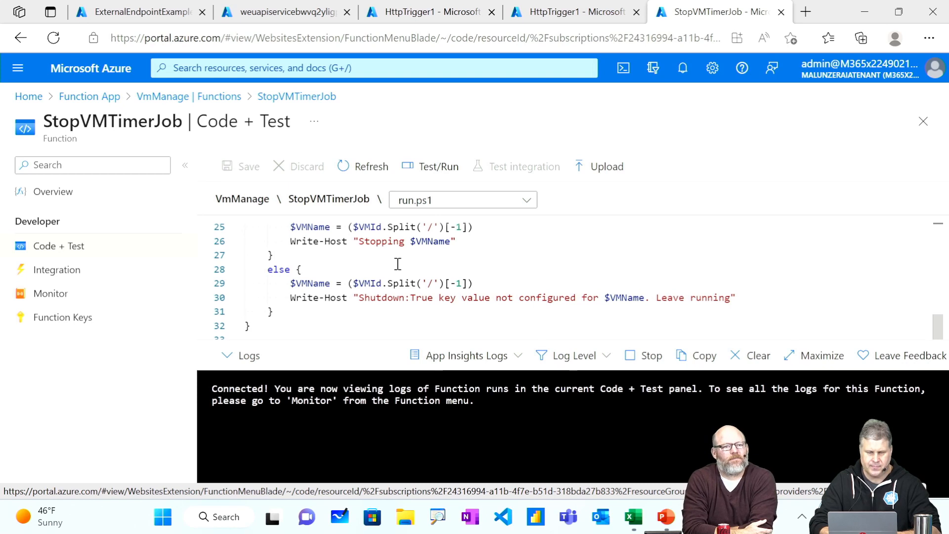
From Integration, edit StopVMTimerJob's Timer trigger showing schedule 0 0 23 * * *
click(57, 269)
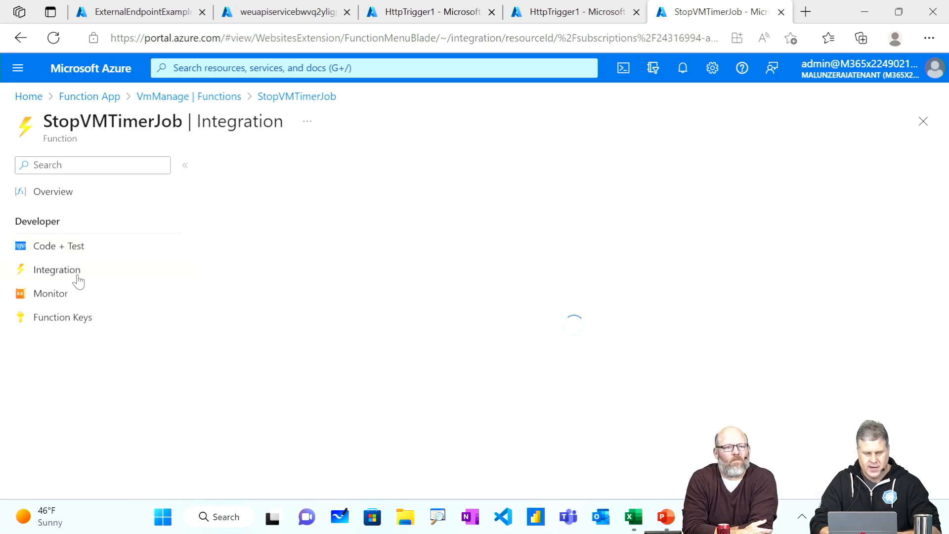
mouse_move(215, 267)
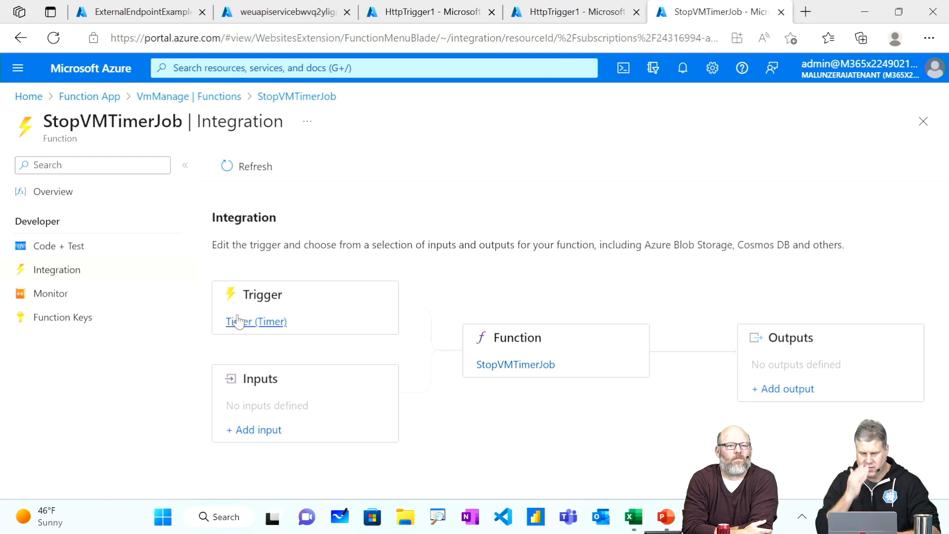
click(255, 321)
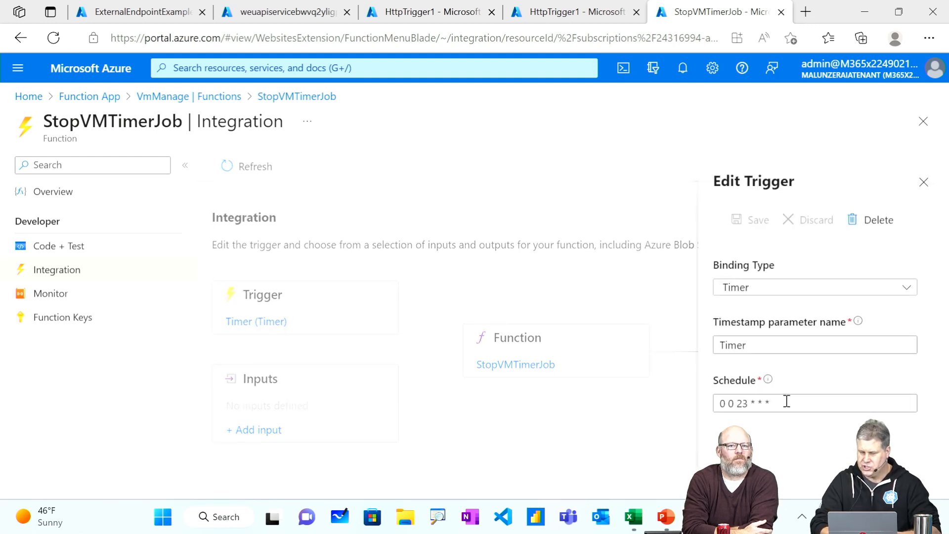